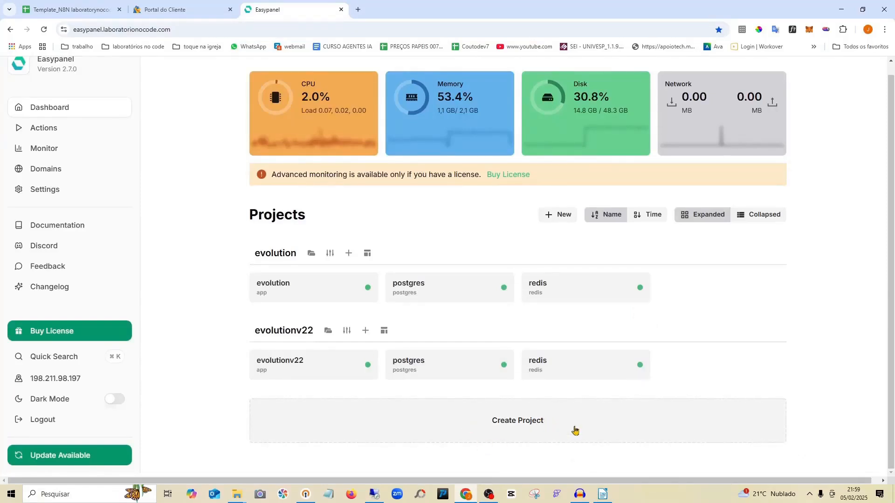
pyautogui.moveTo(518, 427)
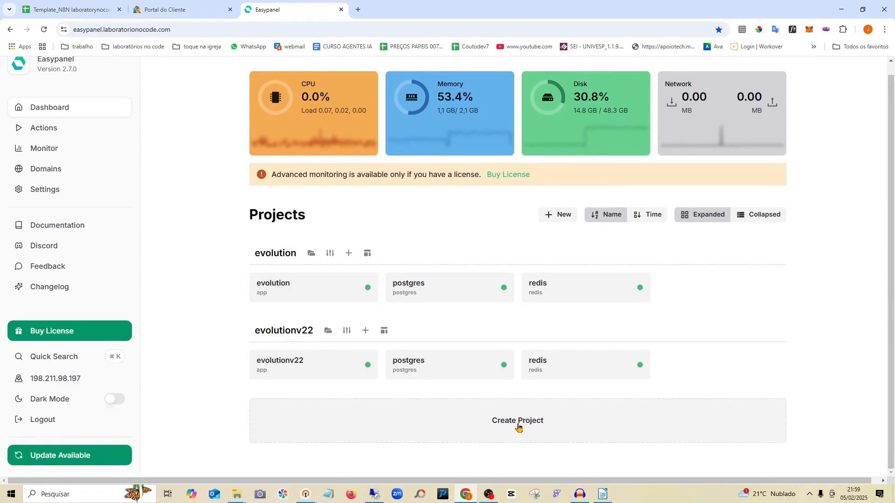
pyautogui.moveTo(550, 438)
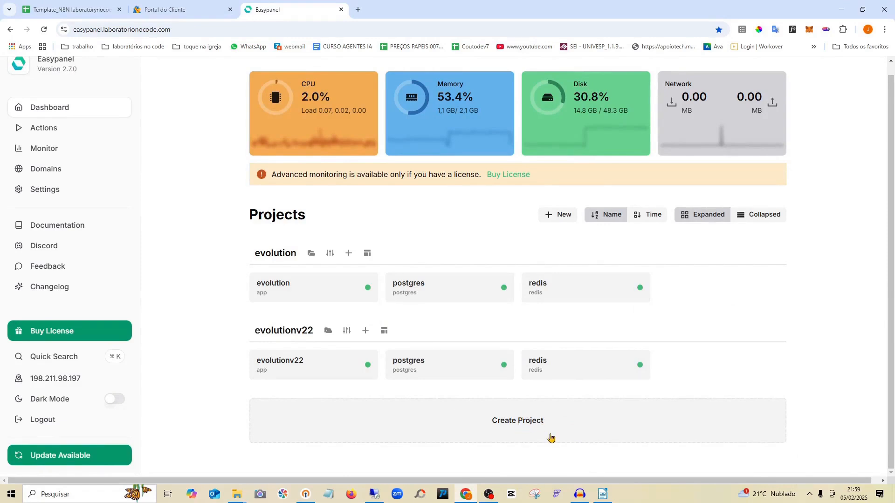
# Review the domains list and close the link preview over the domain cells.
pyautogui.click(68, 9)
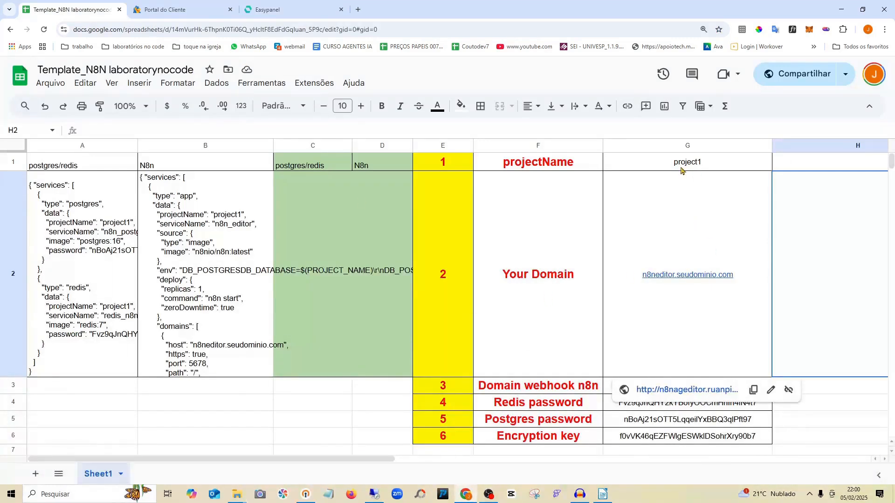
pyautogui.scroll(-3)
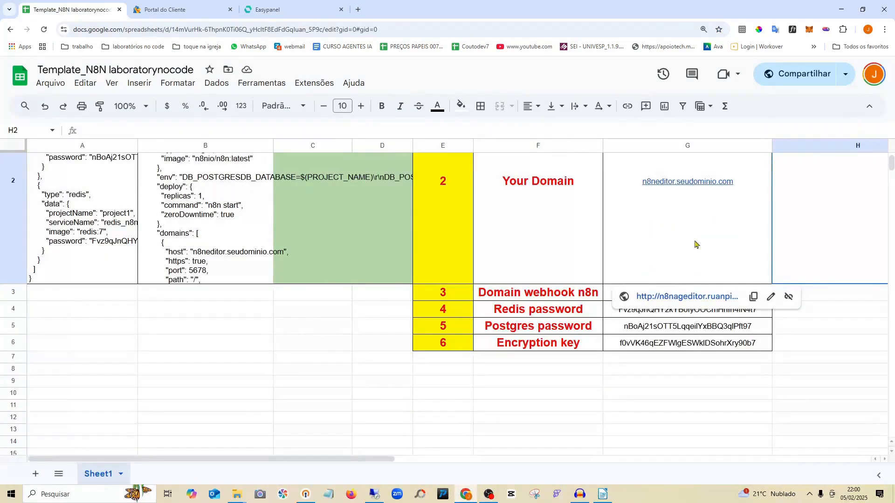
pyautogui.click(687, 417)
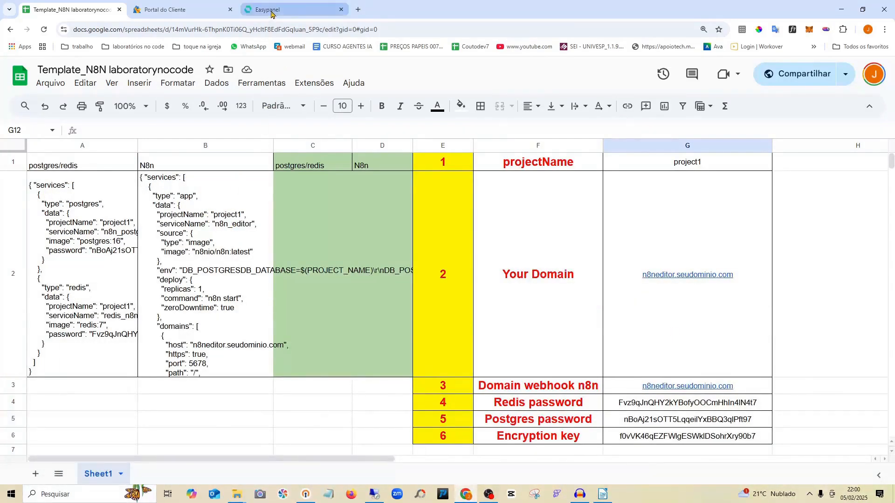
pyautogui.moveTo(271, 10)
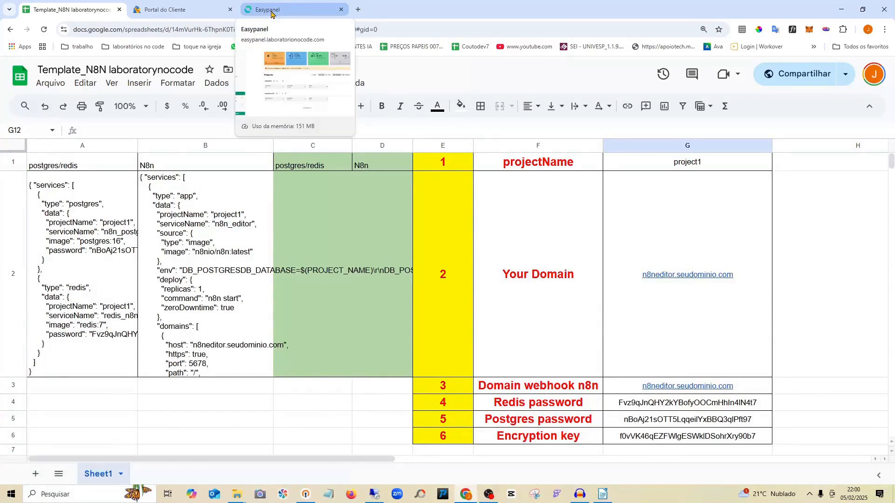
# Return to the Easypanel dashboard and copy the server IP 198.211.98.197.
pyautogui.click(293, 9)
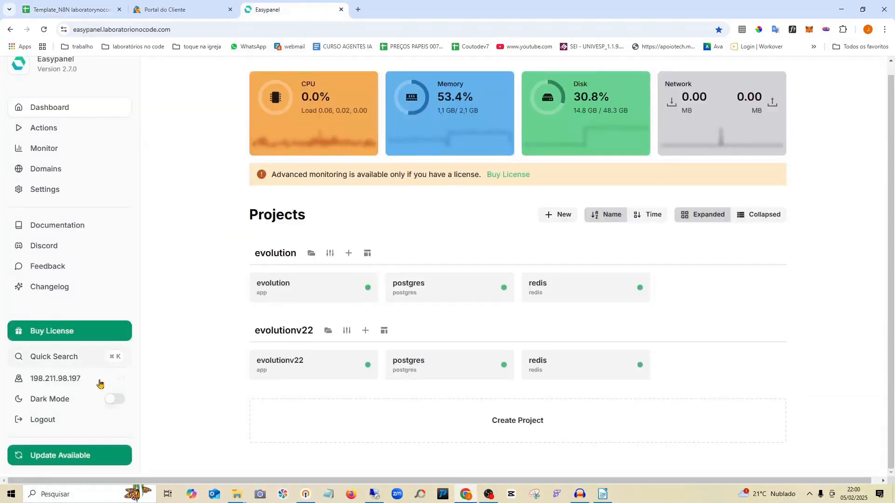
pyautogui.click(179, 9)
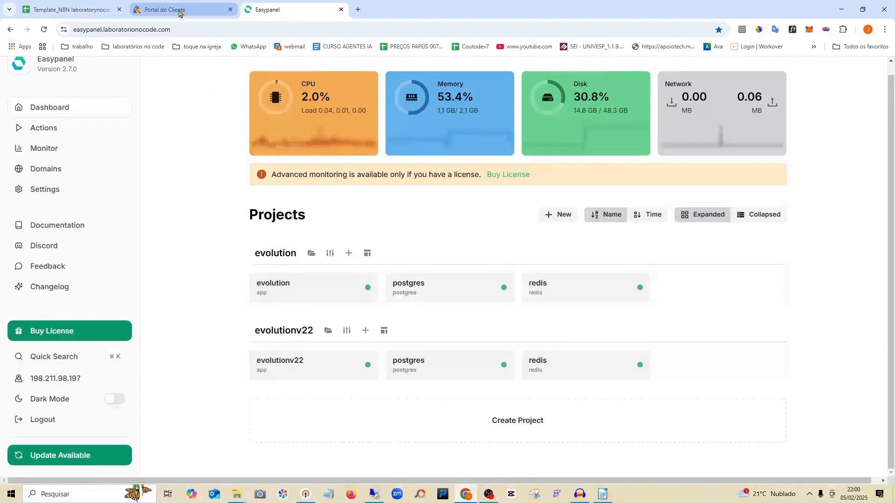
pyautogui.moveTo(177, 9)
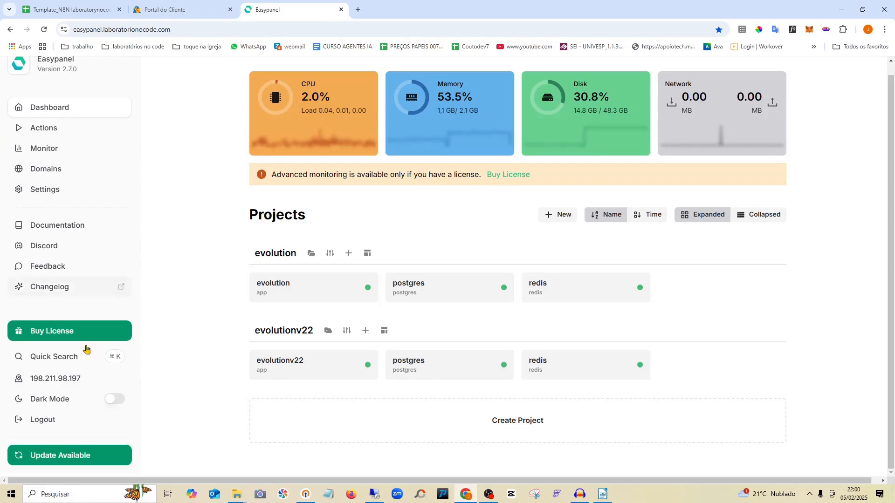
pyautogui.moveTo(678, 276)
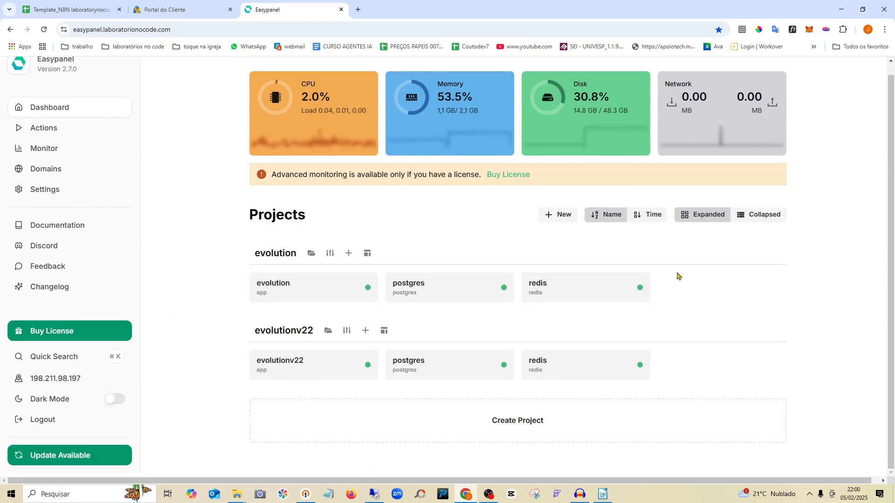
pyautogui.moveTo(512, 311)
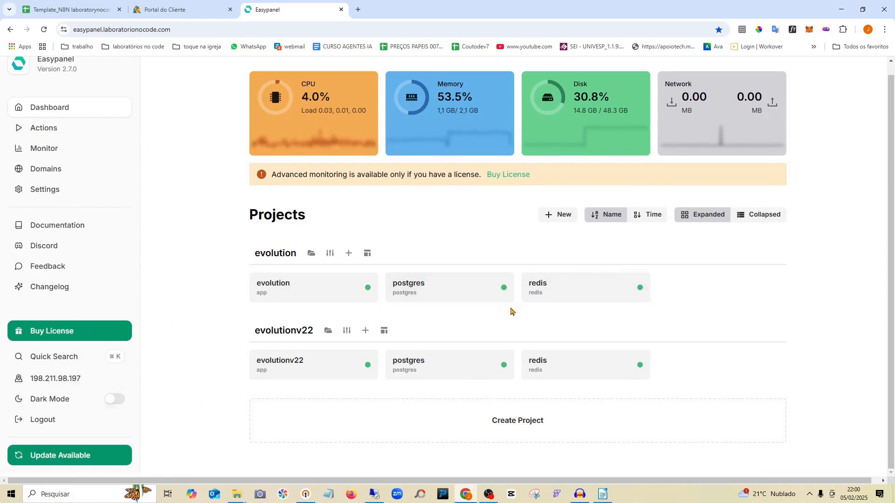
pyautogui.moveTo(183, 9)
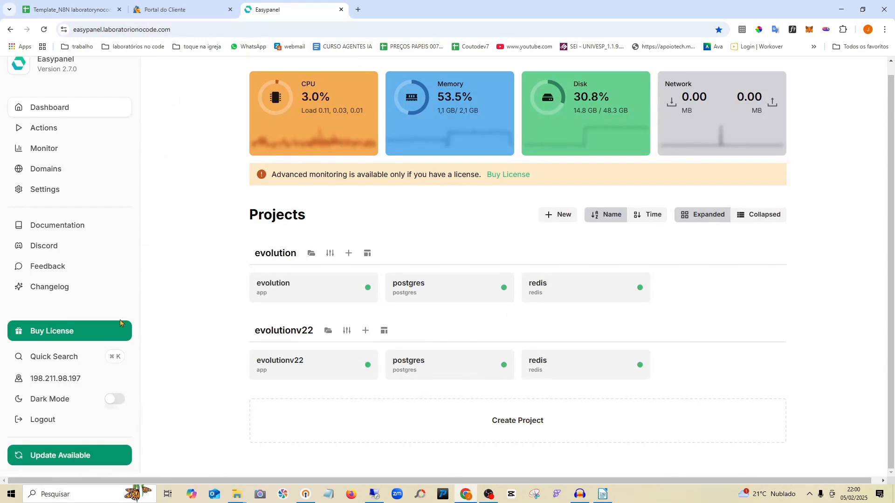
pyautogui.moveTo(51, 384)
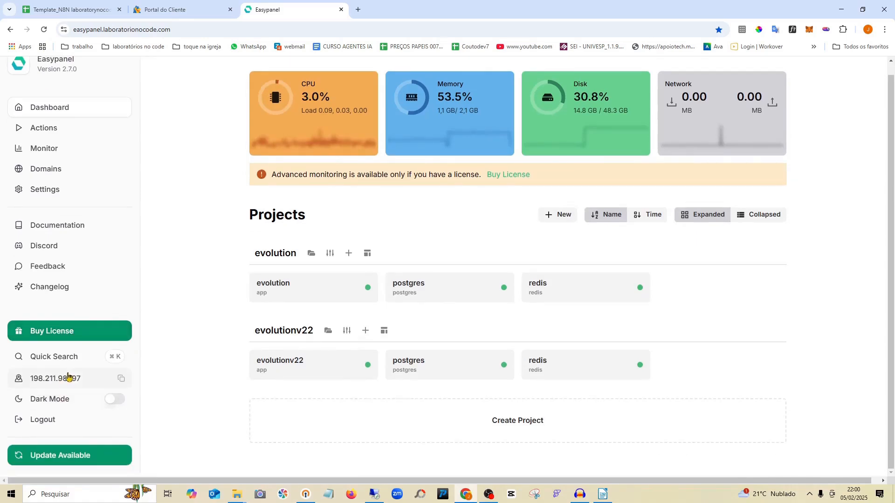
pyautogui.click(121, 380)
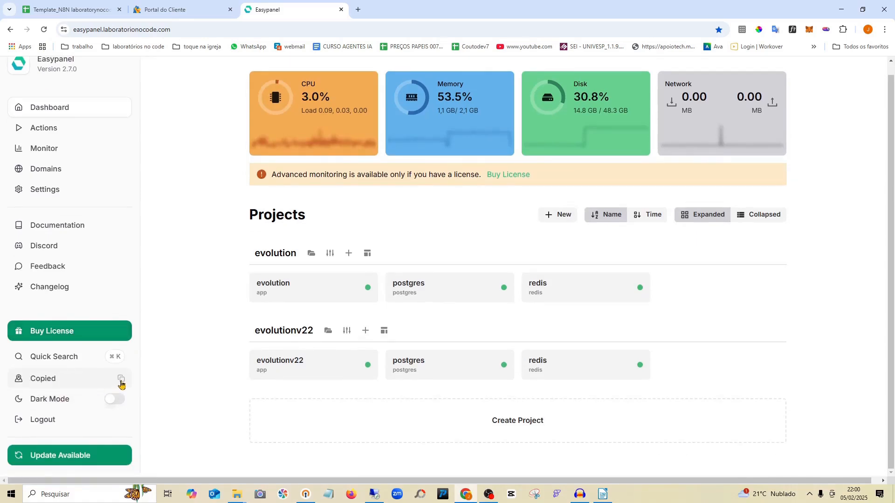
# From the HostGator Portal do Cliente, launch cPanel for the Plano M hosting.
pyautogui.click(183, 9)
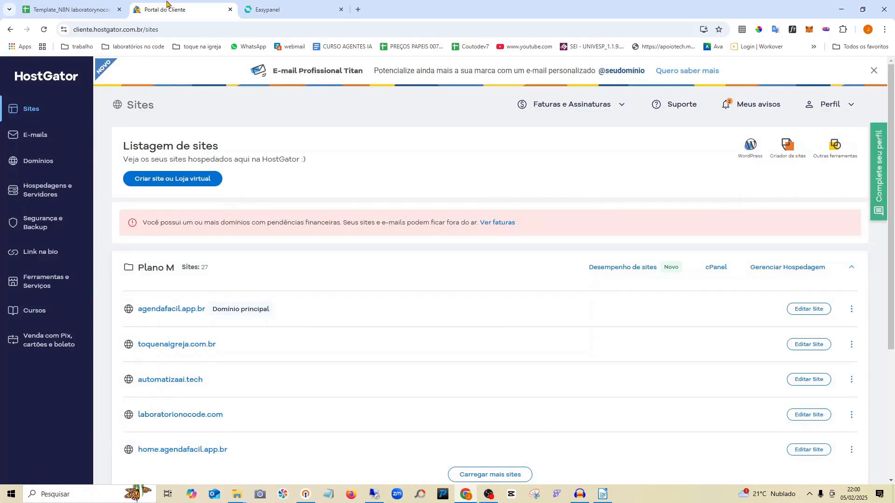
pyautogui.click(878, 172)
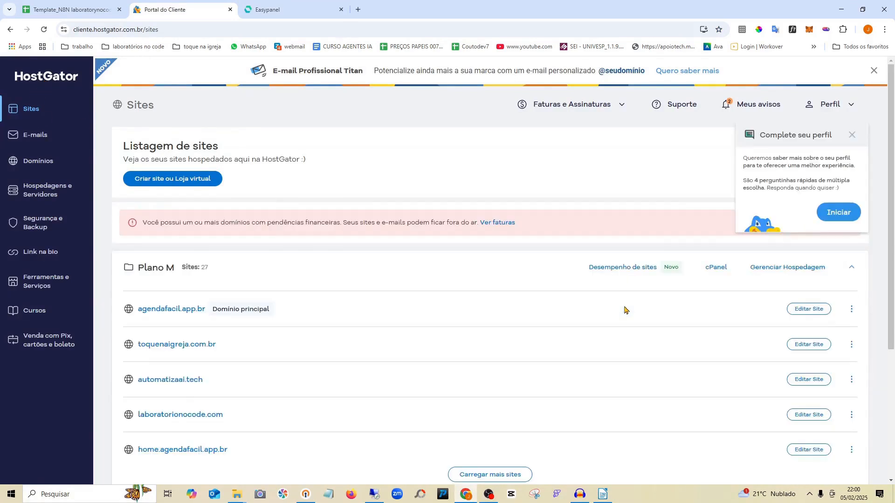
pyautogui.click(851, 135)
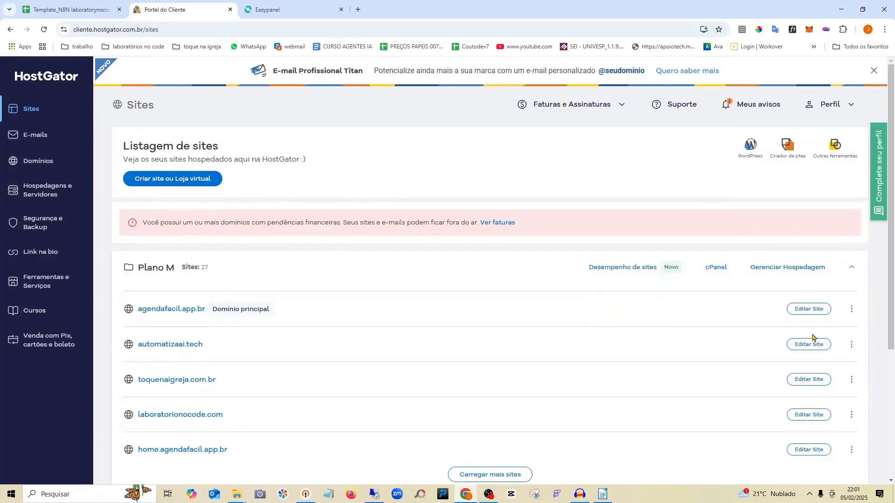
pyautogui.click(715, 268)
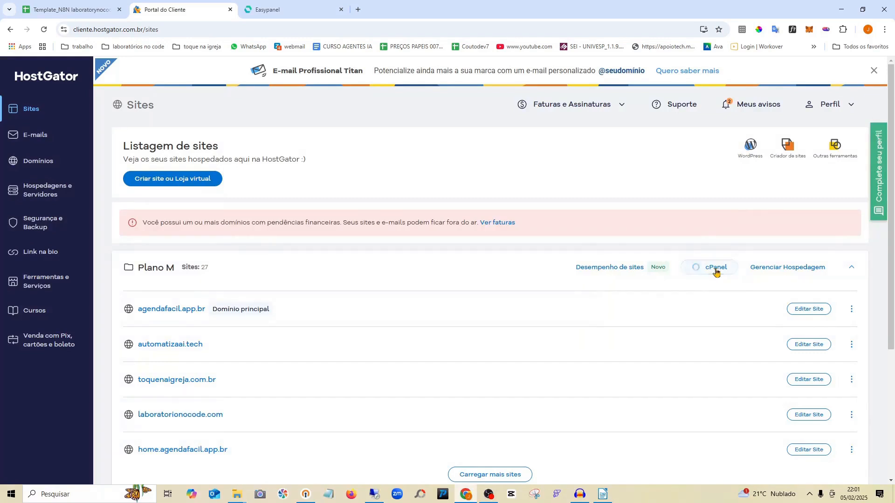
pyautogui.click(714, 268)
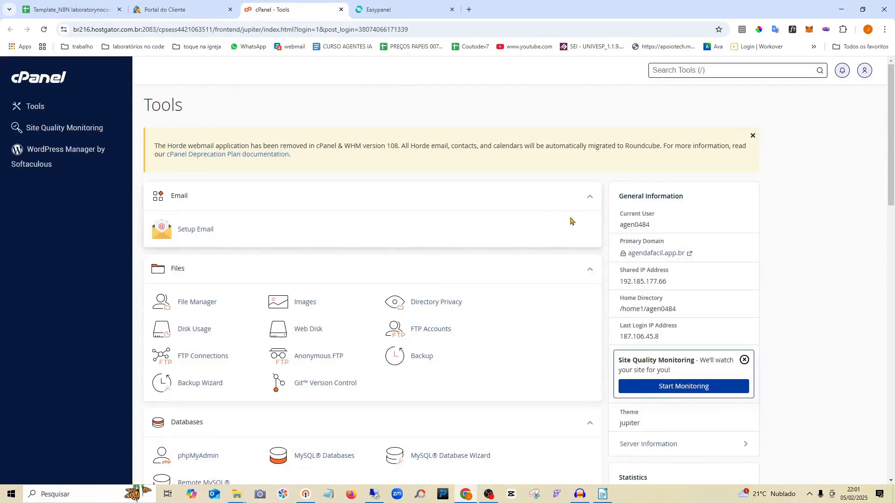
# Dismiss the Horde webmail deprecation notice on the cPanel Tools page.
pyautogui.scroll(-3)
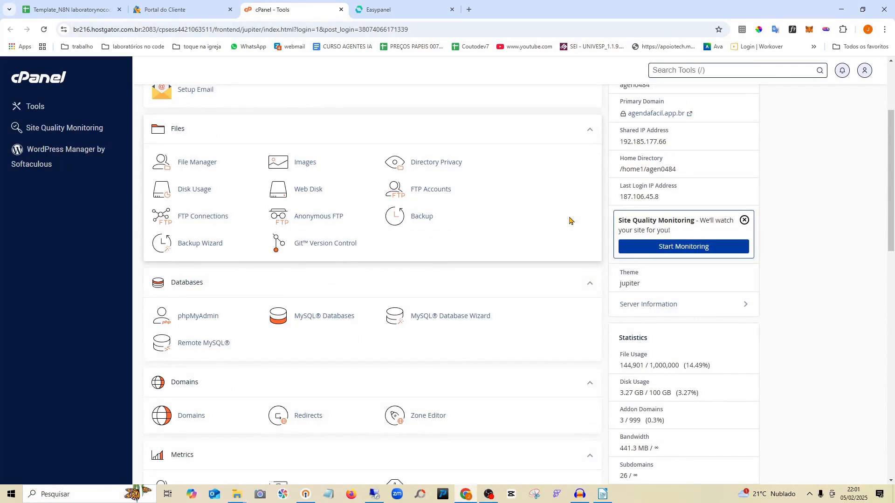
pyautogui.moveTo(188, 382)
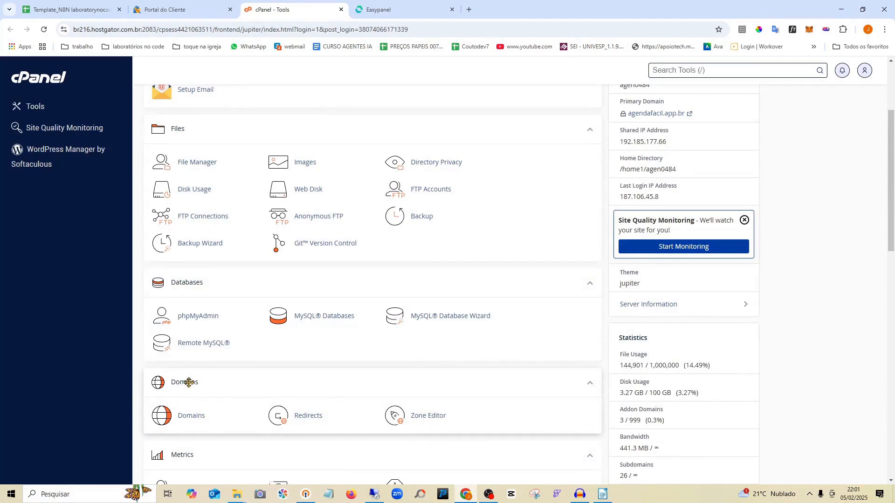
pyautogui.scroll(3)
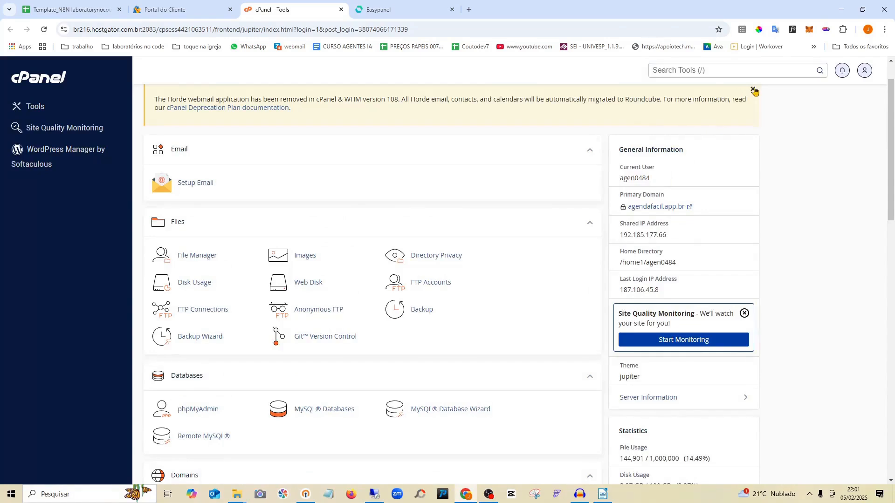
pyautogui.click(753, 91)
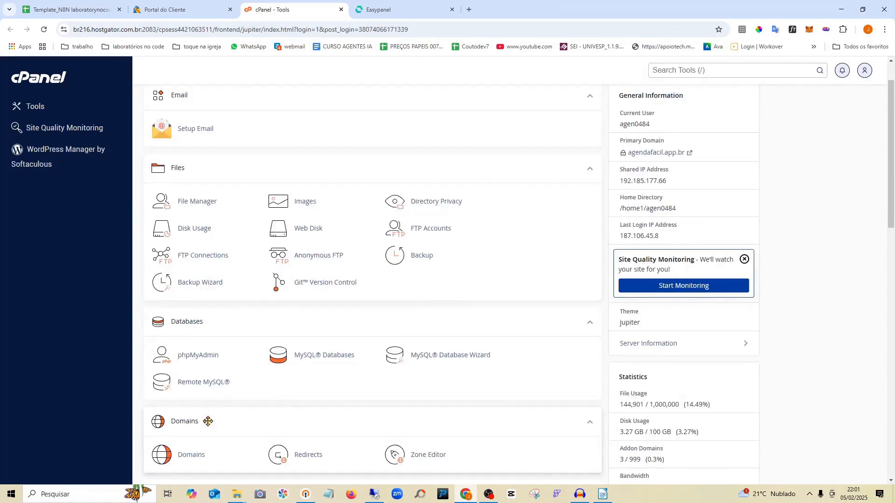
pyautogui.moveTo(365, 273)
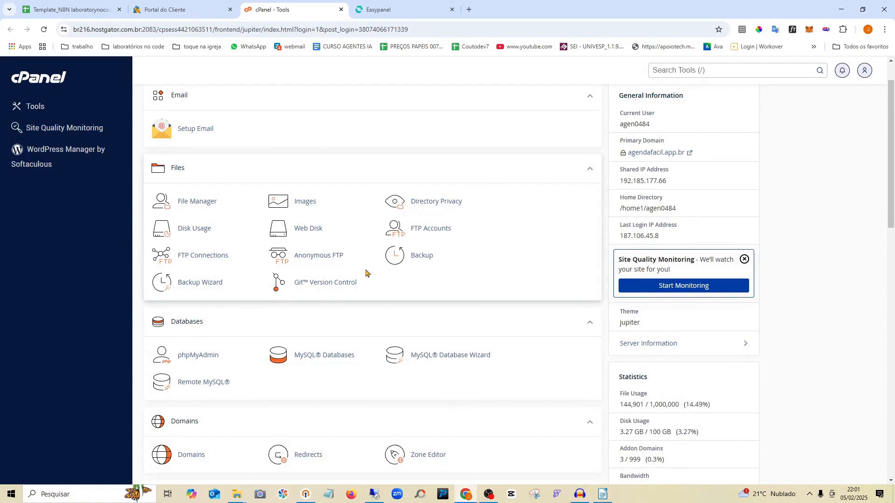
pyautogui.moveTo(496, 355)
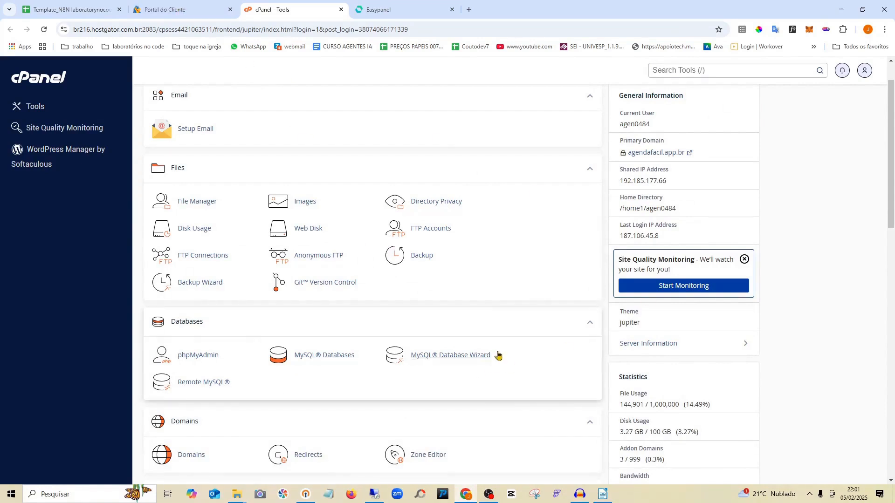
pyautogui.scroll(3)
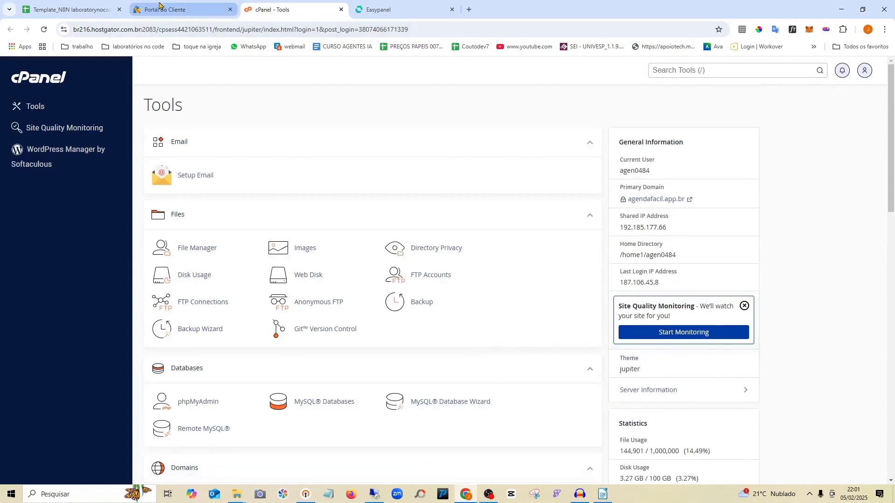
# Glance at the Portal do Cliente domain listing, then return to the cPanel tools page.
pyautogui.click(172, 10)
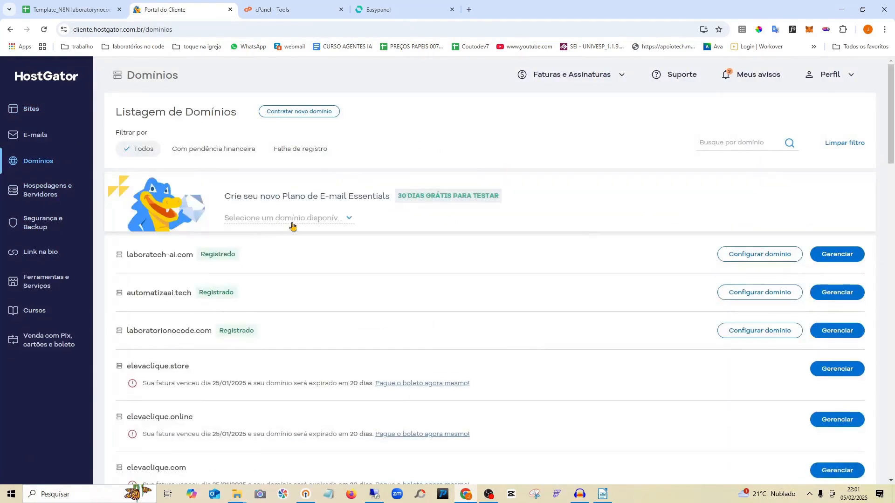
pyautogui.moveTo(47, 212)
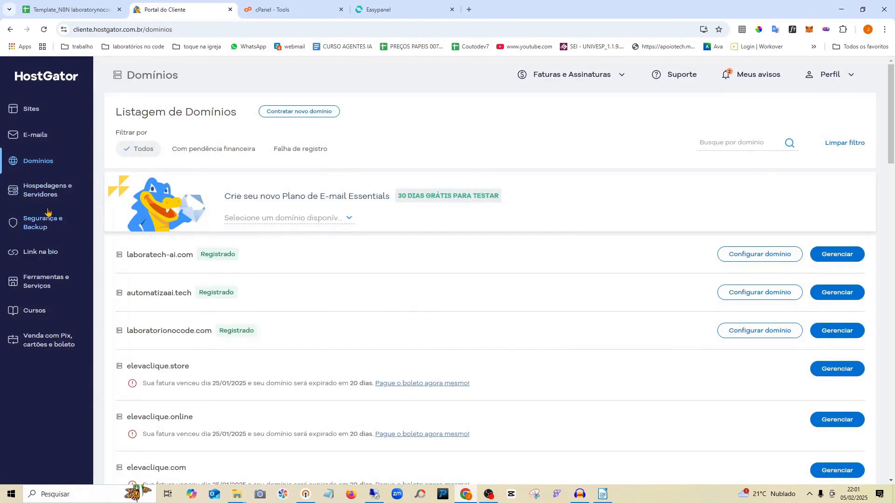
pyautogui.click(291, 9)
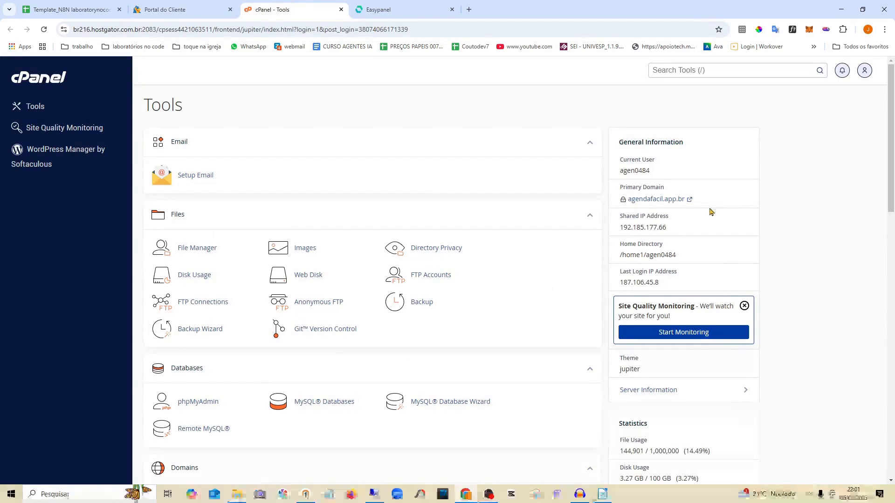
pyautogui.moveTo(566, 202)
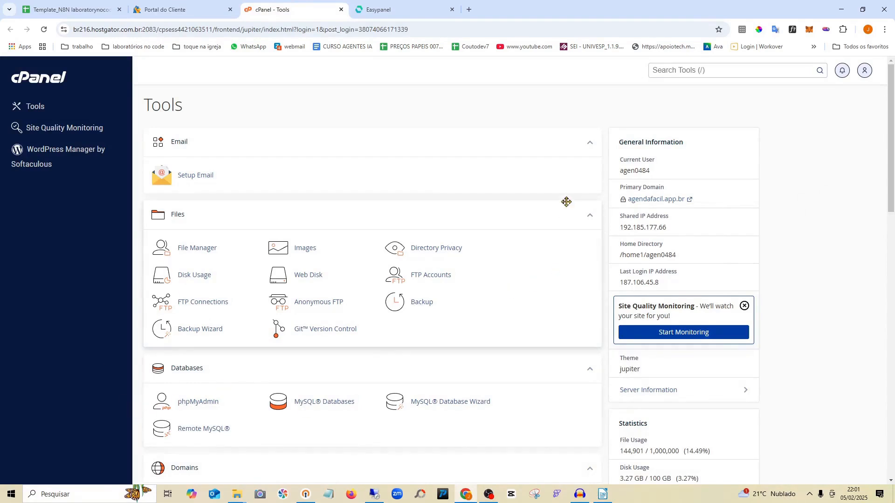
# Search the cPanel tools for 'do' and open the Domains page.
pyautogui.scroll(-3)
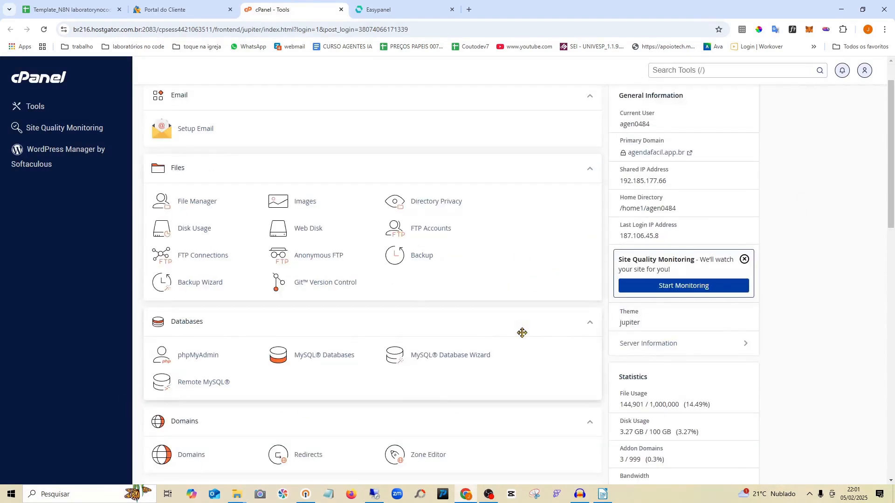
pyautogui.scroll(3)
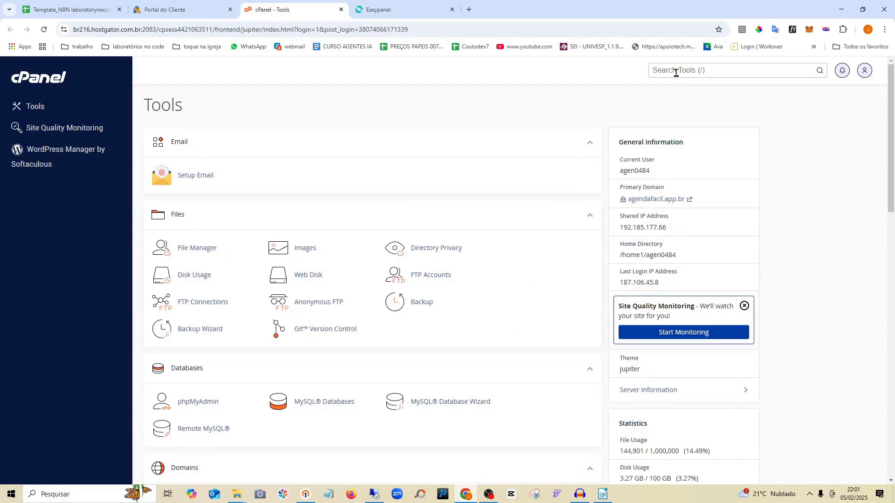
pyautogui.write('doma')
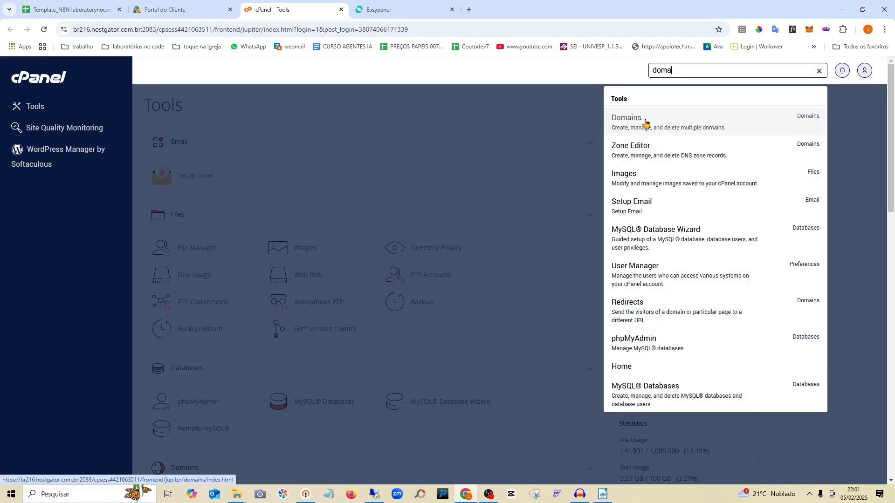
pyautogui.click(627, 118)
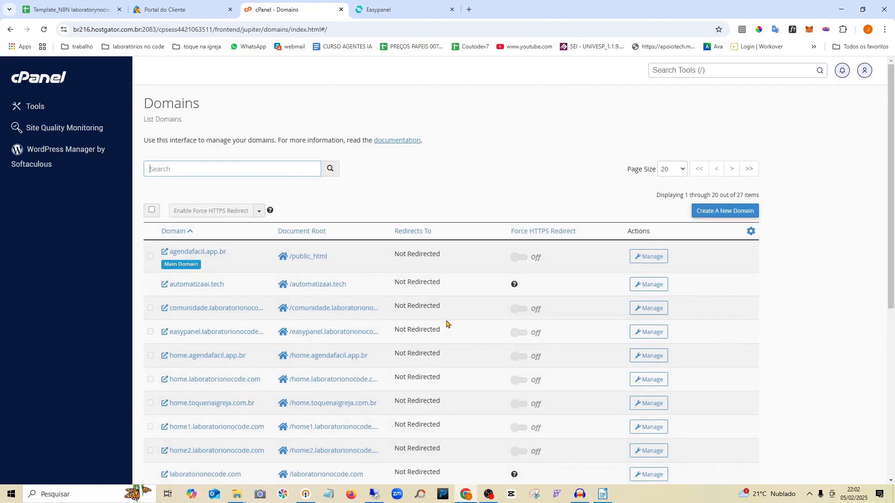
pyautogui.moveTo(228, 232)
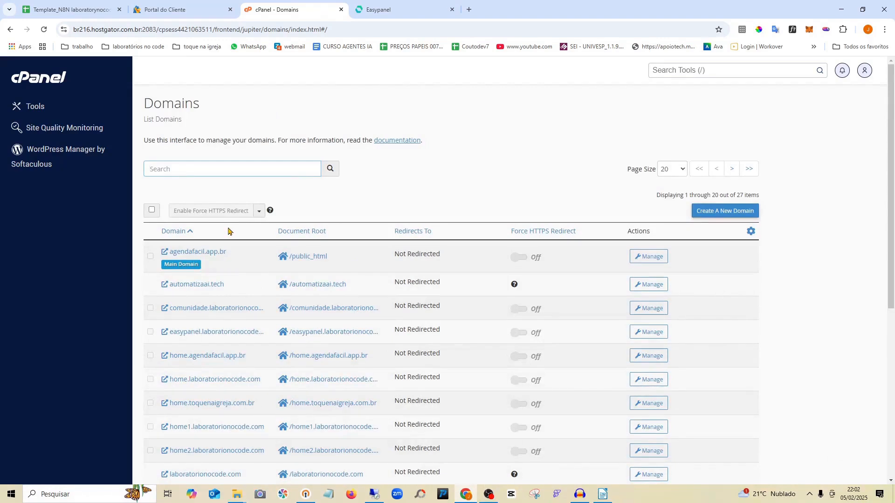
pyautogui.write('r')
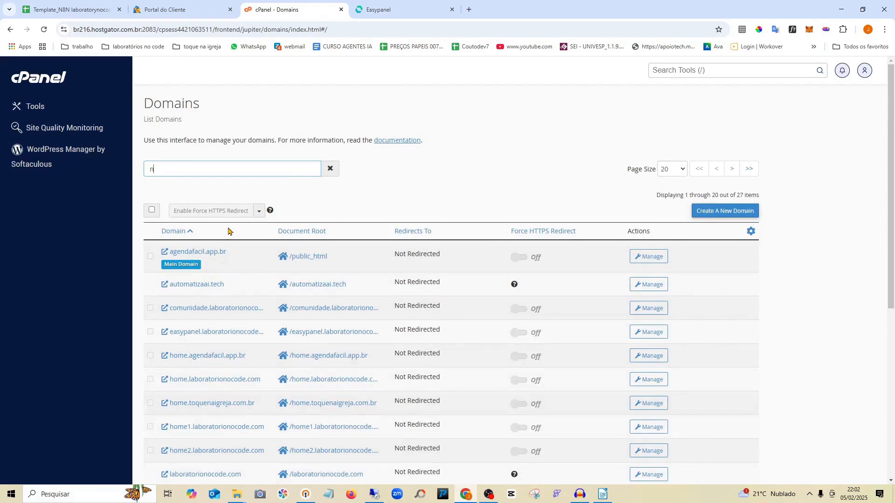
pyautogui.write('8')
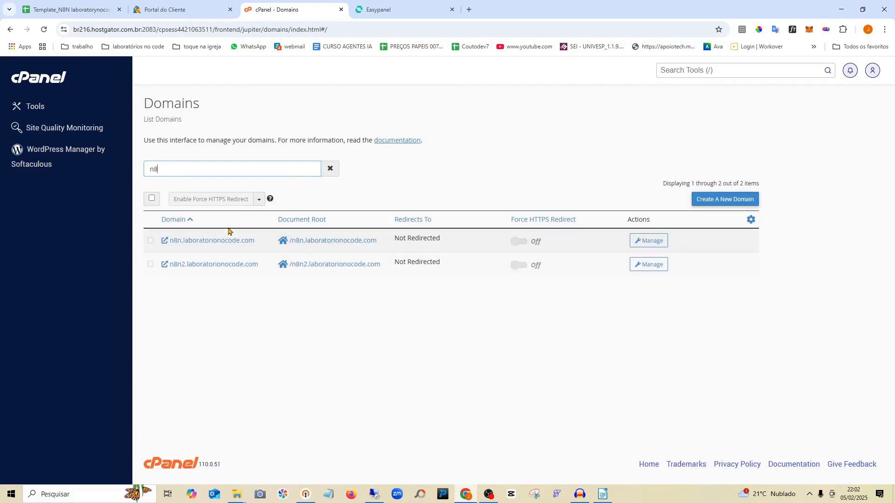
pyautogui.click(330, 168)
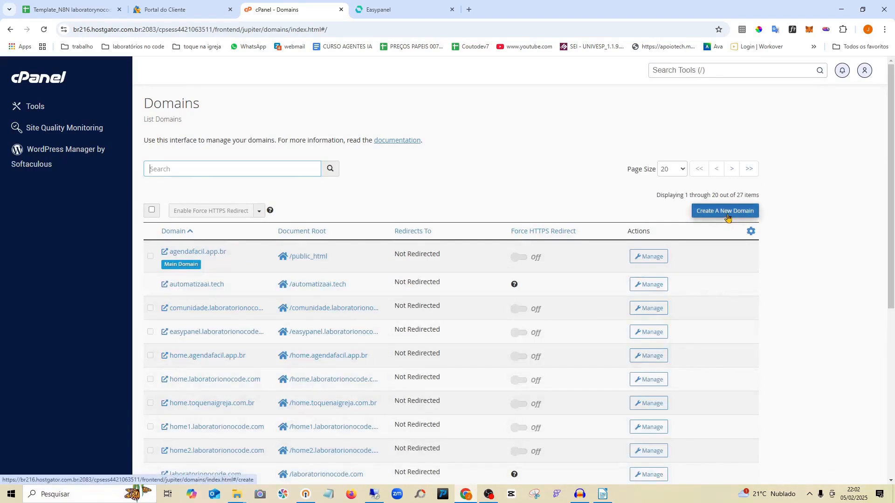
# Start a new domain and enter n8n.laboratorionocode.com, which is rejected as already existing.
pyautogui.click(725, 211)
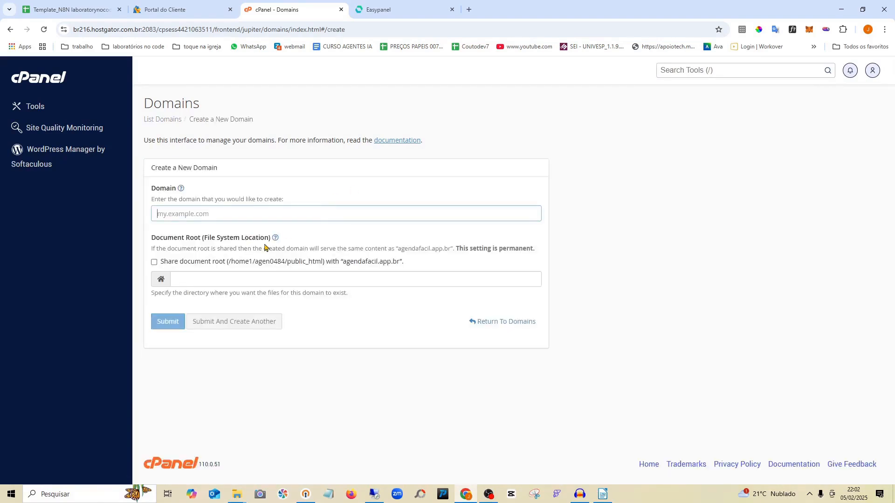
pyautogui.write('n')
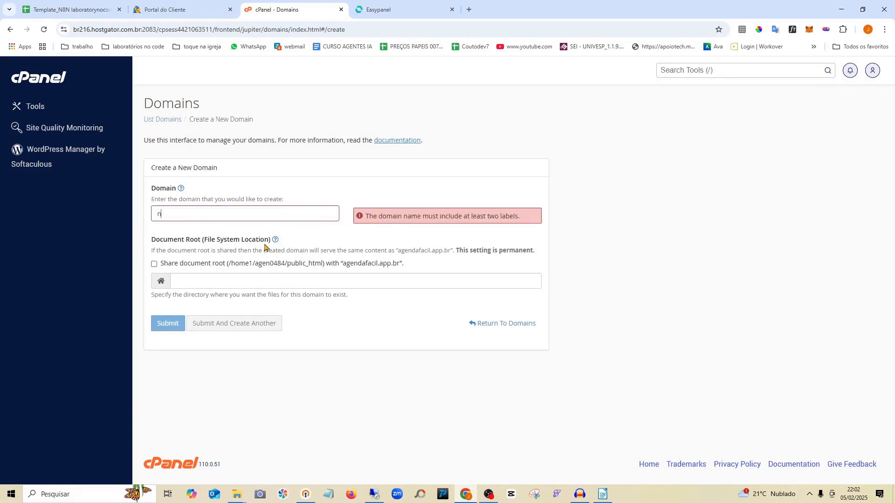
pyautogui.write('8n')
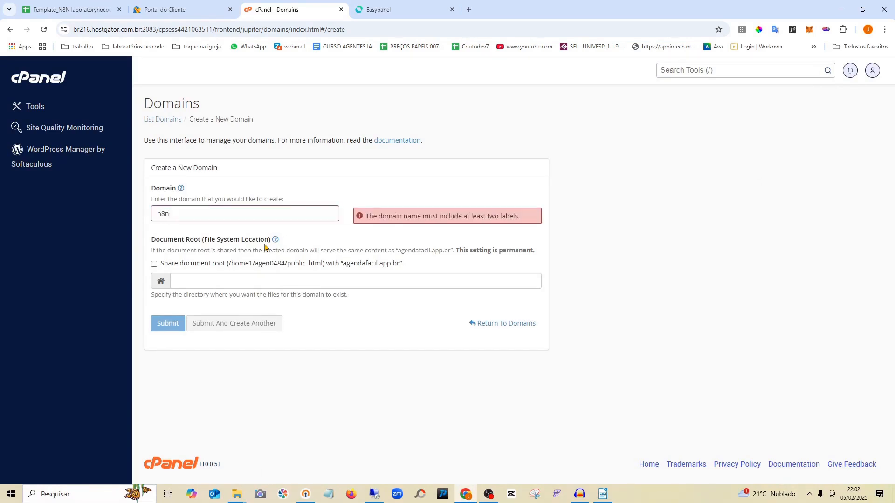
pyautogui.write('.laboratoru')
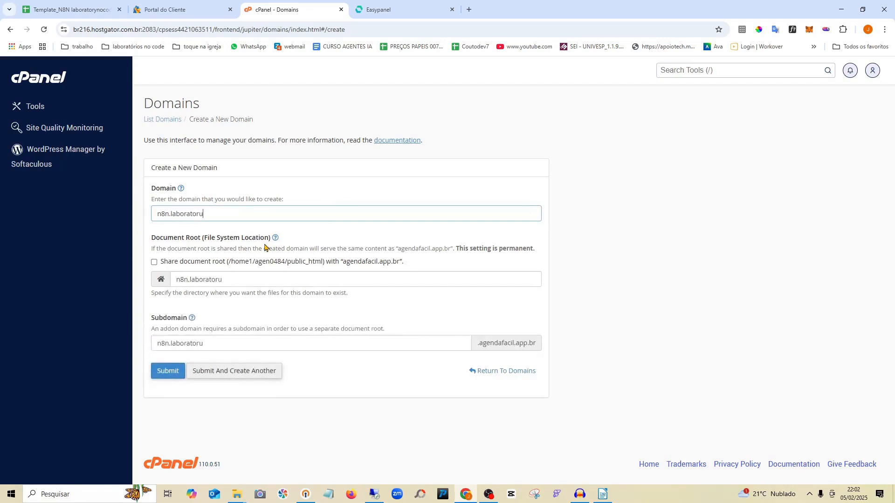
pyautogui.write('io.')
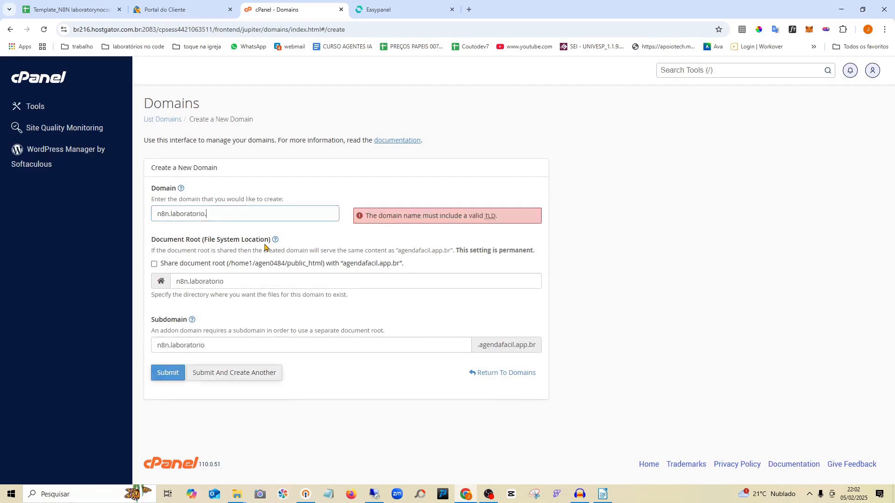
pyautogui.write('nocode.com')
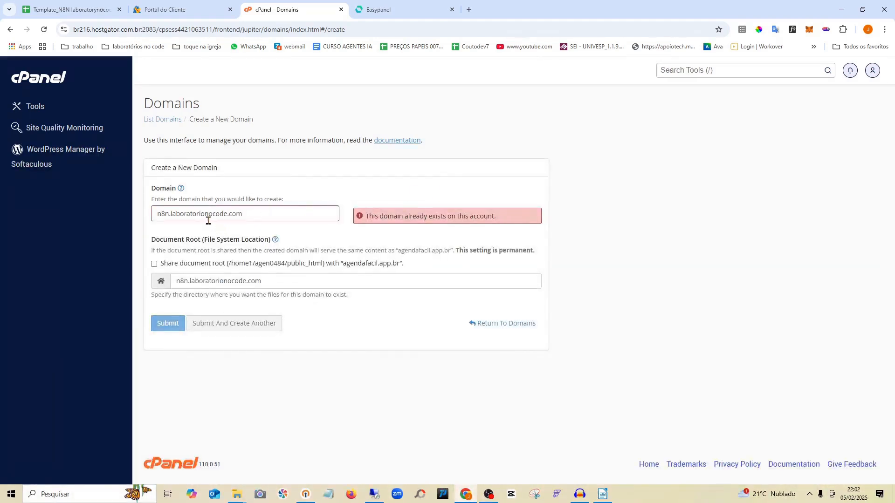
pyautogui.moveTo(309, 217)
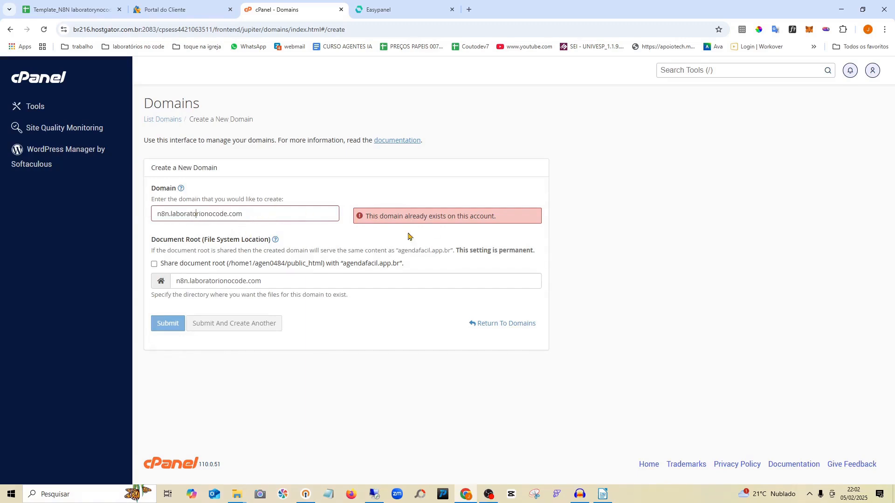
pyautogui.moveTo(428, 225)
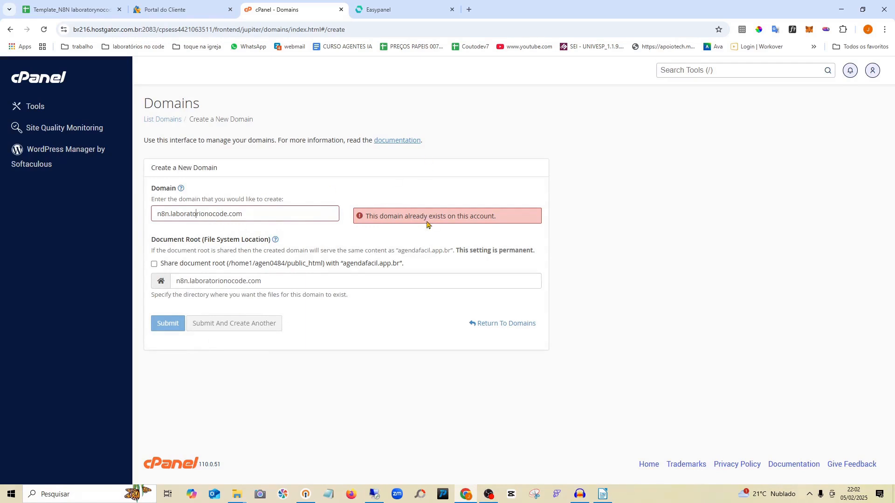
pyautogui.moveTo(334, 342)
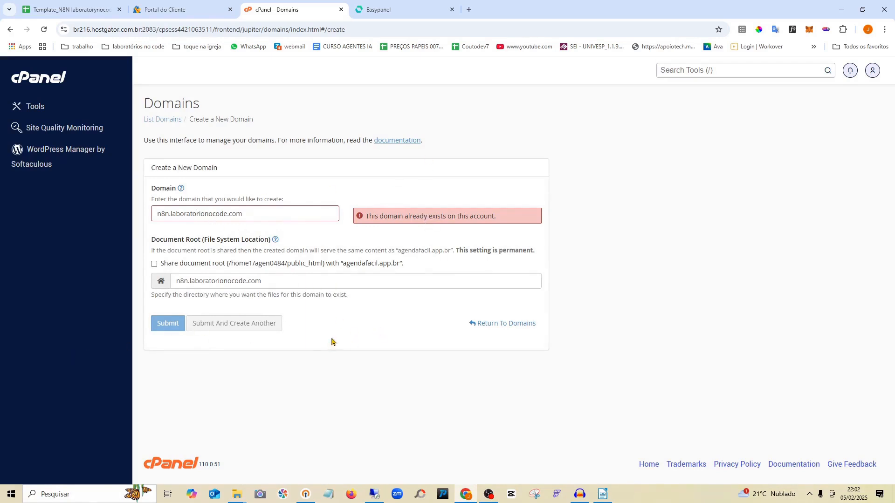
pyautogui.moveTo(181, 189)
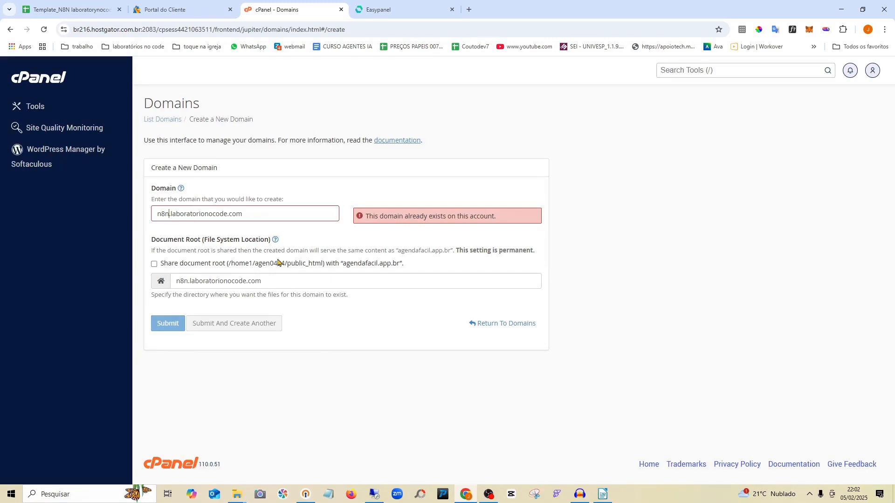
# Try n8n2.laboratorionocode.com, also rejected as existing, then return to the tools overview.
pyautogui.write('2')
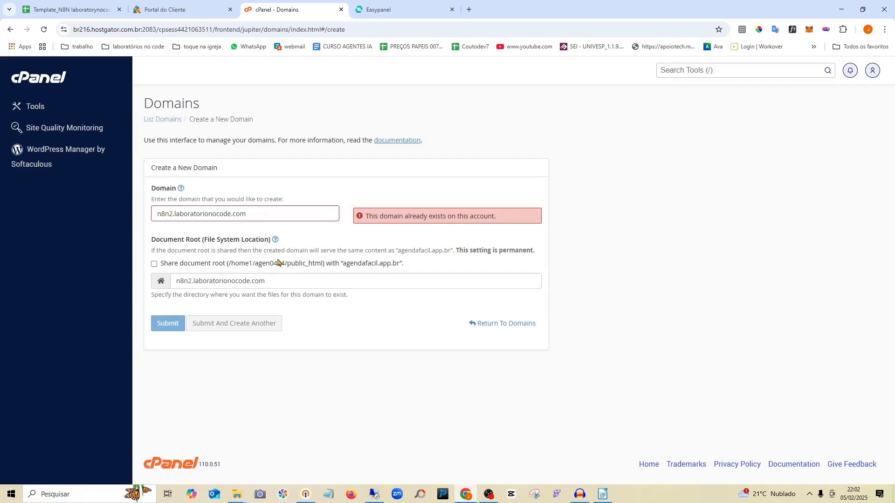
pyautogui.moveTo(140, 215)
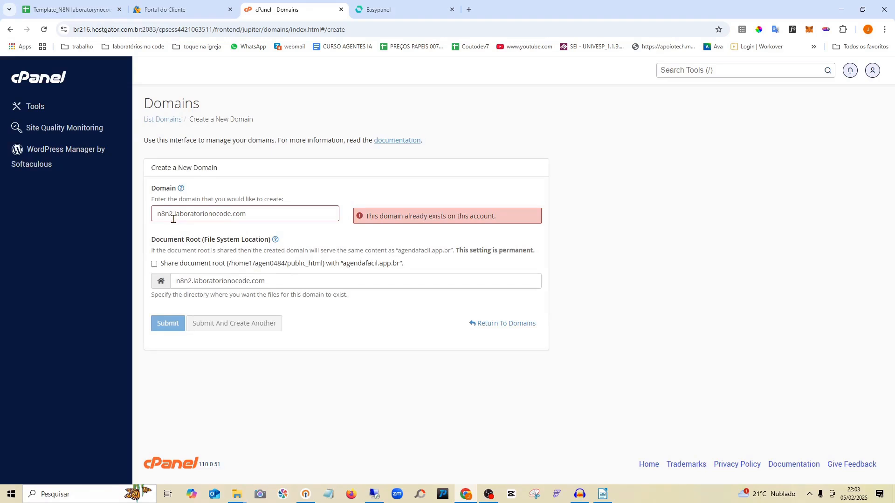
pyautogui.moveTo(285, 227)
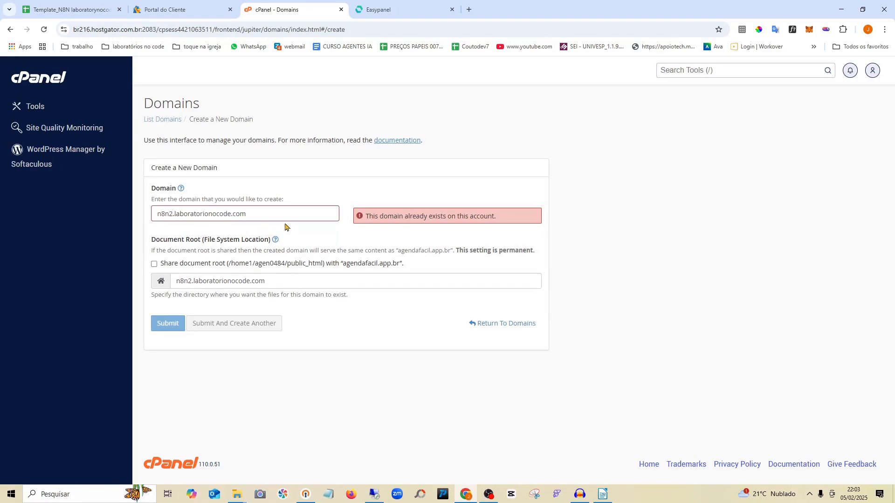
pyautogui.moveTo(250, 435)
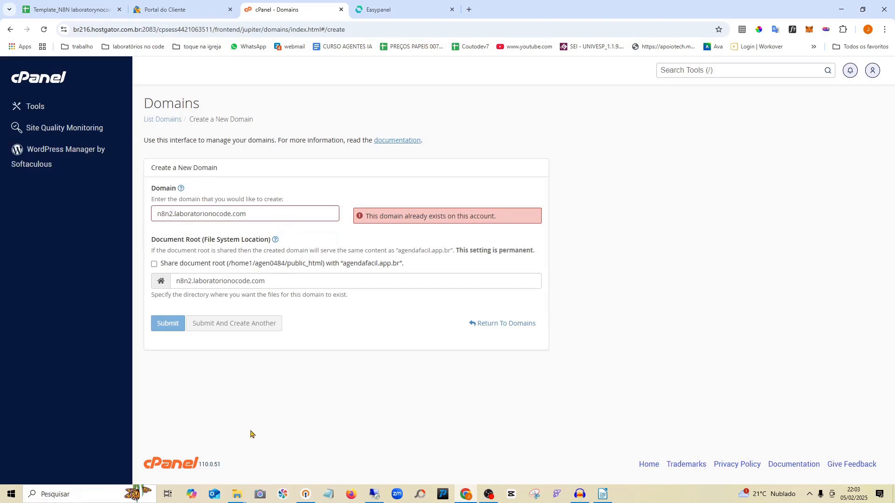
pyautogui.moveTo(454, 227)
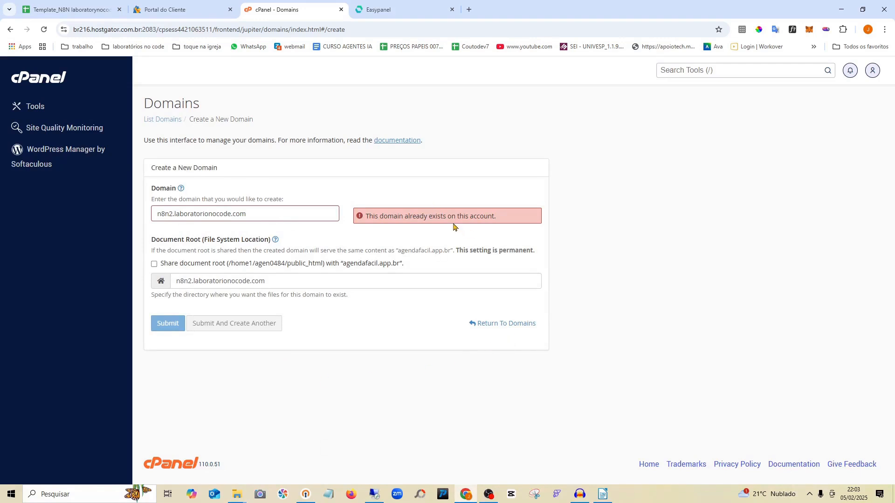
pyautogui.moveTo(410, 186)
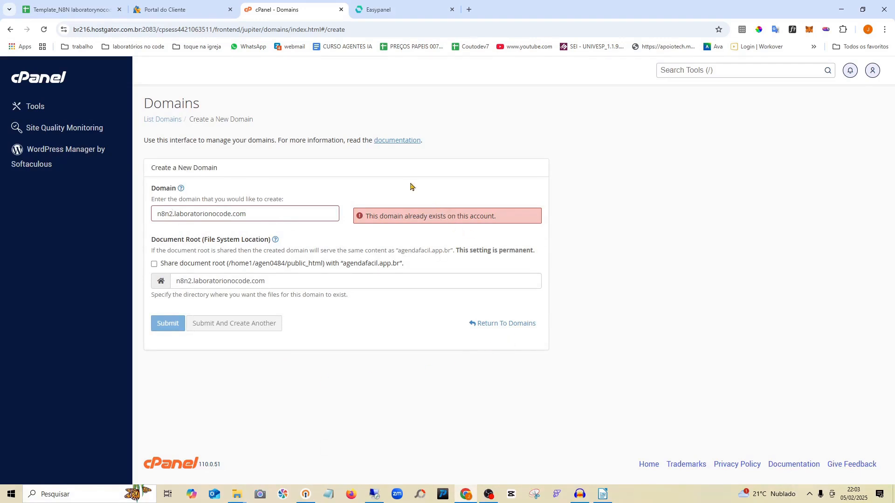
pyautogui.click(34, 106)
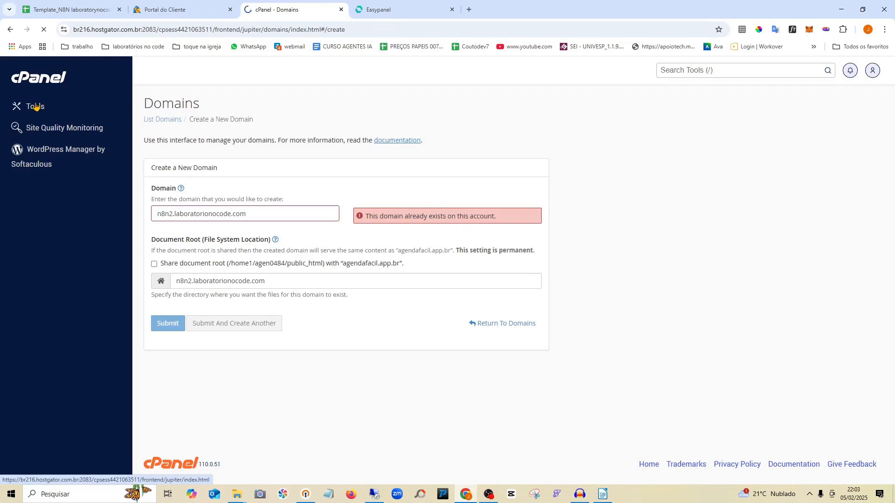
# Search the tools for 'dns' and open the Zone Editor.
pyautogui.click(34, 106)
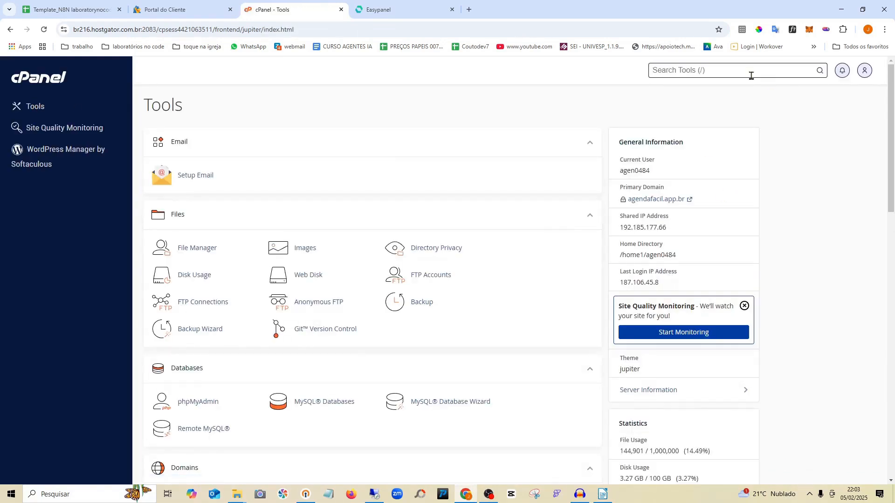
pyautogui.write('dn')
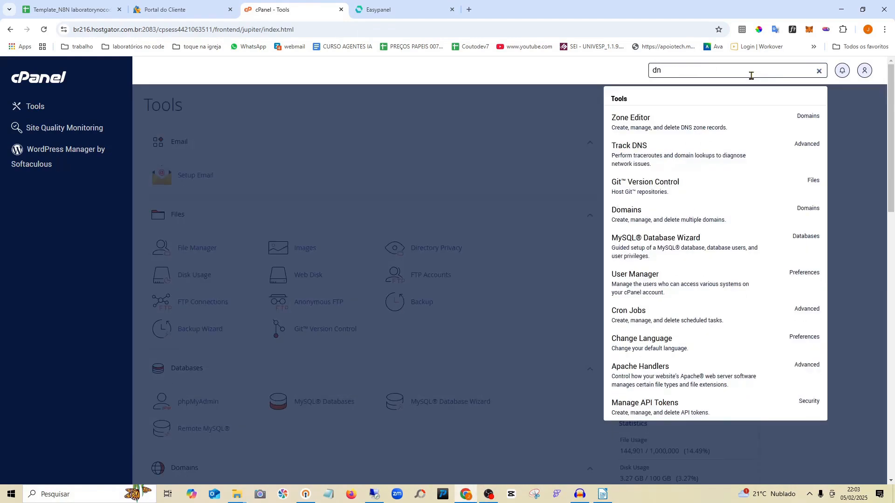
pyautogui.write('s')
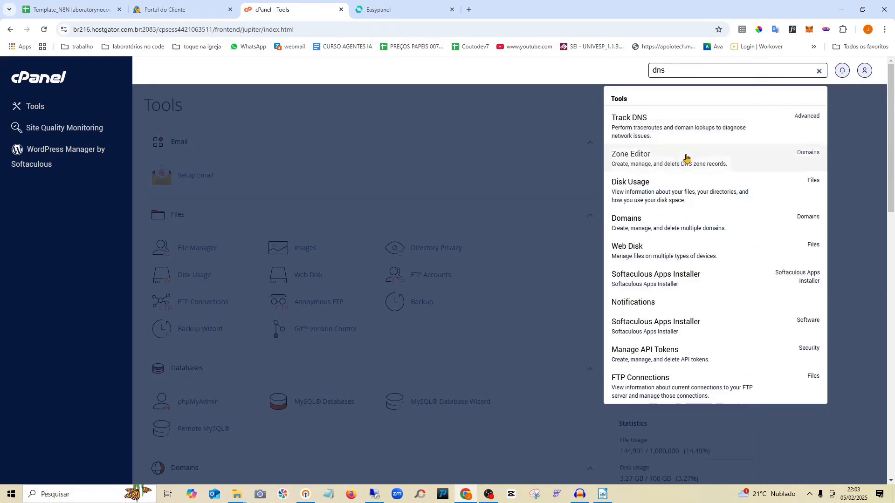
pyautogui.click(630, 158)
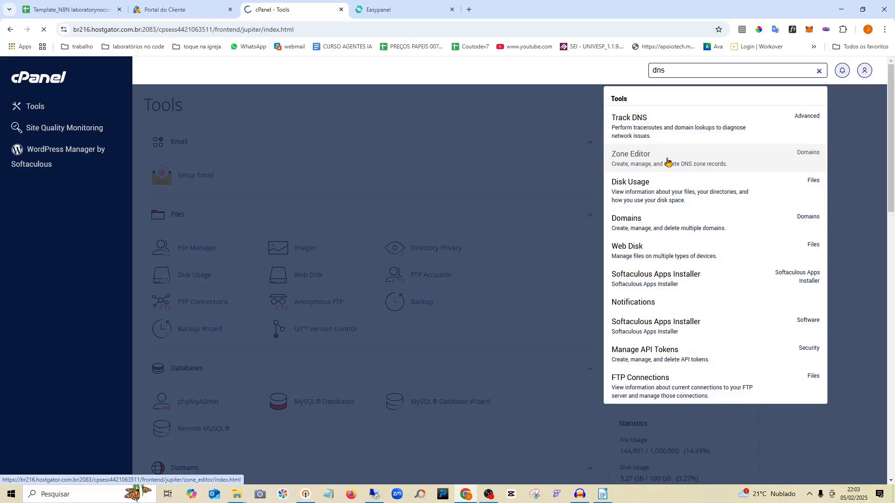
pyautogui.click(630, 158)
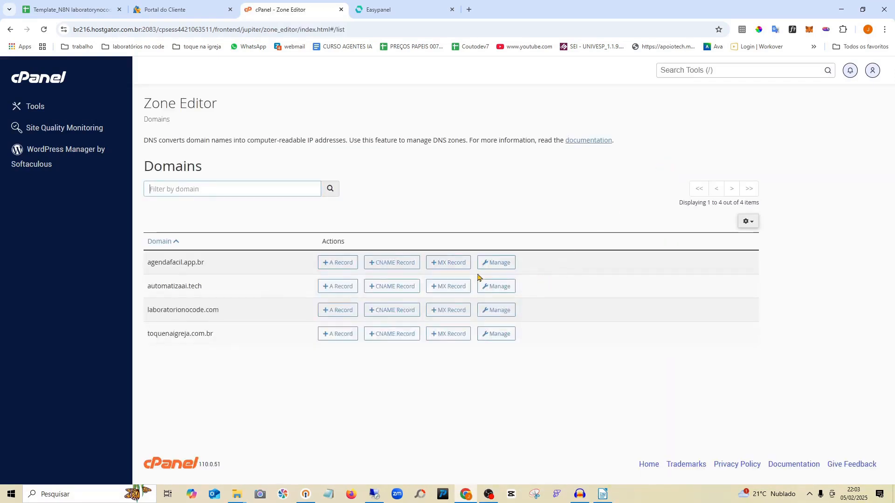
pyautogui.moveTo(309, 323)
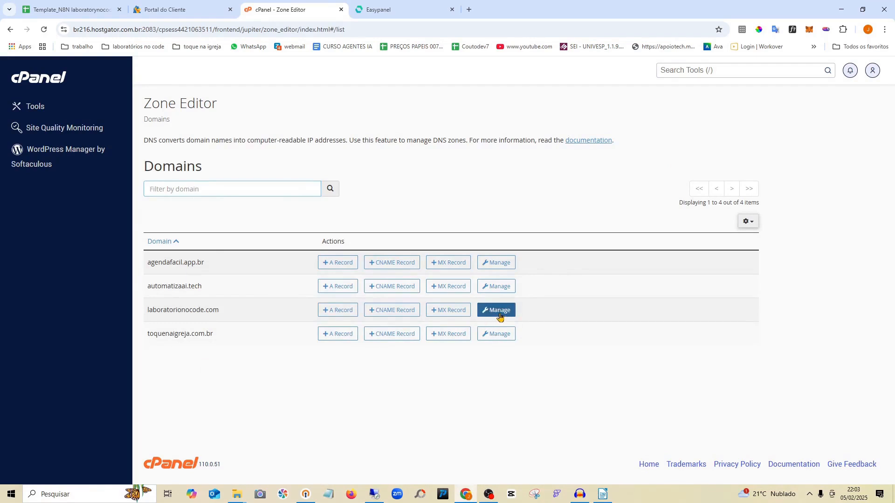
# Manage the laboratorionocode.com zone and filter its records by 'n8n'.
pyautogui.click(495, 309)
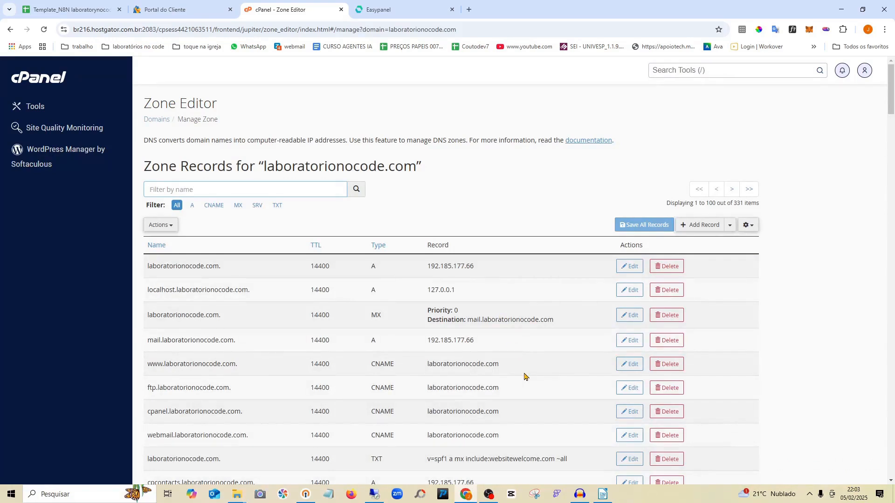
pyautogui.write('n')
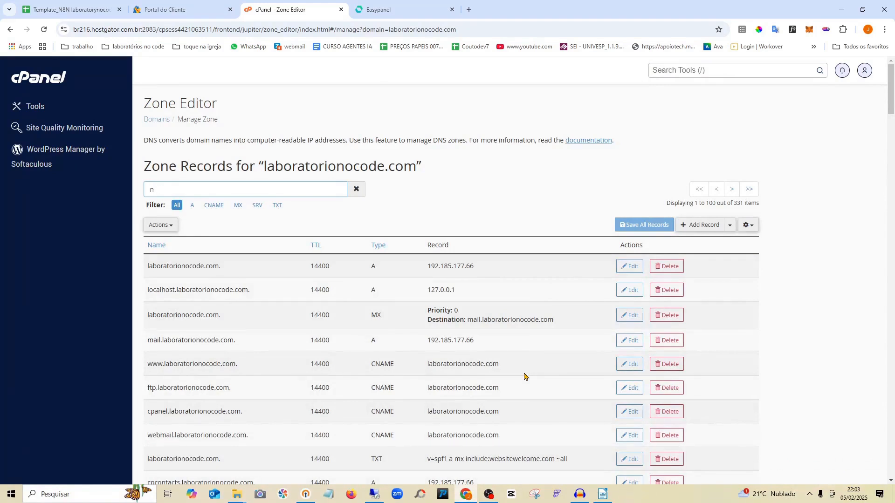
pyautogui.moveTo(206, 113)
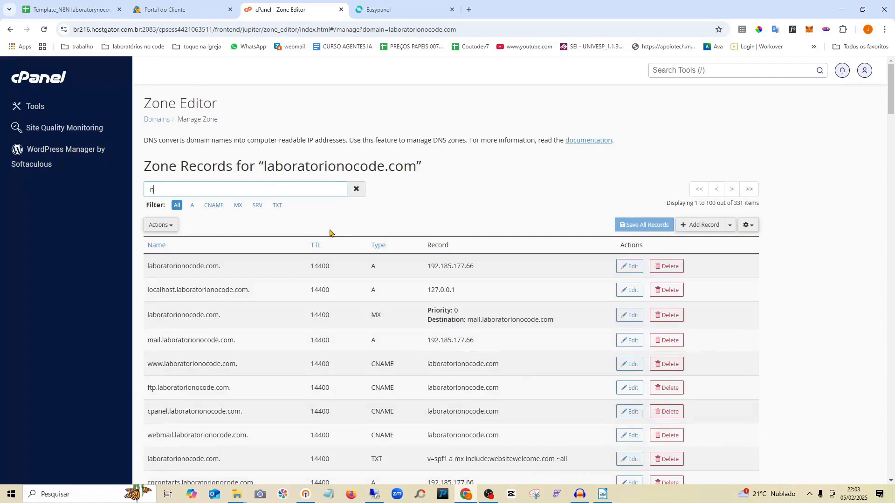
pyautogui.write('8')
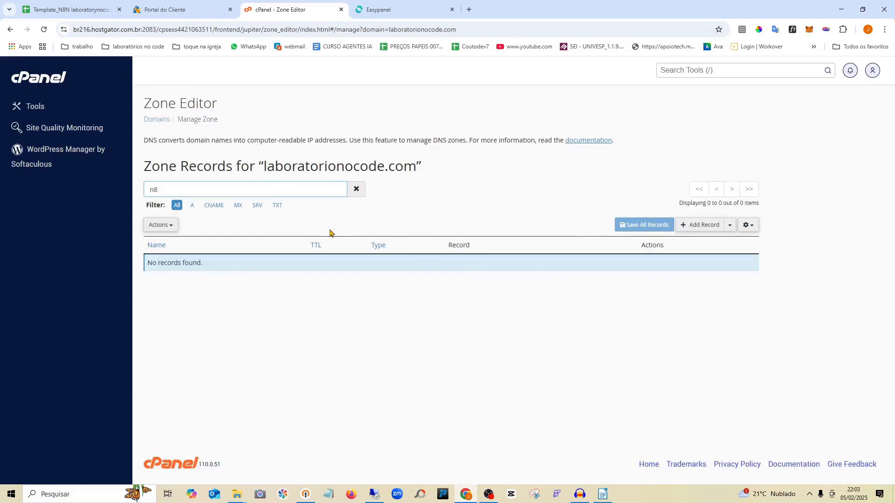
pyautogui.write('n')
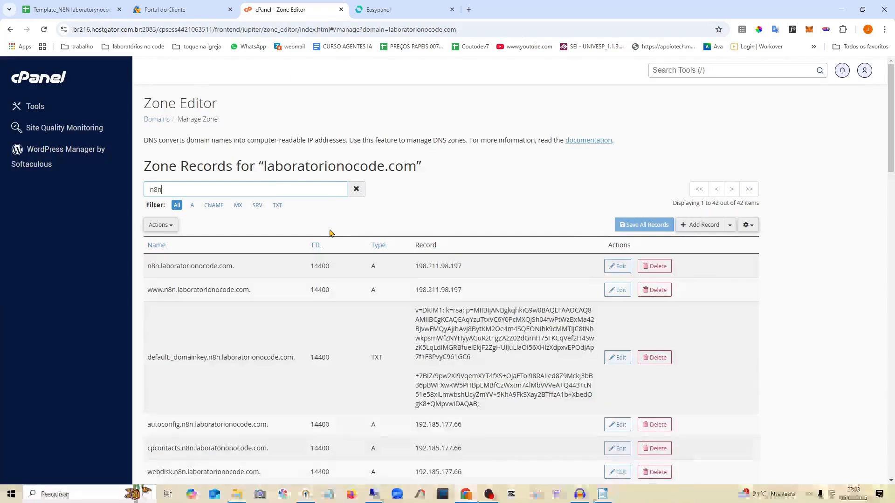
pyautogui.moveTo(194, 277)
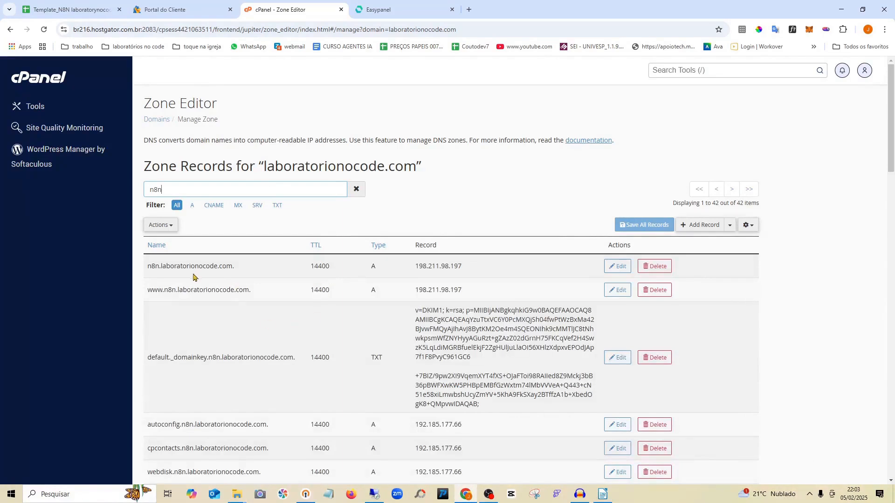
pyautogui.moveTo(264, 291)
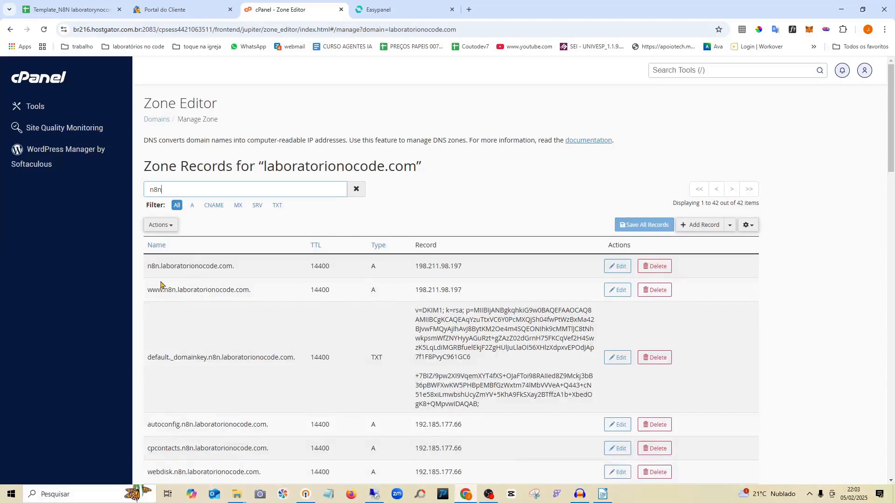
pyautogui.moveTo(161, 304)
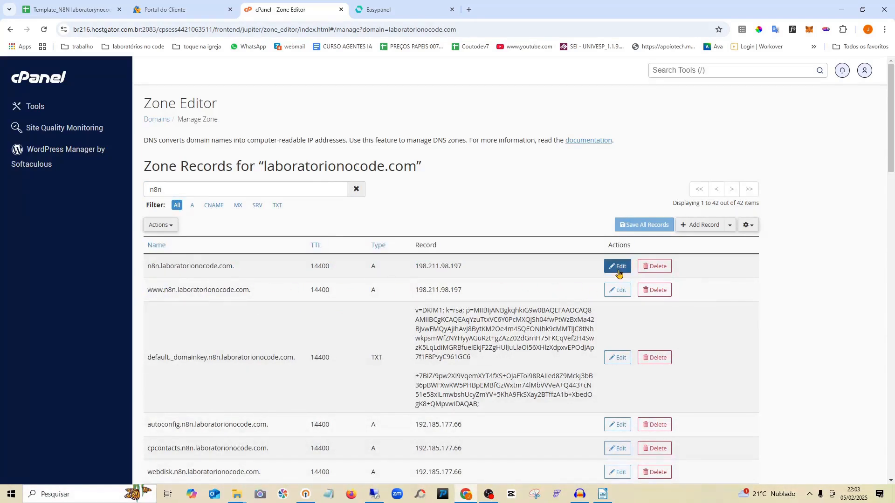
# Re-save the n8n A record pointing to 198.211.98.197 using the IP copied from Easypanel.
pyautogui.click(616, 266)
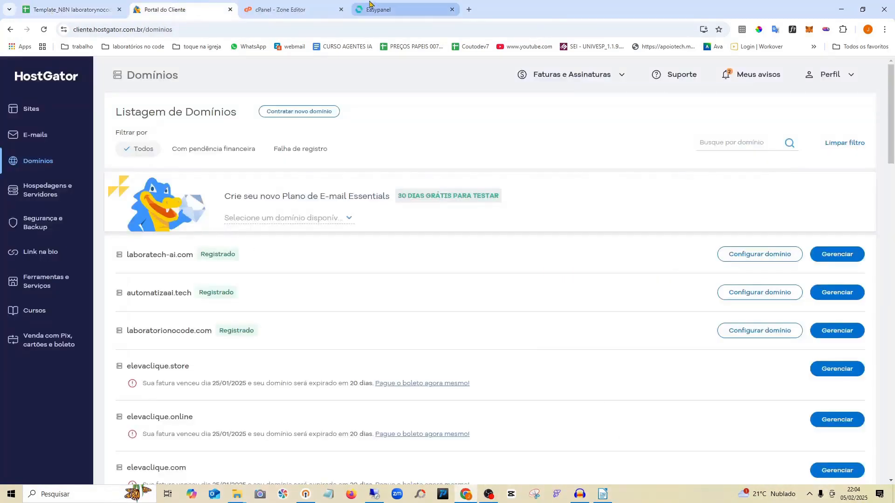
pyautogui.click(400, 9)
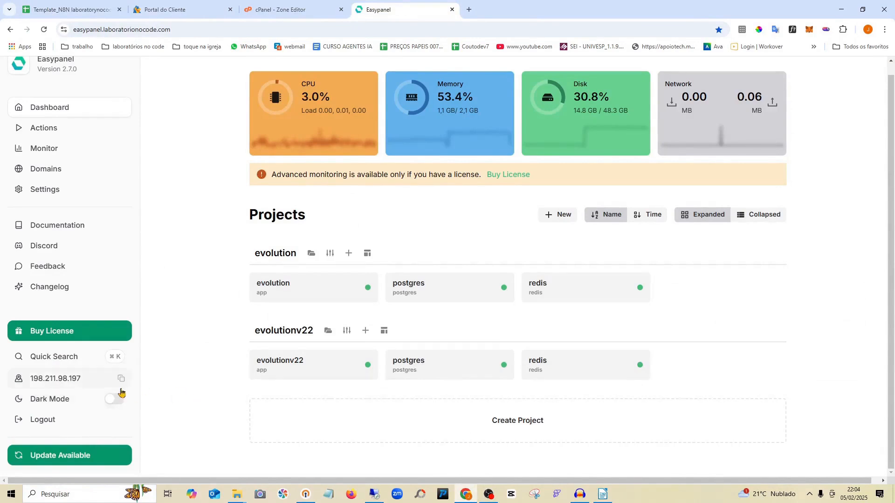
pyautogui.click(292, 9)
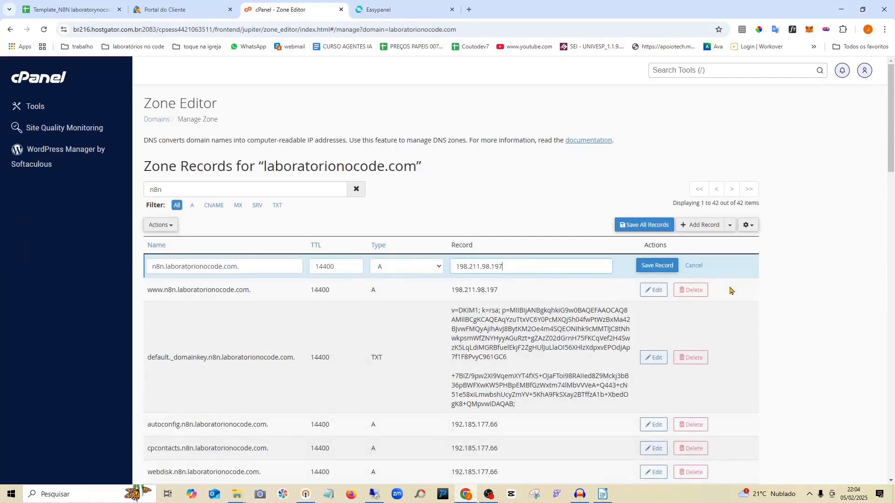
pyautogui.click(656, 265)
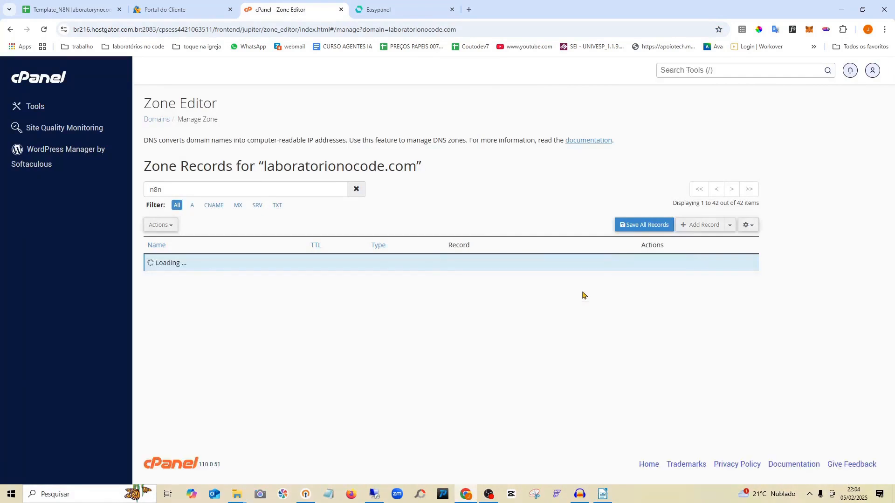
pyautogui.click(643, 225)
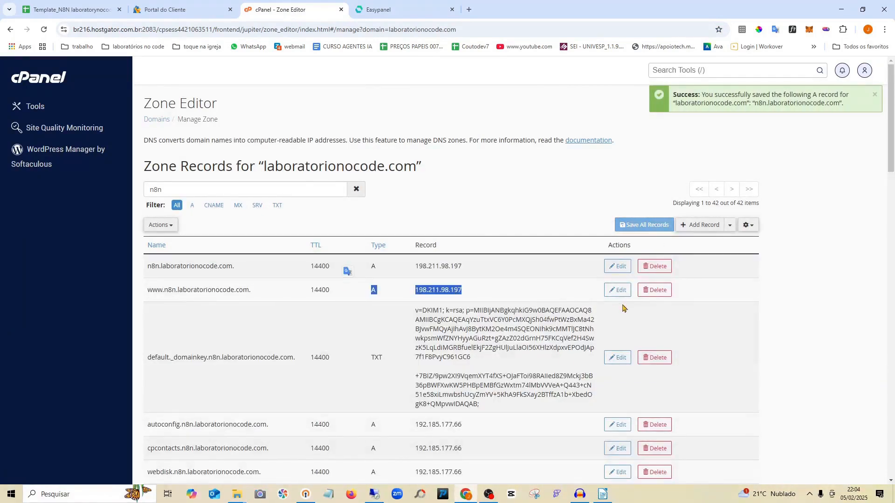
pyautogui.click(617, 290)
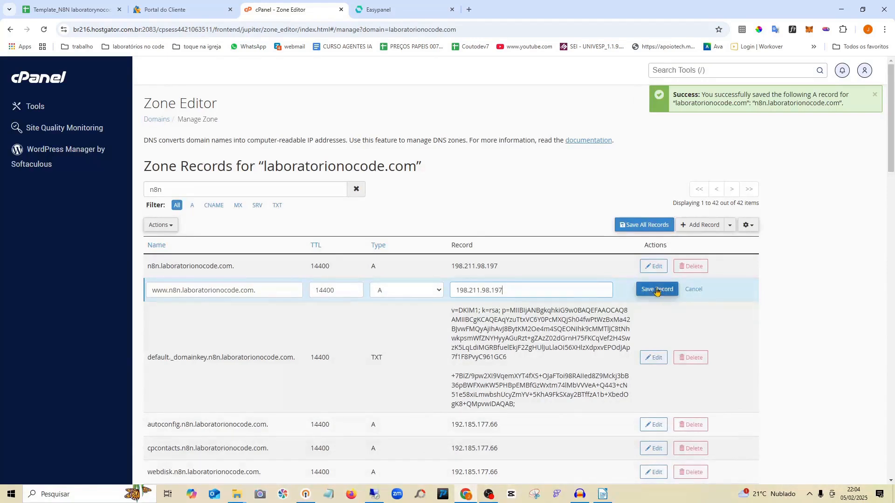
pyautogui.click(656, 289)
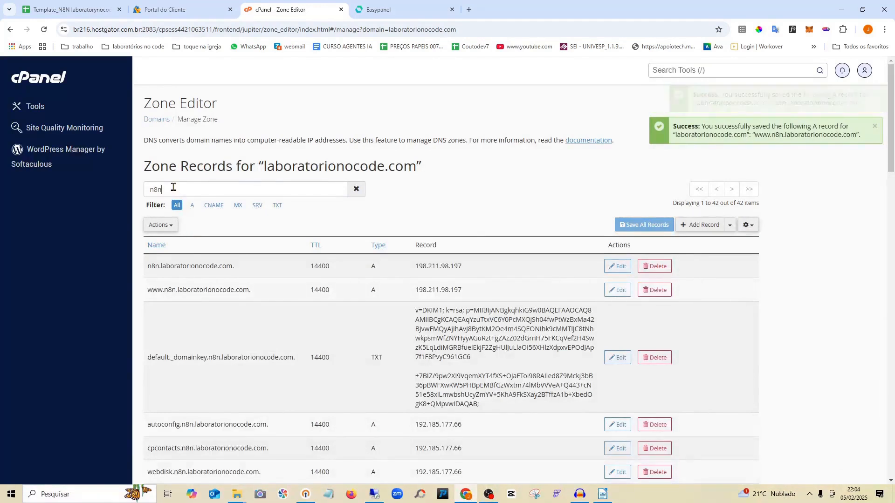
# Filter to 'n8n2' and save the n8n2.laboratorionocode.com A record pointing to 198.211.98.197.
pyautogui.write('2')
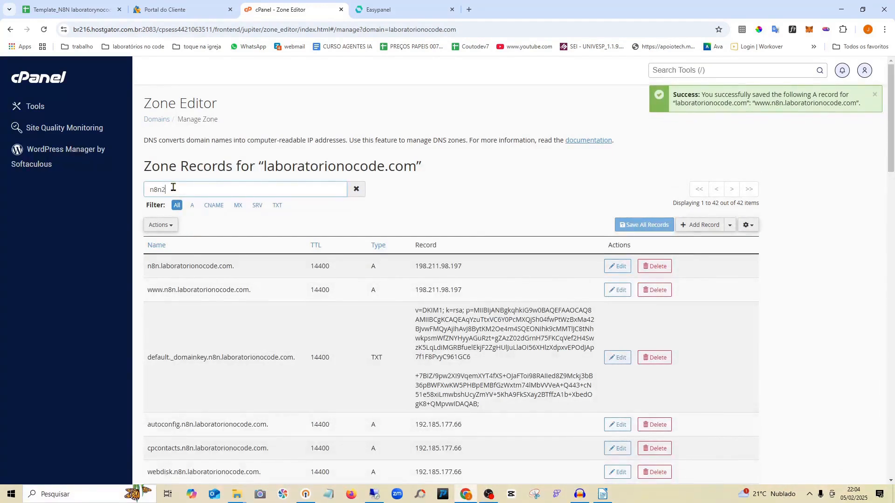
pyautogui.write('2')
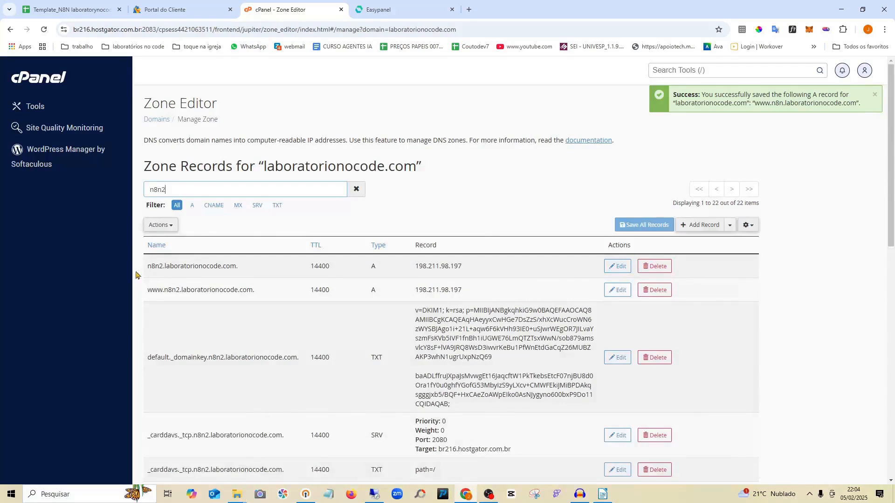
pyautogui.moveTo(538, 274)
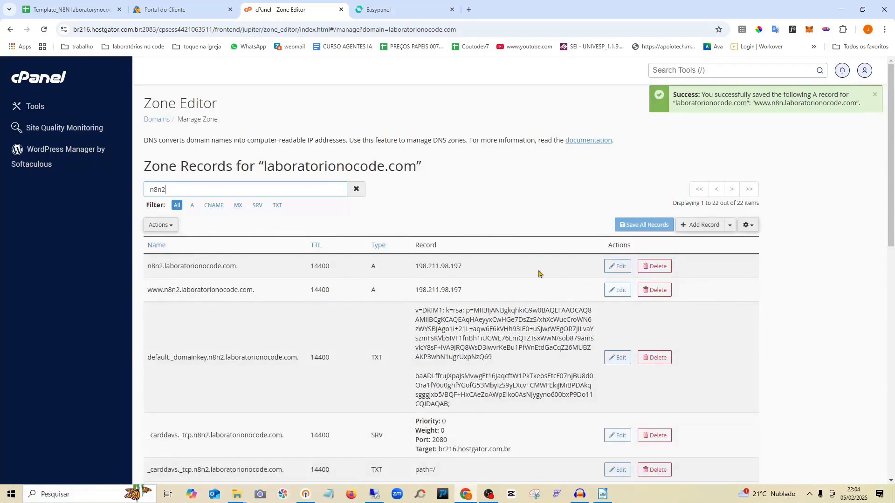
pyautogui.click(616, 265)
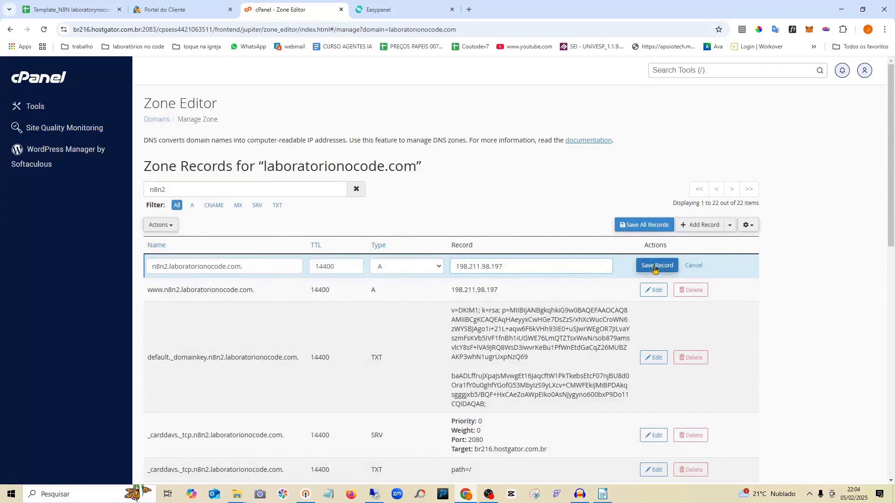
pyautogui.click(656, 266)
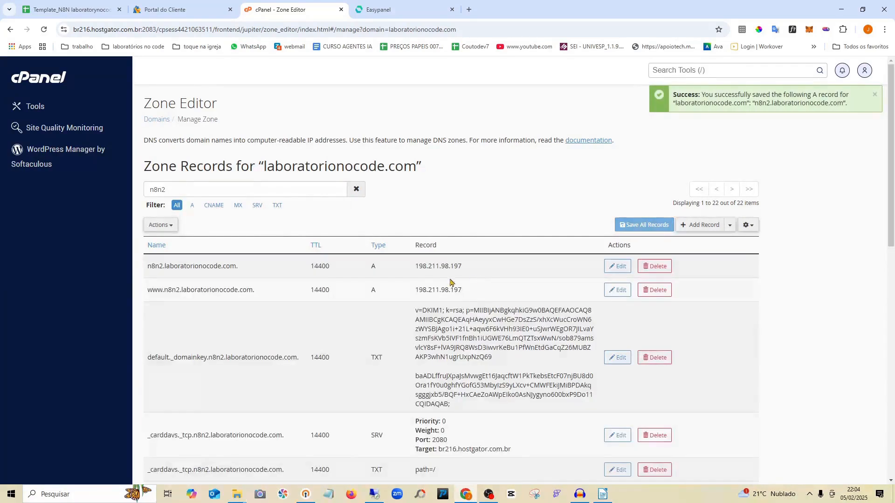
pyautogui.moveTo(264, 293)
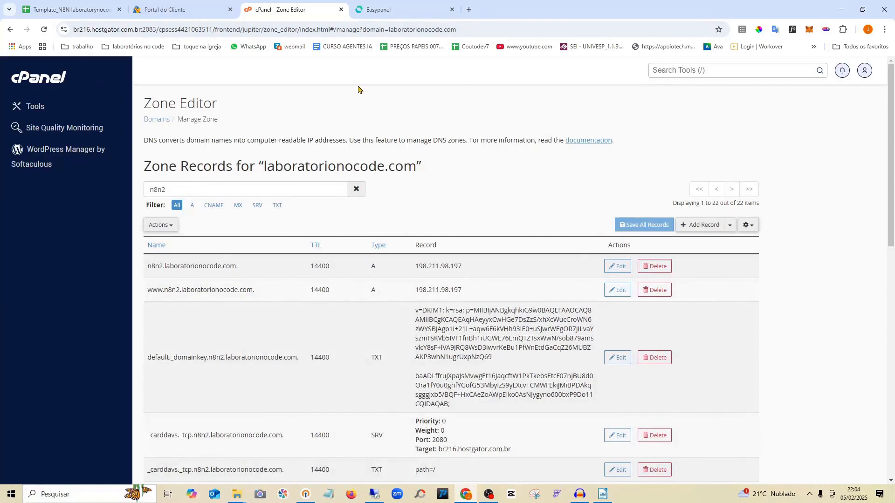
pyautogui.moveTo(565, 306)
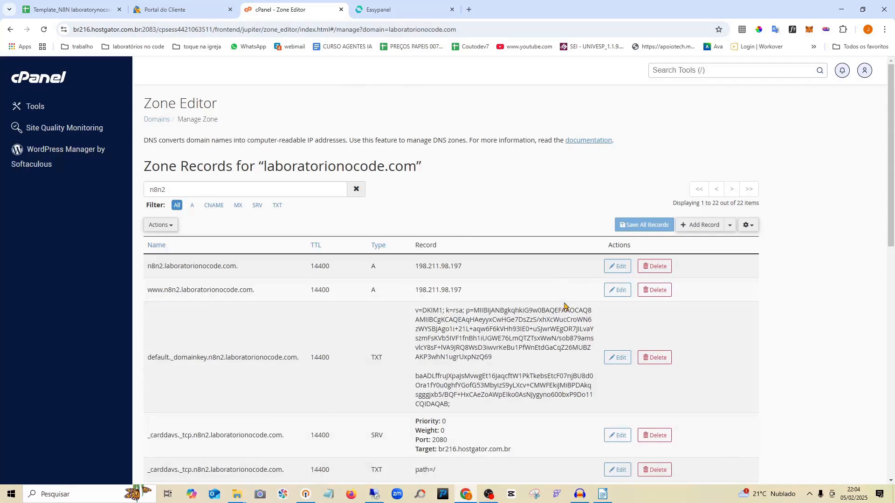
pyautogui.moveTo(202, 354)
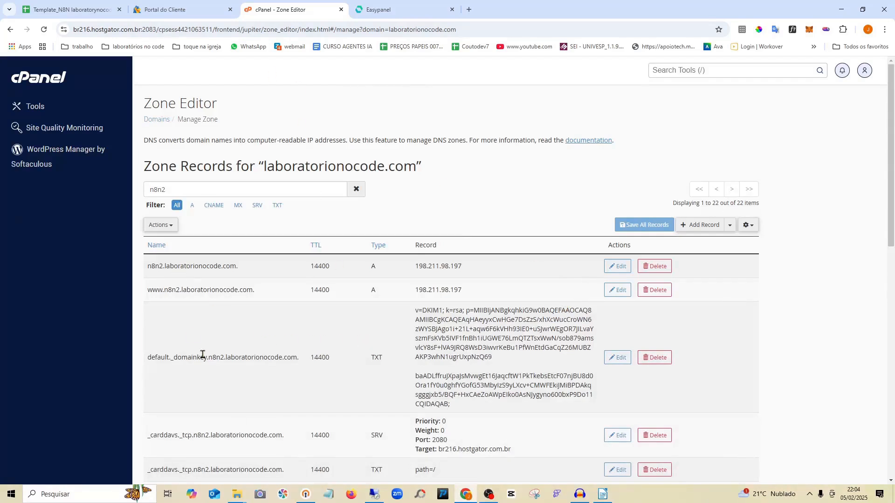
pyautogui.moveTo(436, 274)
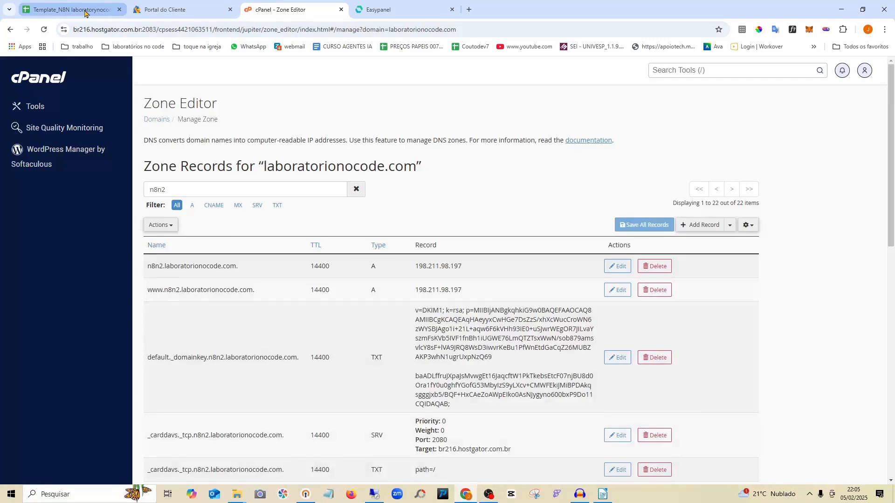
pyautogui.click(68, 9)
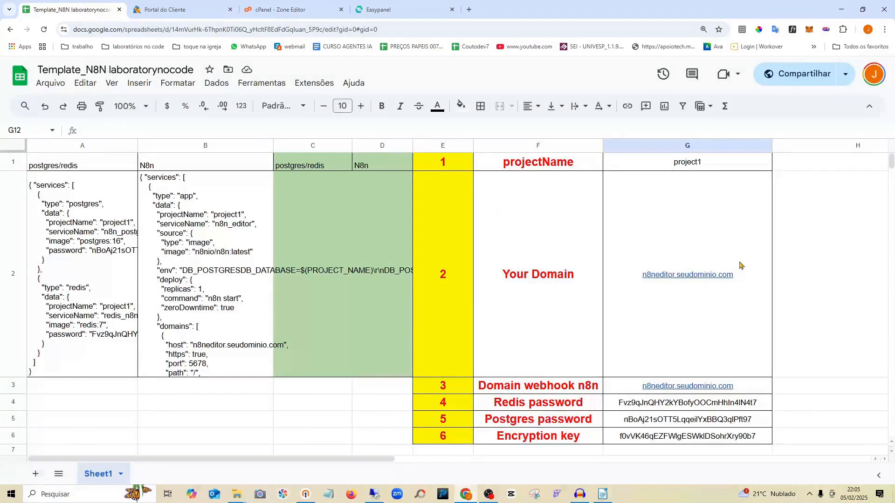
pyautogui.moveTo(132, 256)
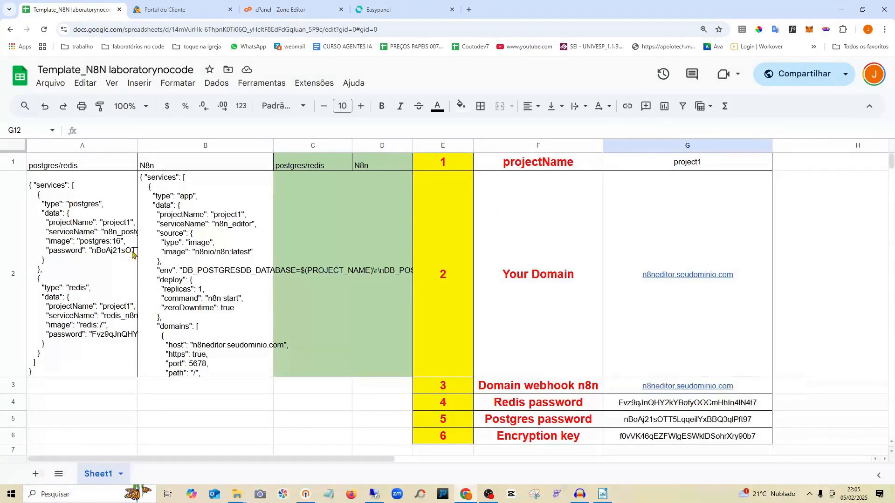
pyautogui.click(50, 83)
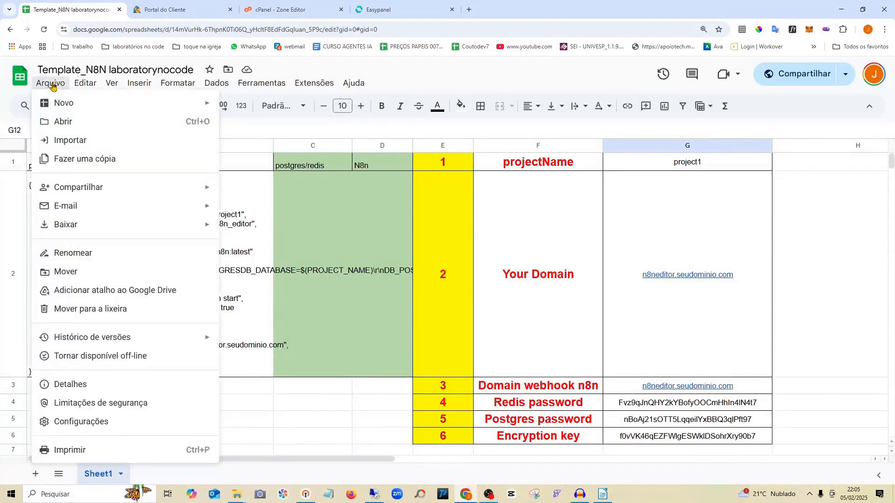
pyautogui.moveTo(134, 177)
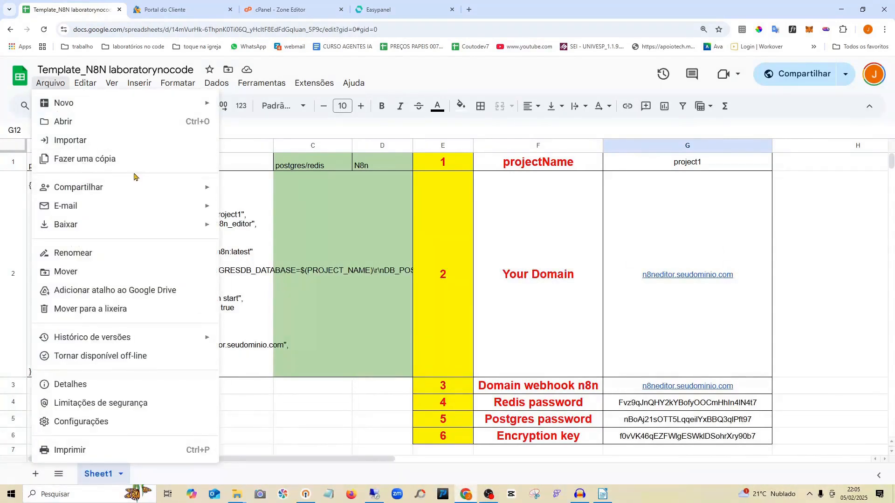
pyautogui.moveTo(829, 295)
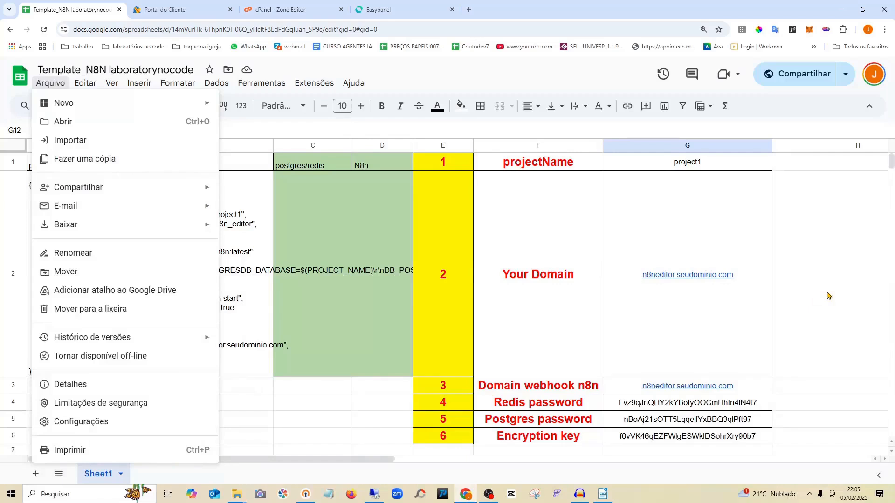
pyautogui.click(358, 319)
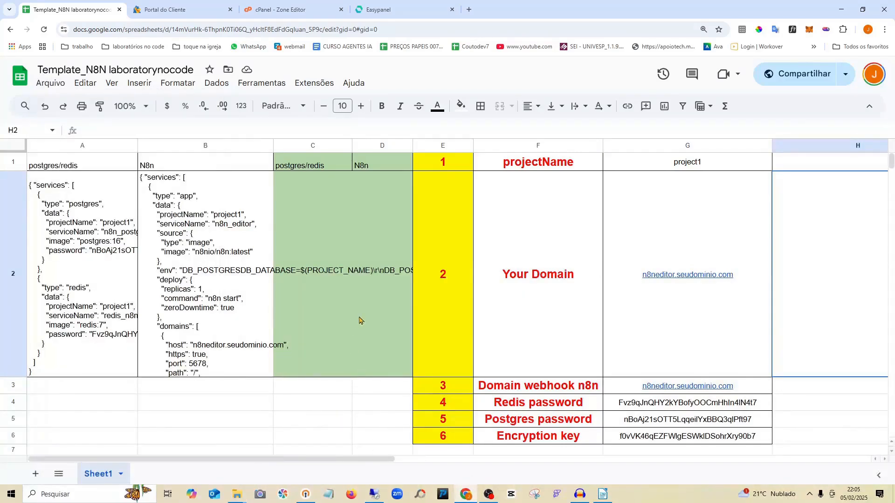
pyautogui.moveTo(227, 298)
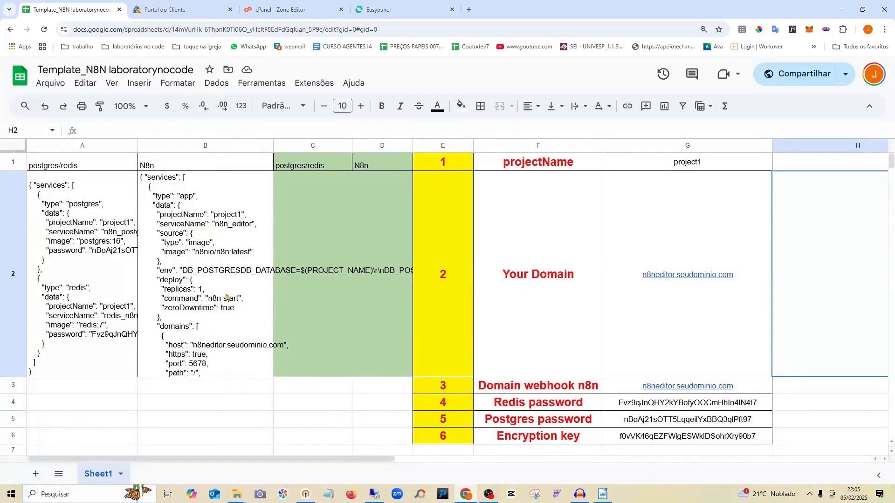
pyautogui.moveTo(335, 470)
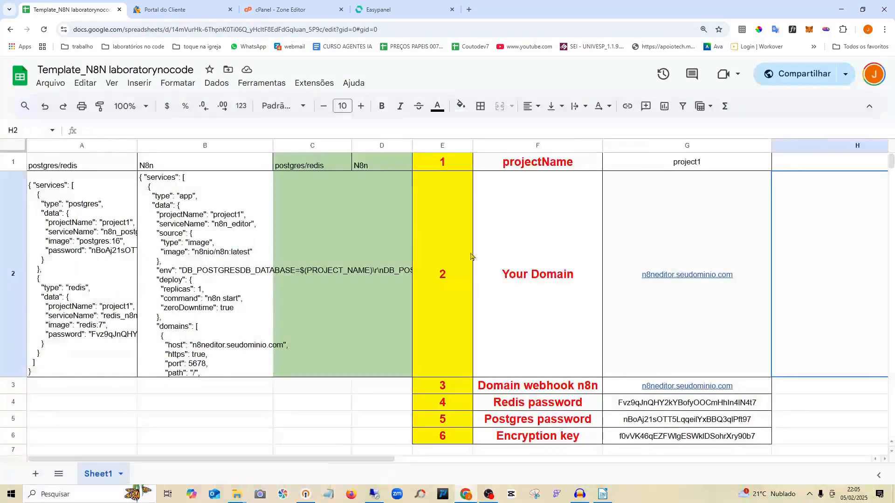
pyautogui.click(537, 161)
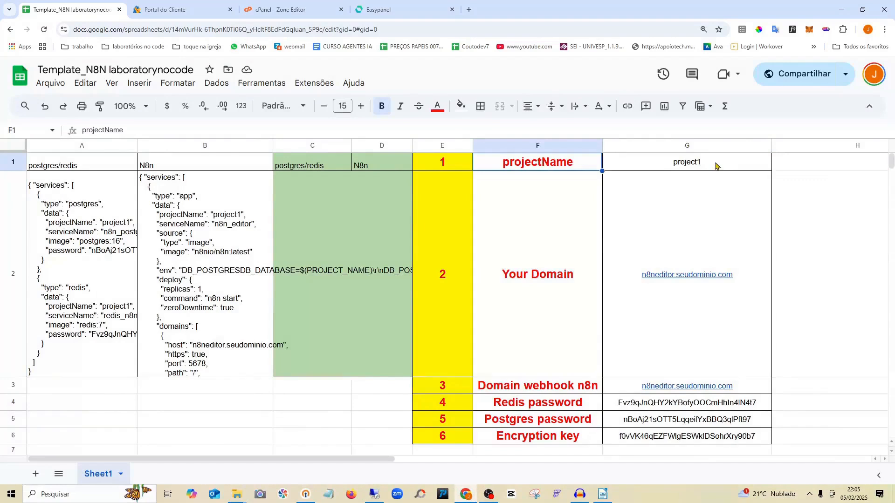
pyautogui.click(400, 9)
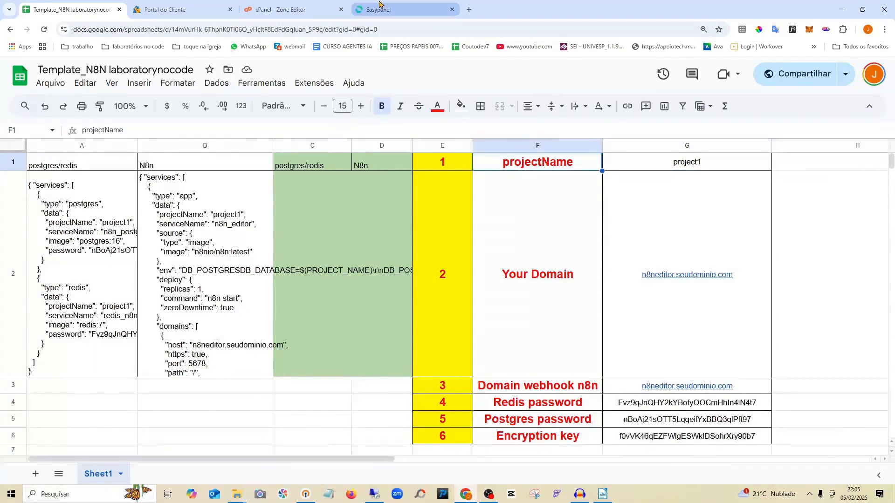
# Create a new empty Easypanel project named n8n and land on its project page.
pyautogui.click(404, 9)
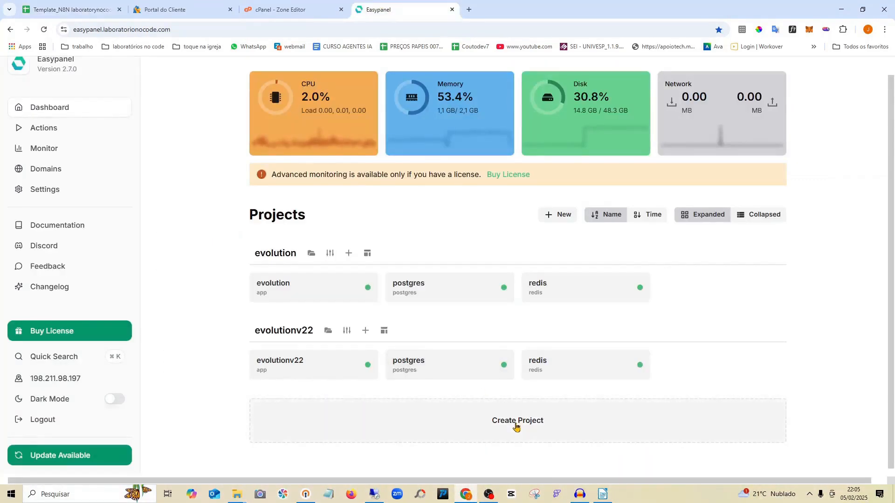
pyautogui.click(516, 421)
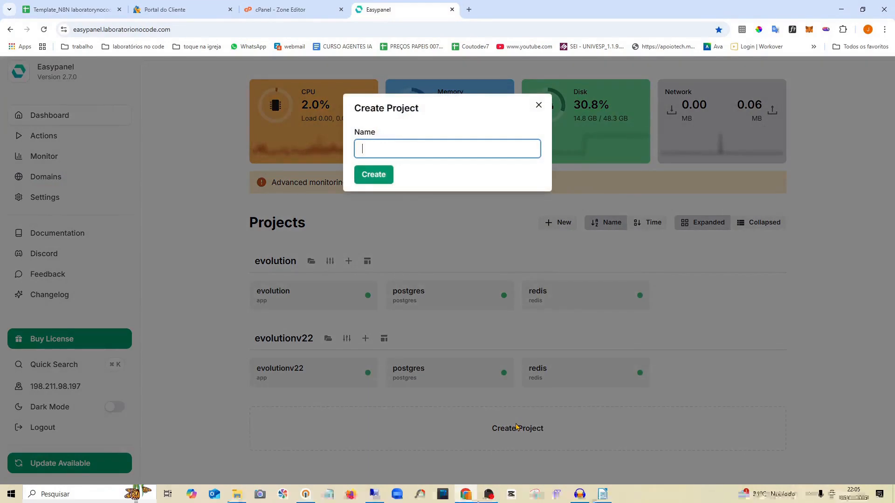
pyautogui.write('n8n')
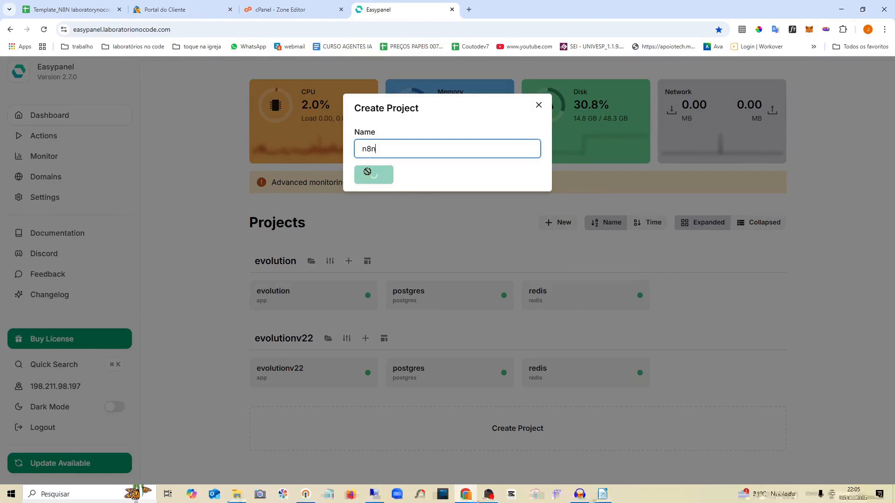
pyautogui.click(373, 175)
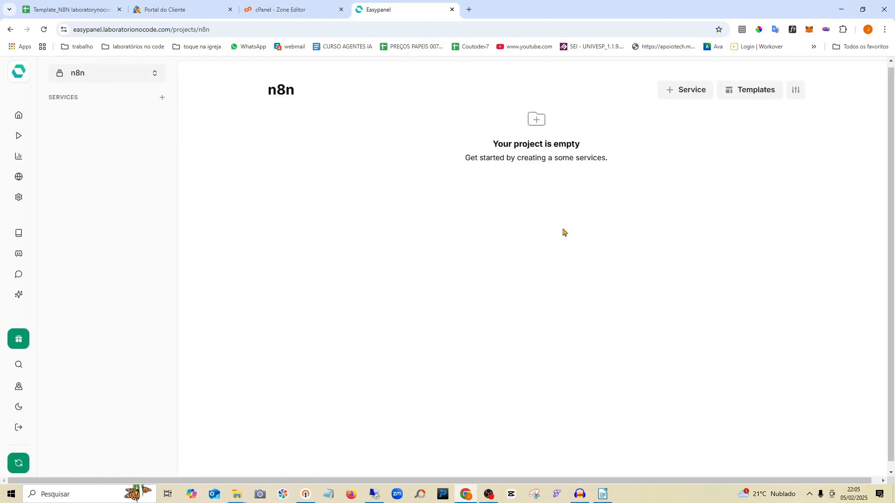
# Set the projectName cell G1 to n8n in the N8N template sheet.
pyautogui.click(68, 9)
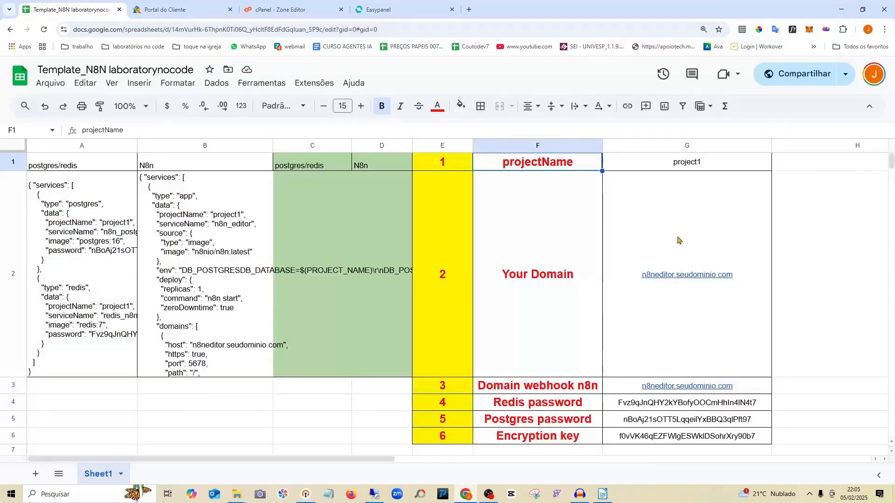
pyautogui.doubleClick(687, 161)
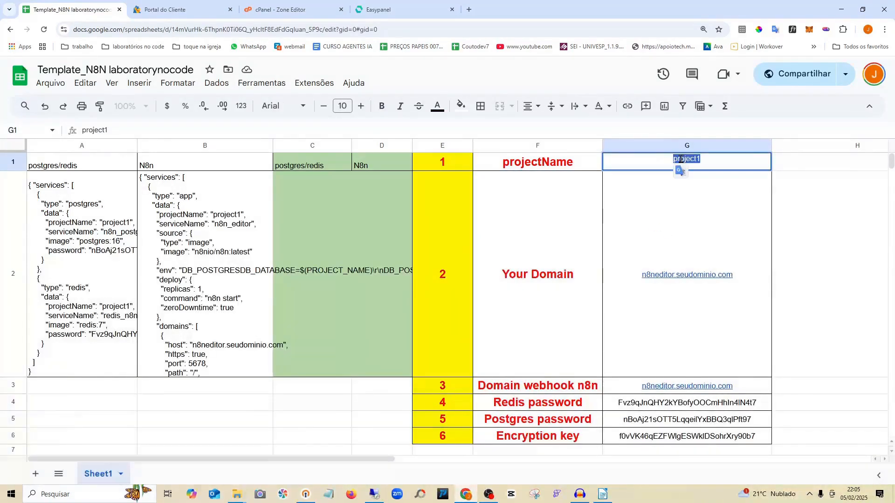
pyautogui.write('n')
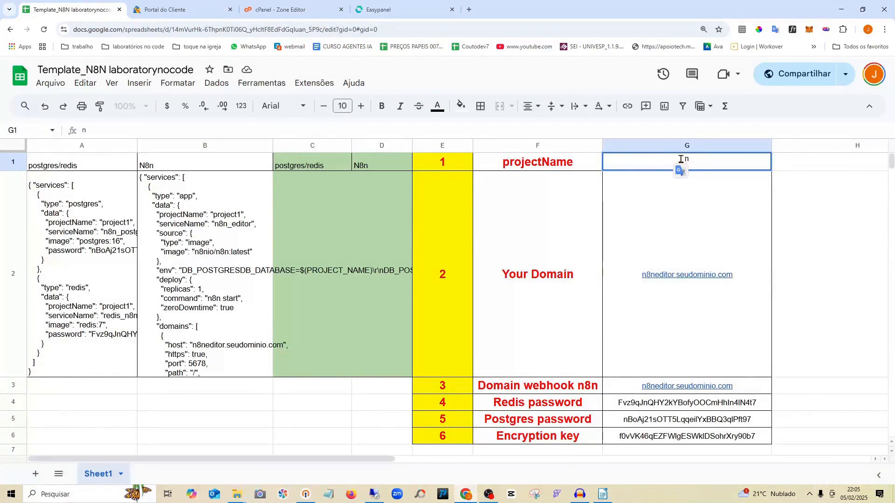
pyautogui.write('8n')
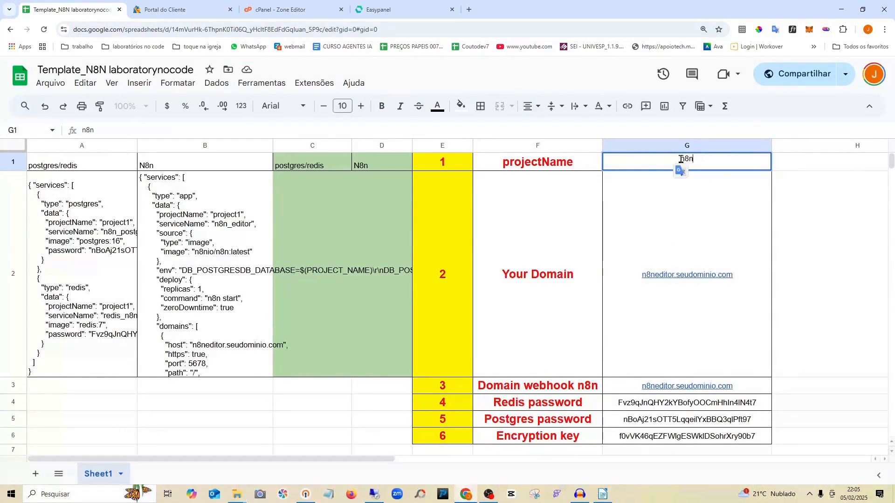
pyautogui.press('Return')
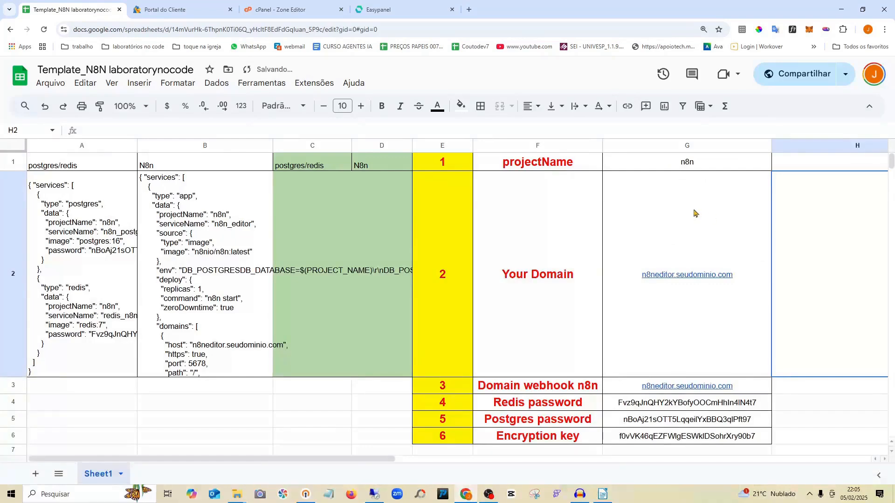
# Set the Your Domain cell G2 to n8n.laboratorionocode.com.
pyautogui.scroll(-3)
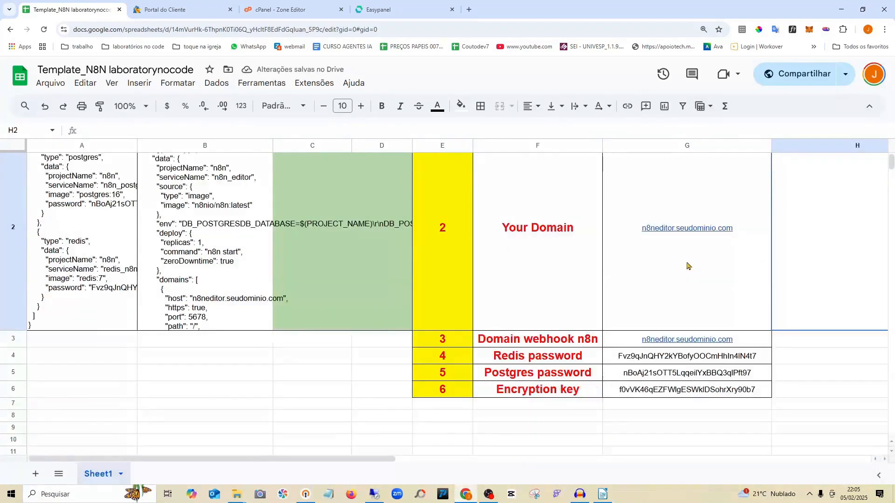
pyautogui.scroll(3)
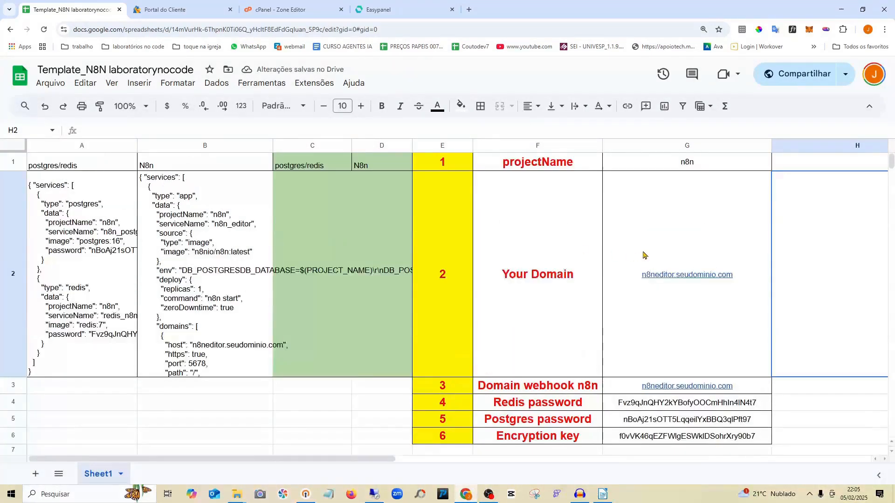
pyautogui.click(687, 274)
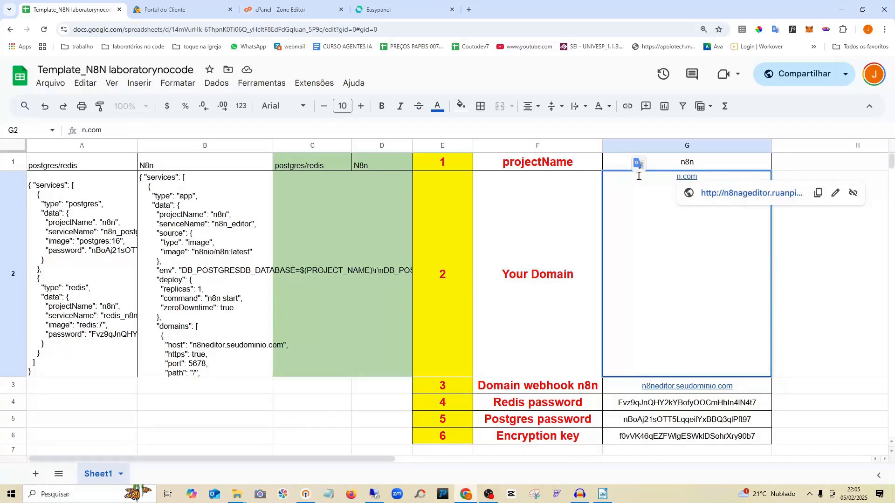
pyautogui.write('8n.laborator')
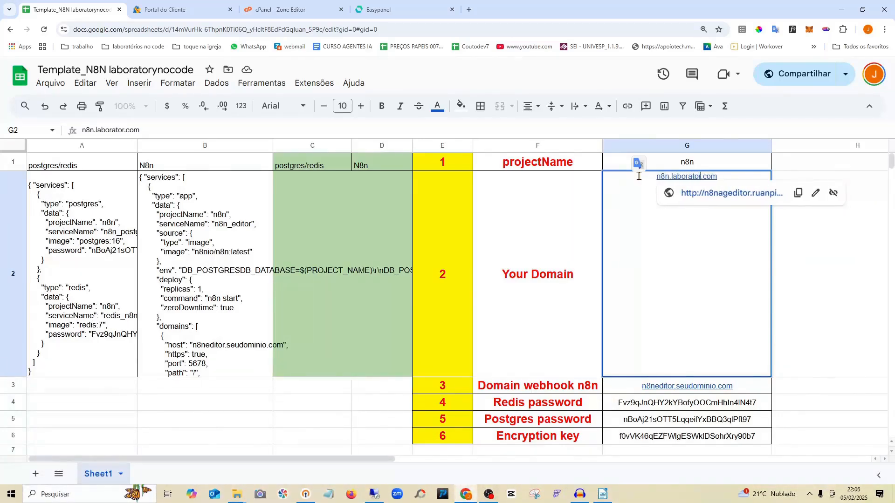
pyautogui.write('iond')
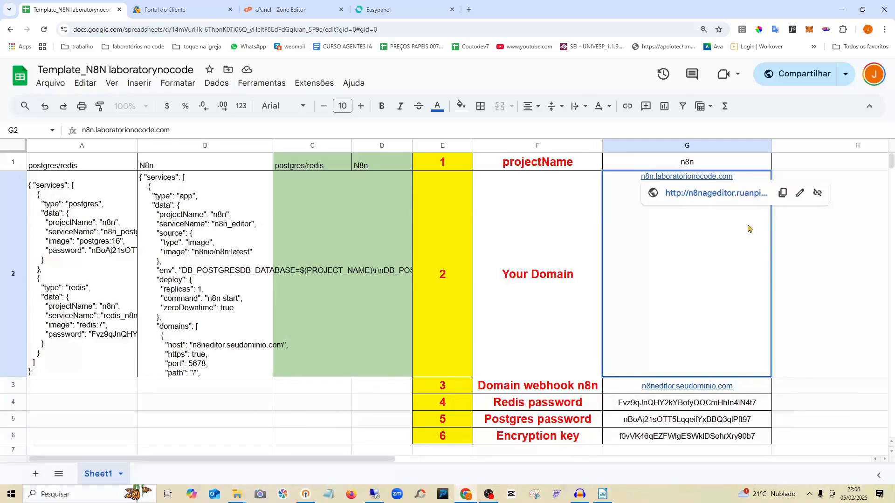
pyautogui.click(782, 193)
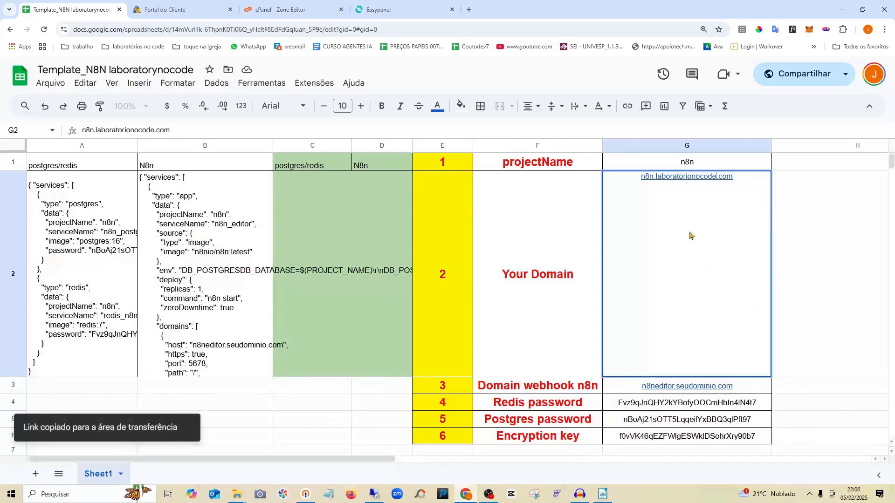
pyautogui.moveTo(812, 269)
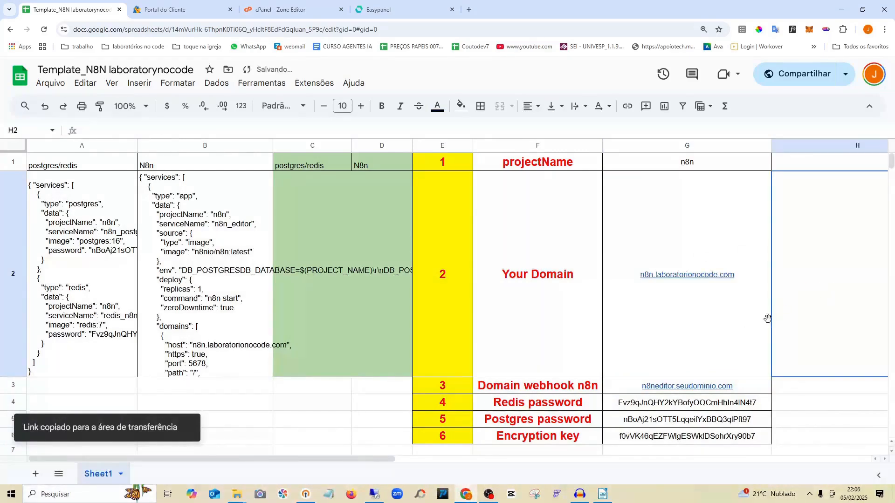
# Set the Domain webhook n8n cell G3 to n8n2.laboratorionocode.com and commit it.
pyautogui.scroll(-3)
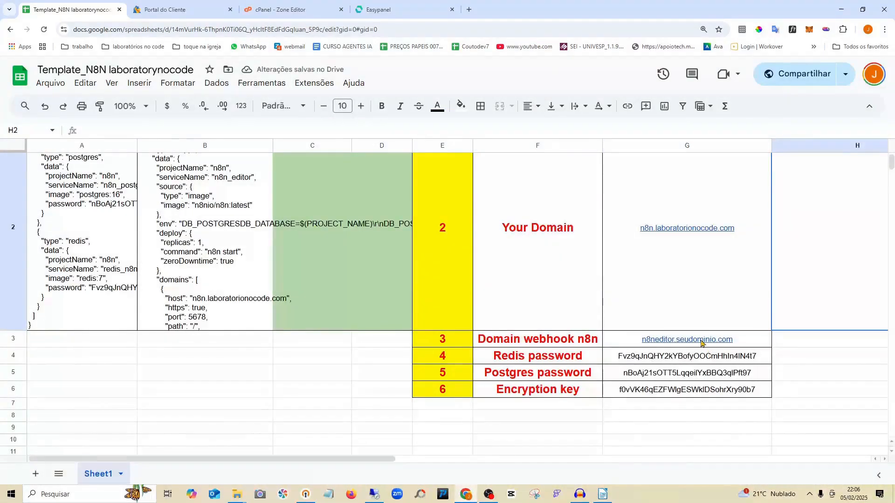
pyautogui.click(687, 338)
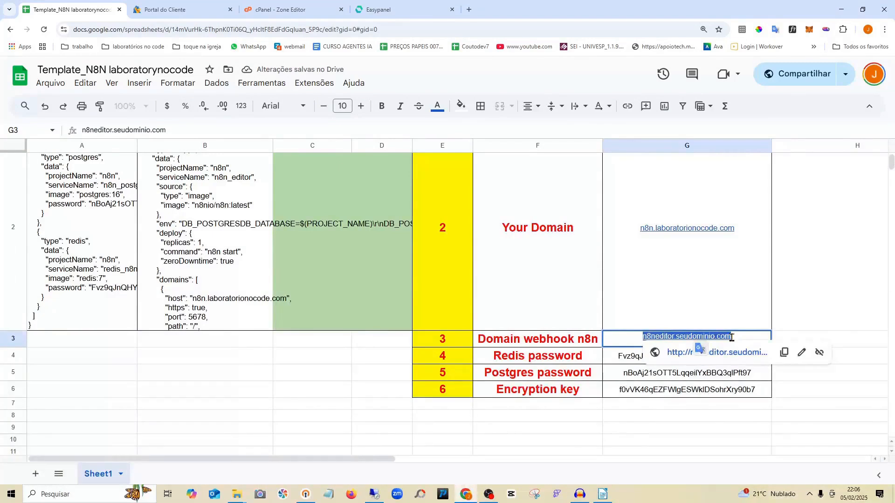
pyautogui.write('http://n8nageditor.ruanpiscitelli.com/')
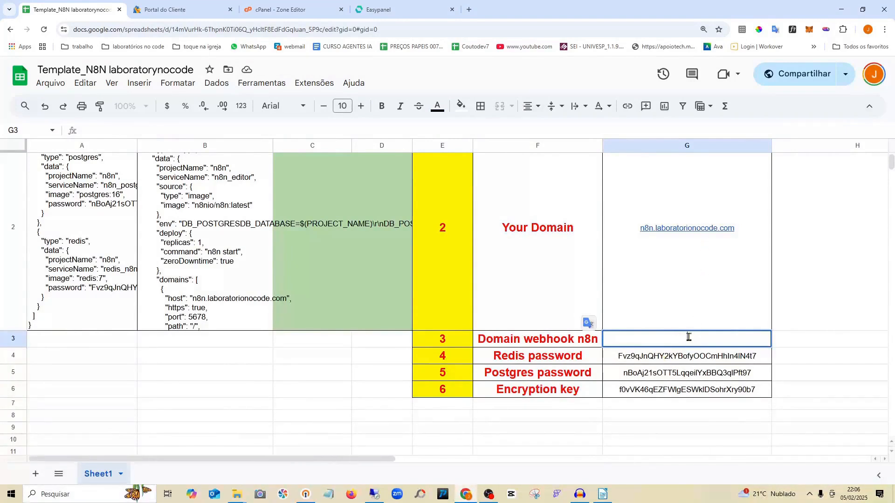
pyautogui.write('n')
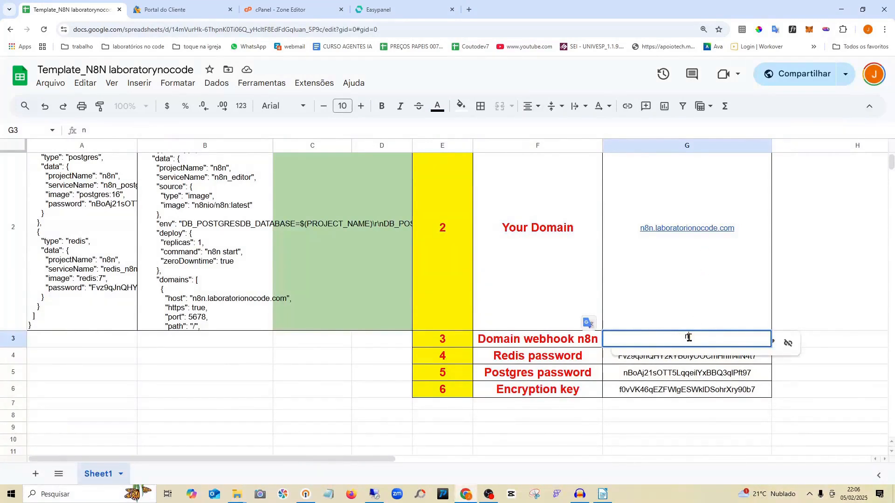
pyautogui.write('n8n2')
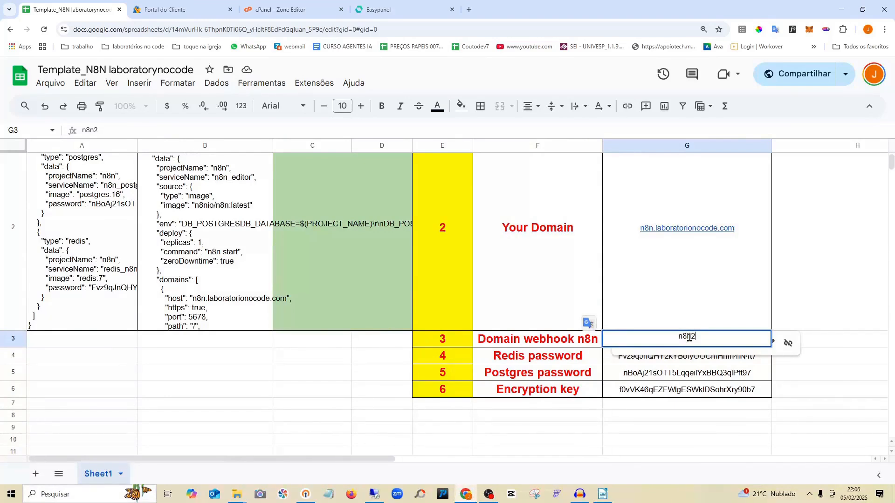
pyautogui.write('.laboratorionocode')
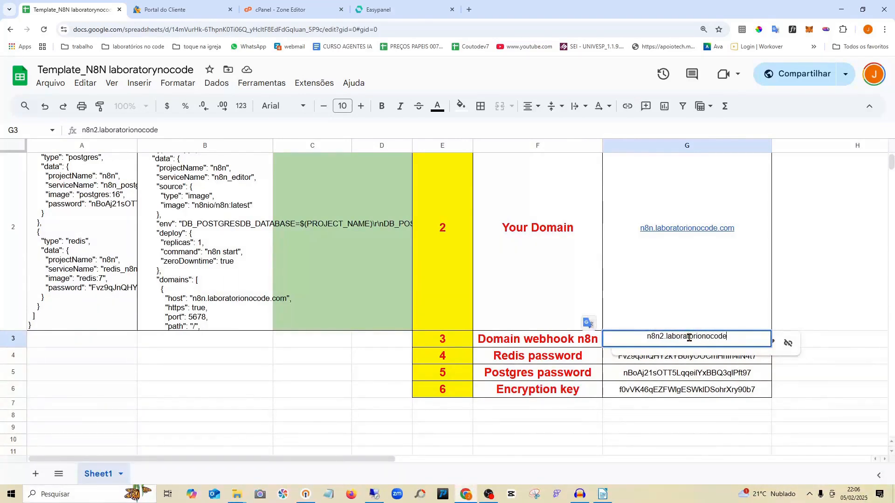
pyautogui.write('.com')
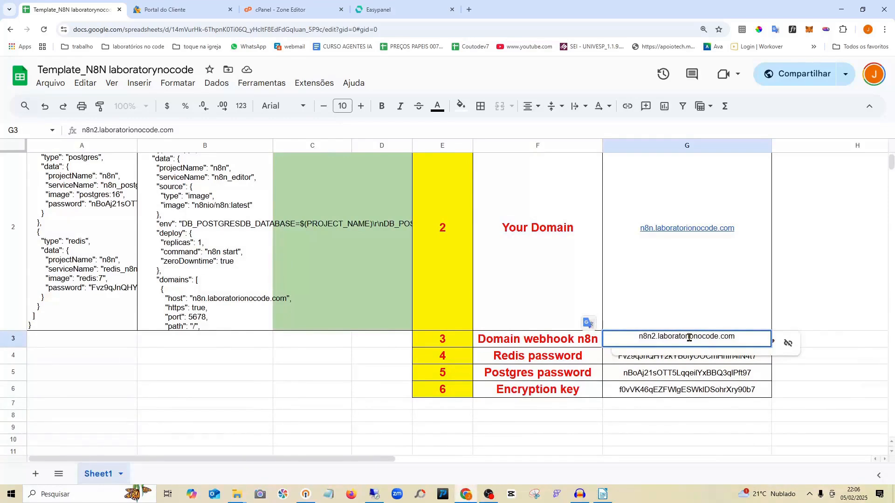
pyautogui.click(687, 415)
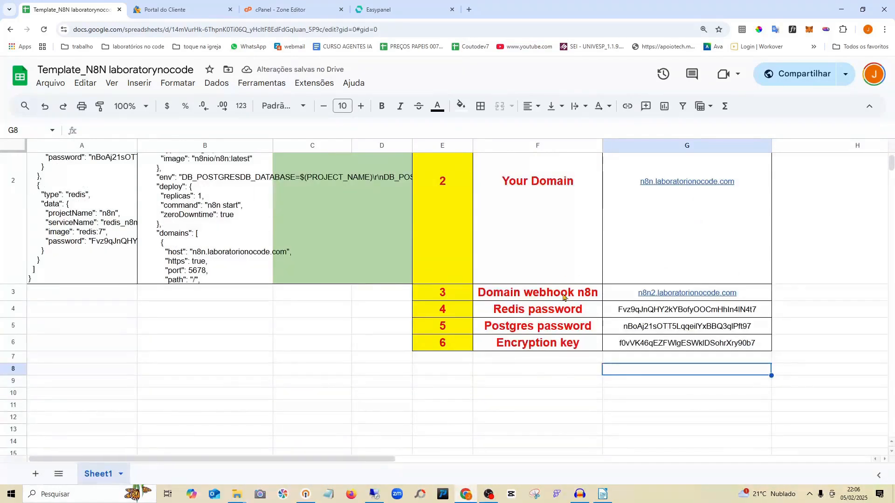
pyautogui.click(537, 292)
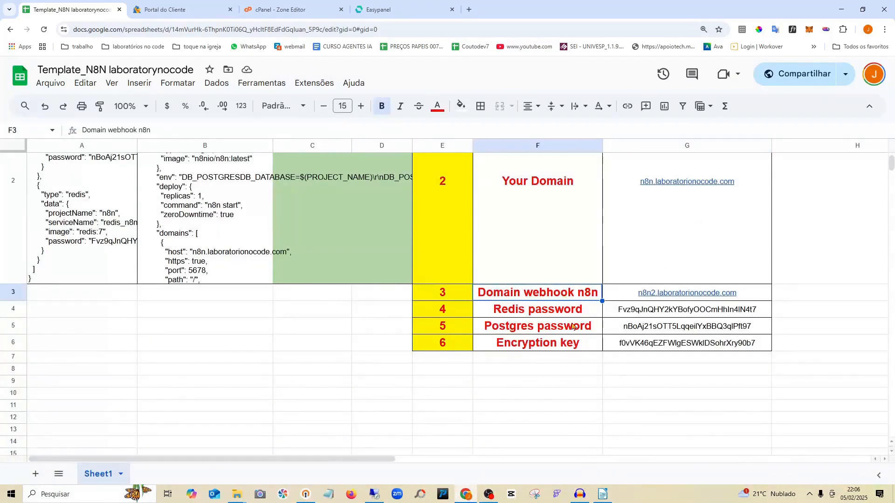
# Change the trailing 7 to 8 in the Redis password, Postgres password and Encryption key cells.
pyautogui.click(537, 310)
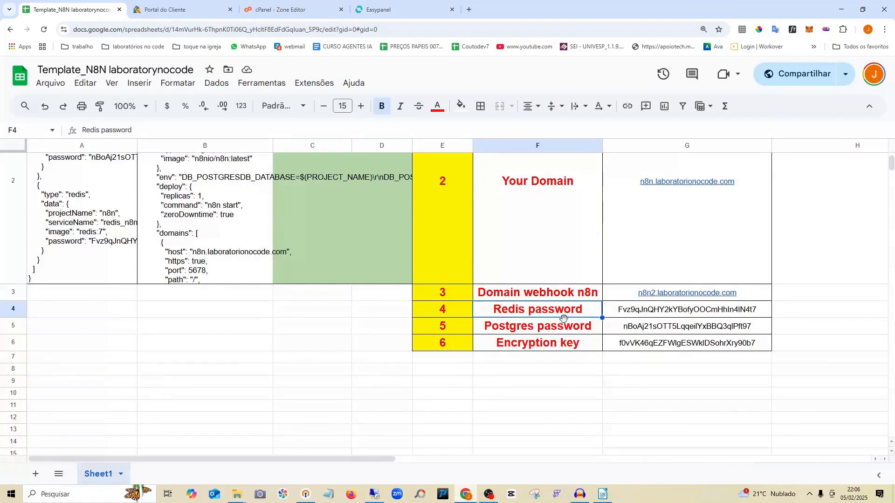
pyautogui.moveTo(660, 321)
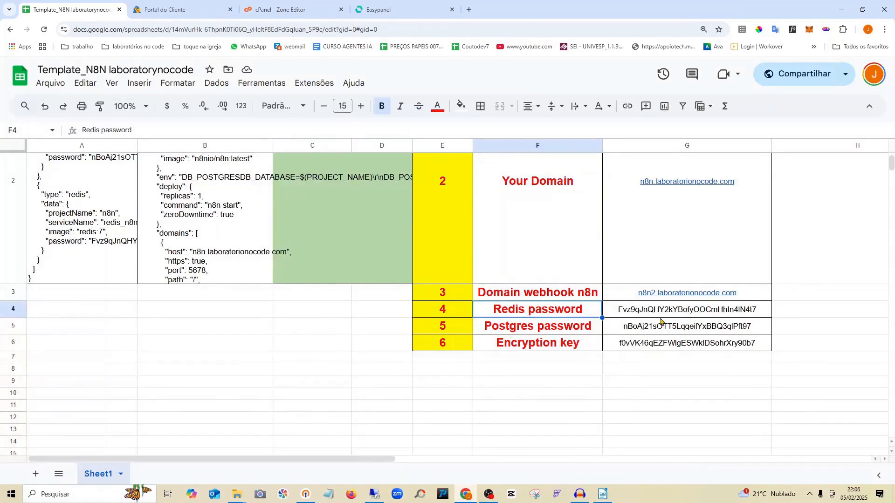
pyautogui.moveTo(537, 313)
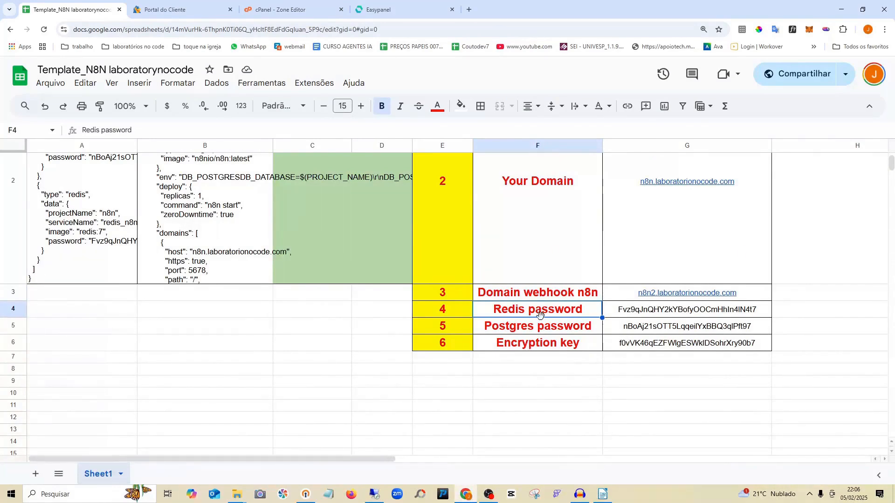
pyautogui.click(687, 310)
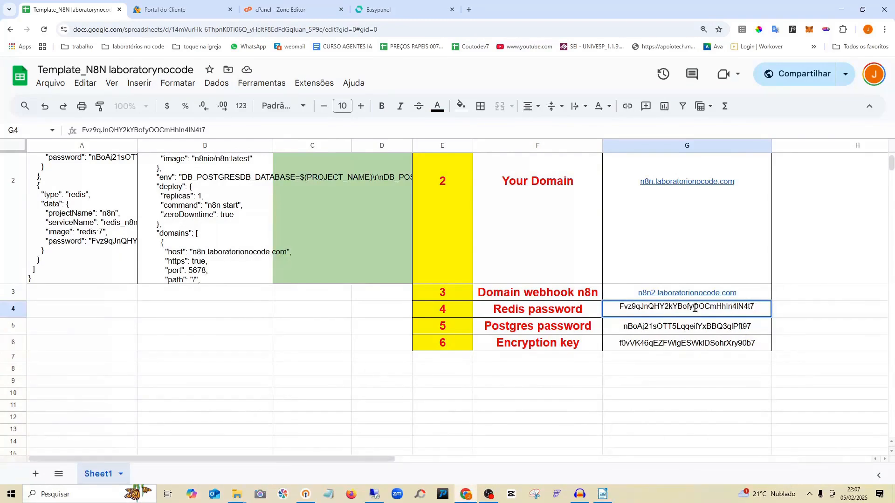
pyautogui.moveTo(775, 351)
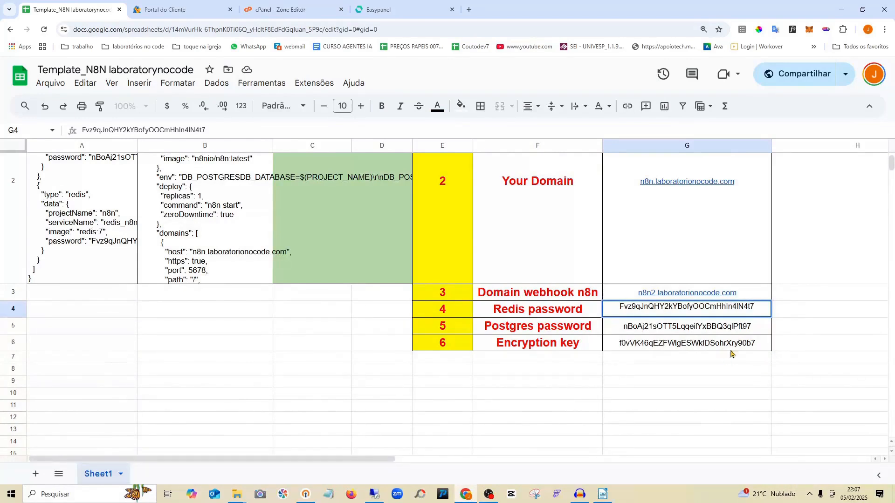
pyautogui.moveTo(753, 339)
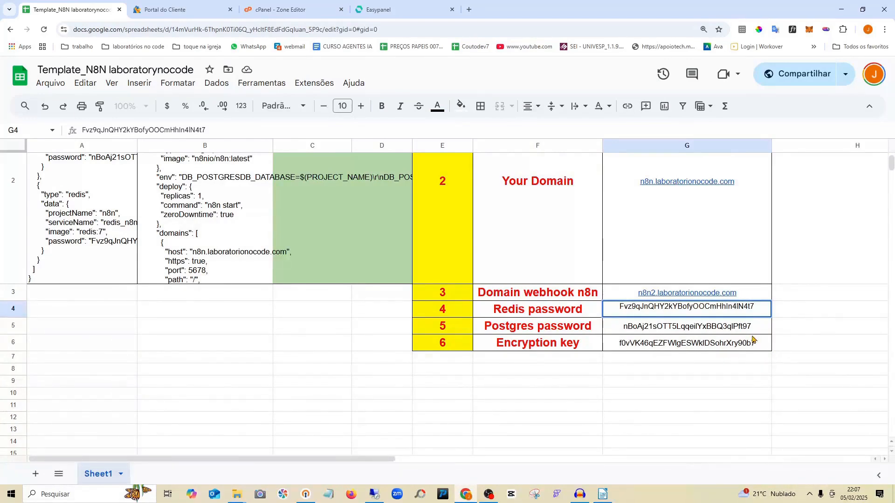
pyautogui.scroll(3)
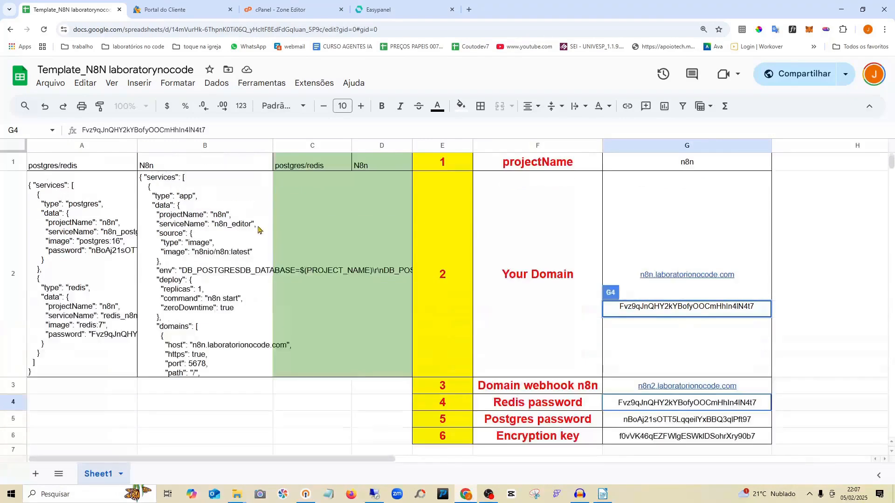
pyautogui.scroll(-3)
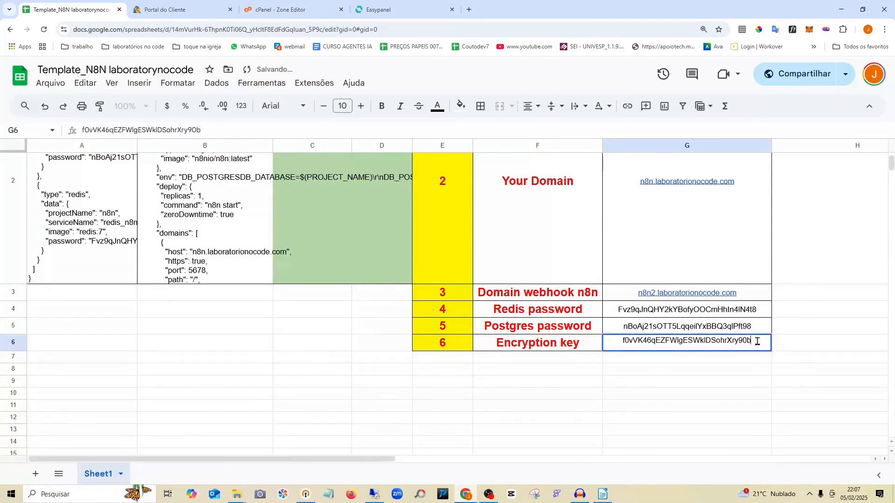
pyautogui.click(685, 427)
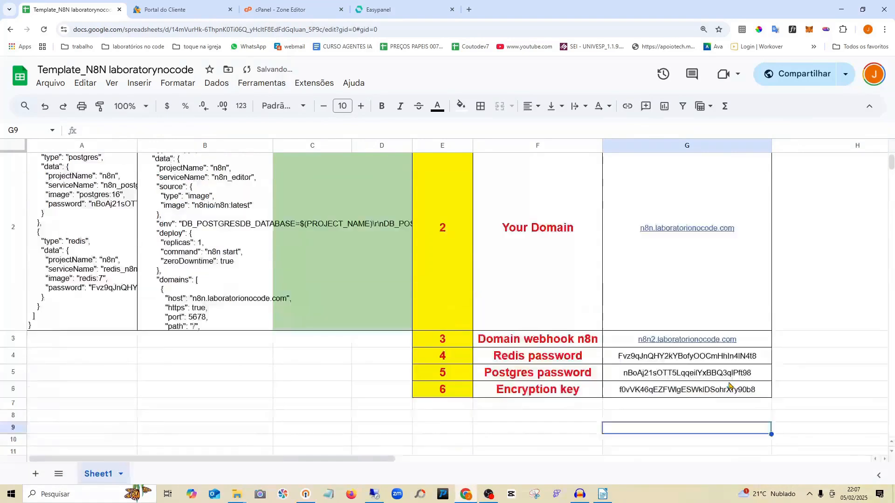
pyautogui.scroll(3)
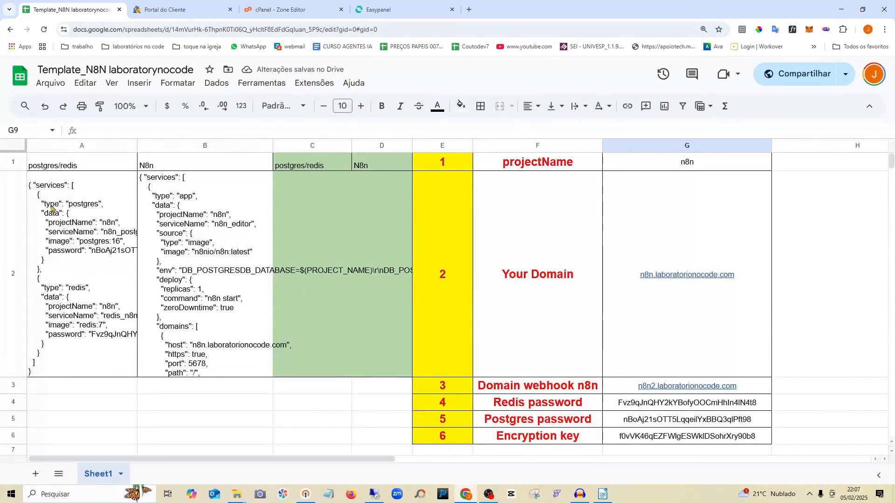
# Paste A2:B2 JSON templates into C2:D2 as values only via Colar especial.
pyautogui.click(82, 274)
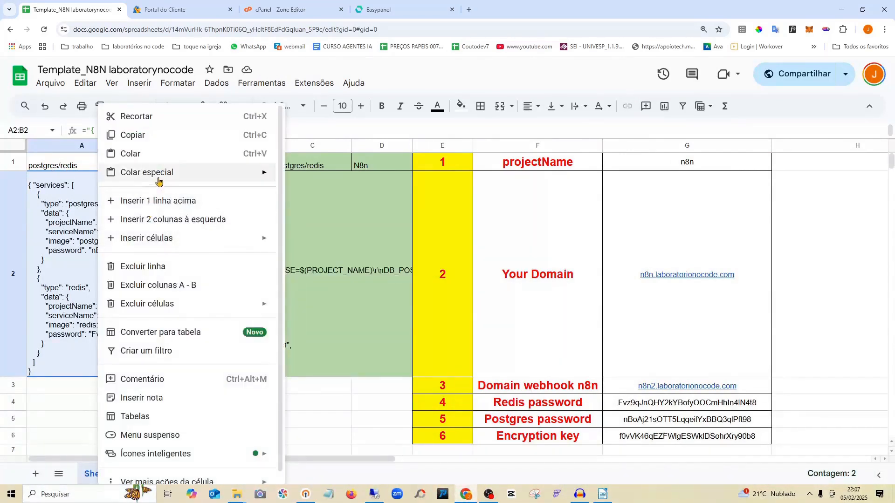
pyautogui.moveTo(148, 135)
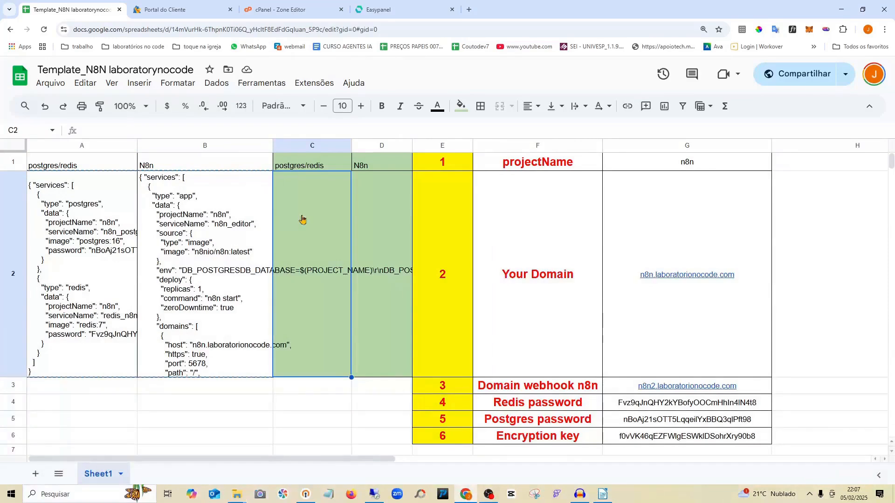
pyautogui.rightClick(302, 220)
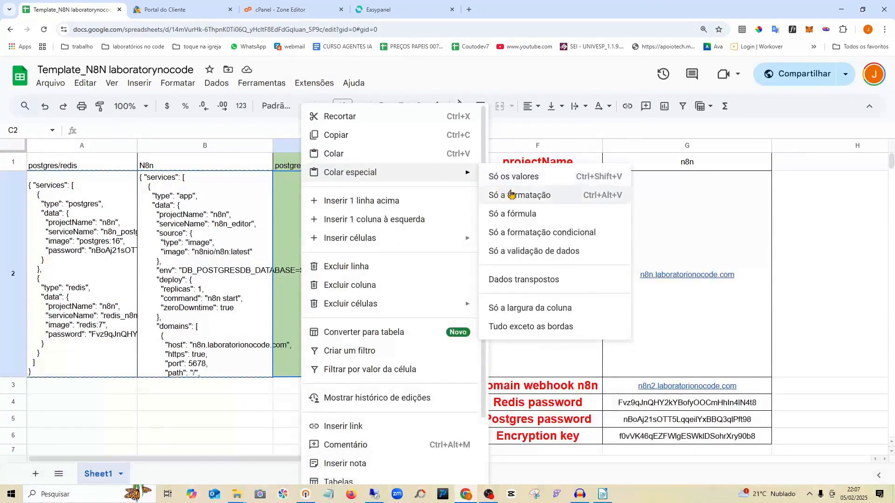
pyautogui.moveTo(512, 176)
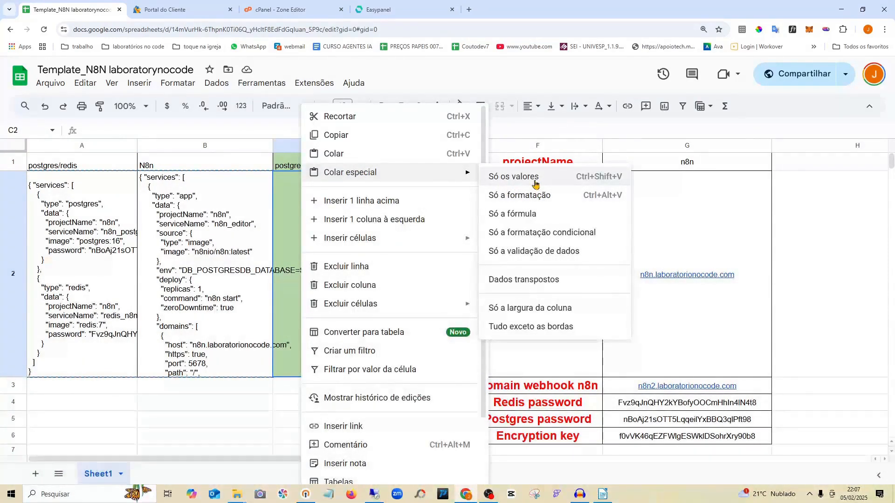
pyautogui.click(512, 180)
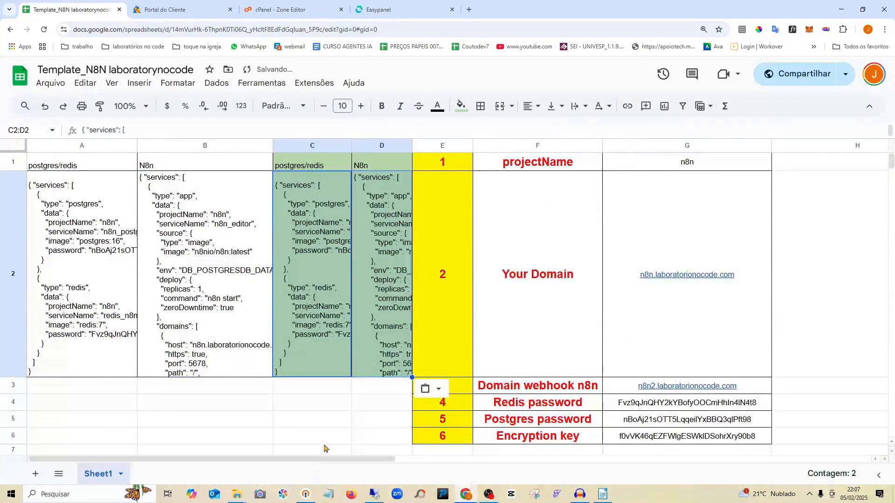
pyautogui.click(312, 435)
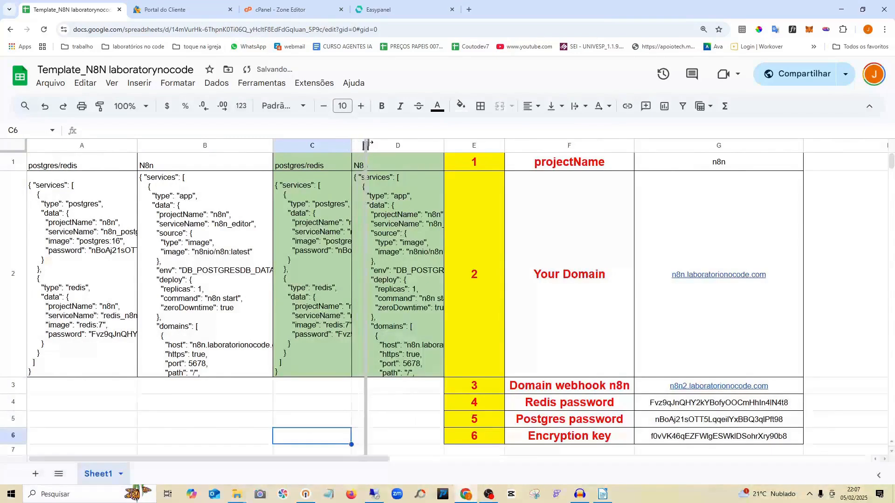
pyautogui.scroll(-3)
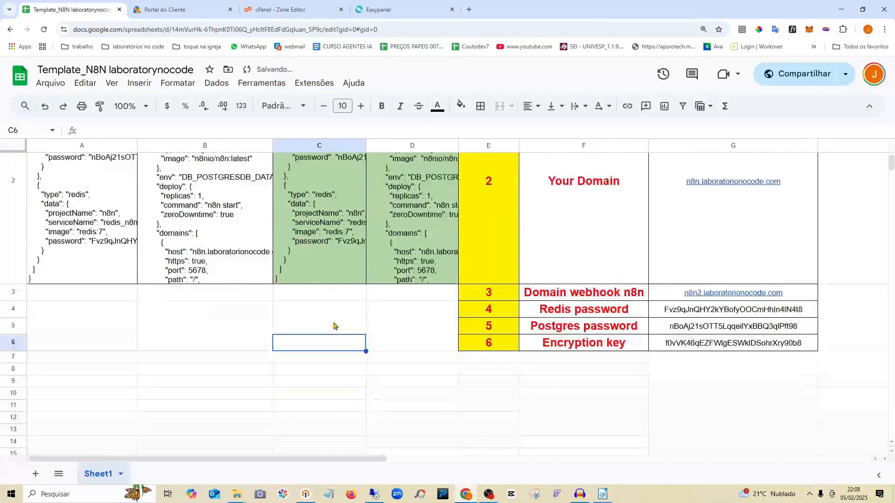
pyautogui.scroll(3)
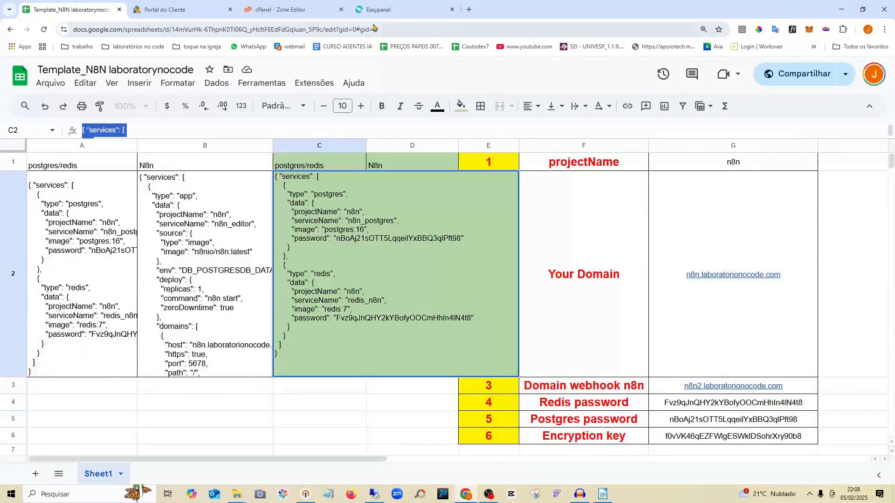
# In the n8n project, start a new service and choose Create From Schema.
pyautogui.click(393, 10)
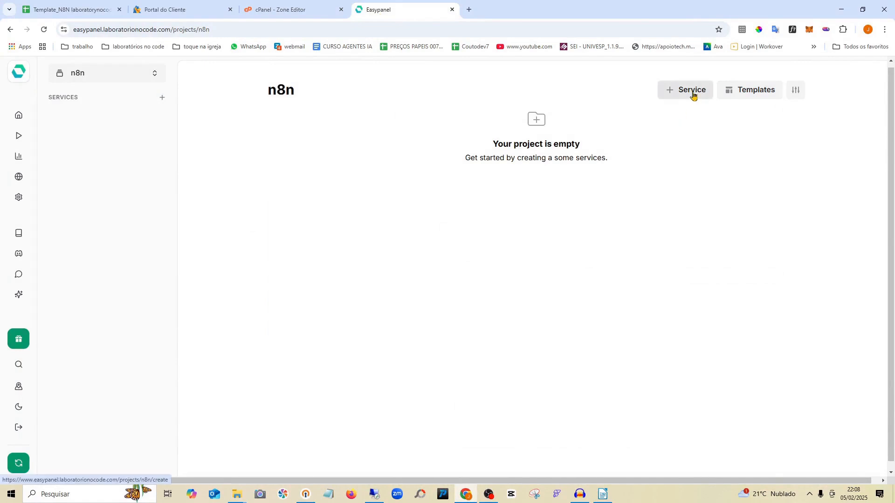
pyautogui.click(693, 89)
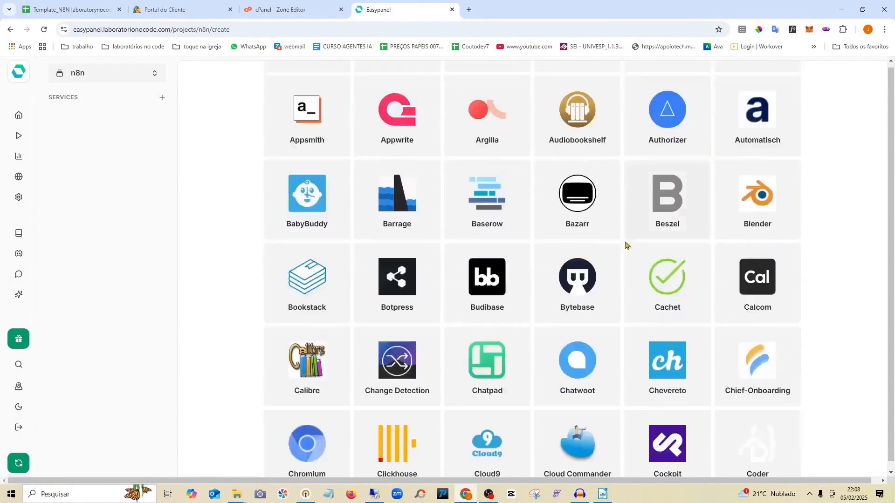
pyautogui.scroll(-3)
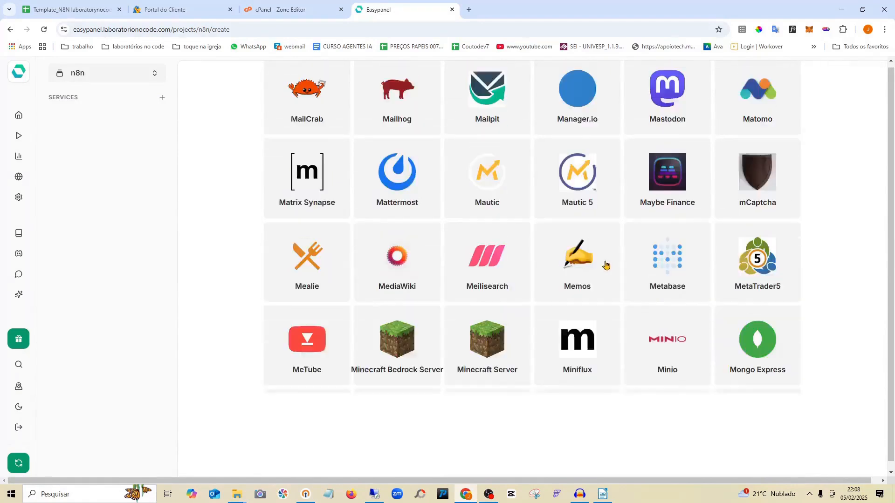
pyautogui.scroll(-3)
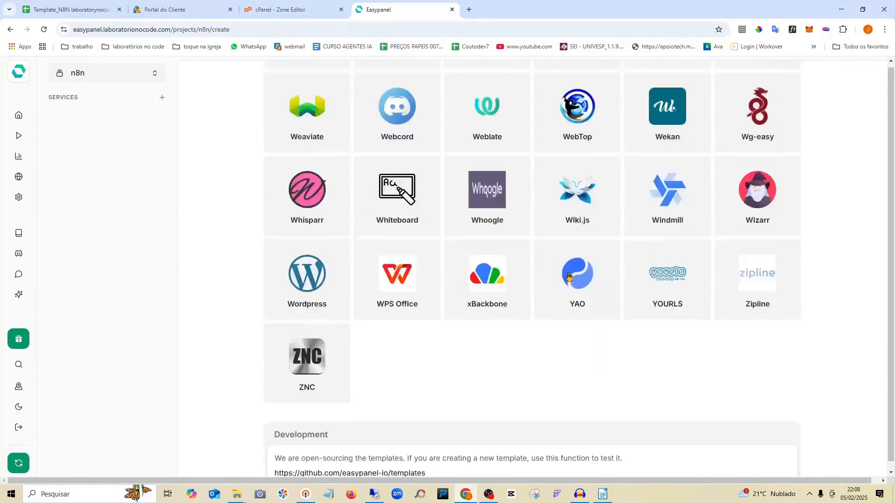
pyautogui.scroll(-3)
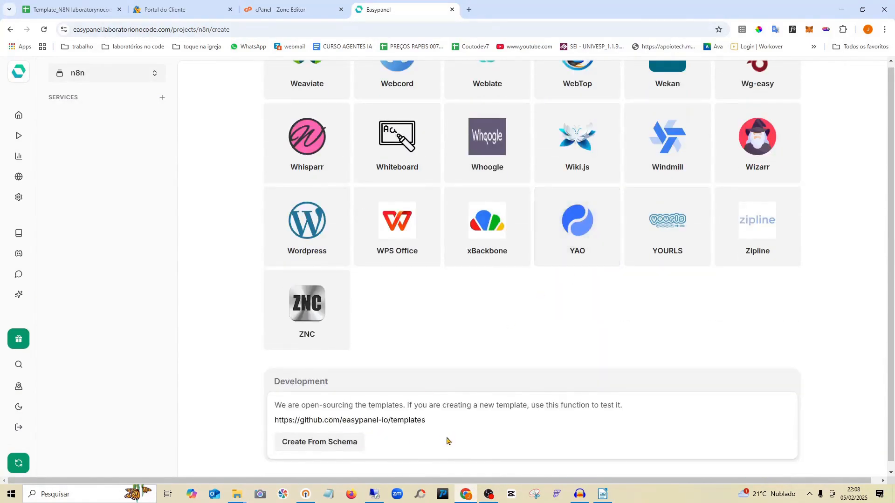
pyautogui.moveTo(319, 444)
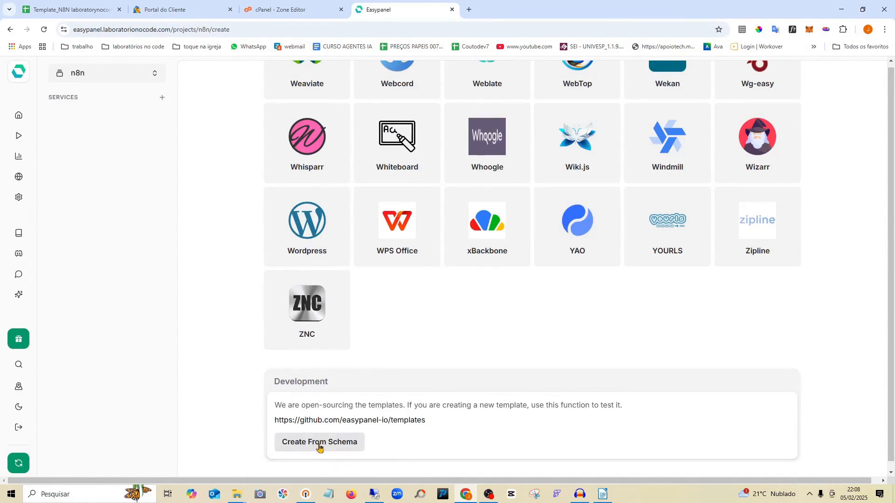
pyautogui.click(319, 441)
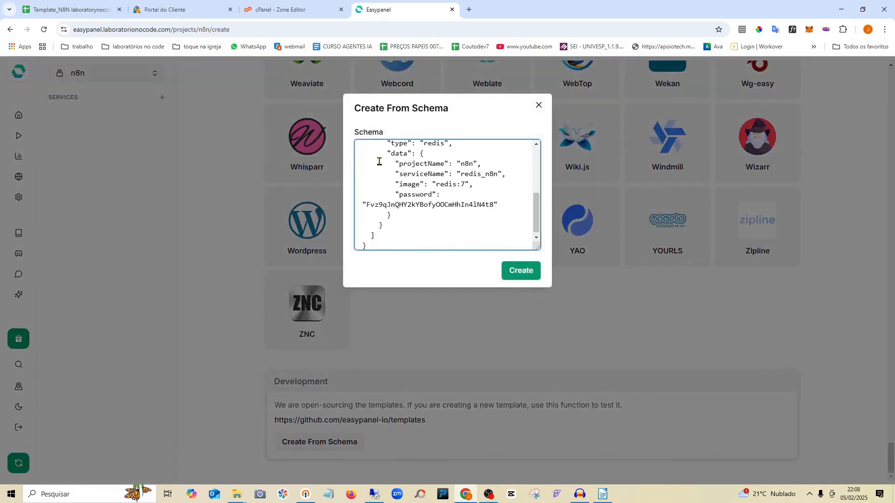
# Create the n8n_postgres and redis_n8n services from the schema, then begin adding another service.
pyautogui.scroll(-3)
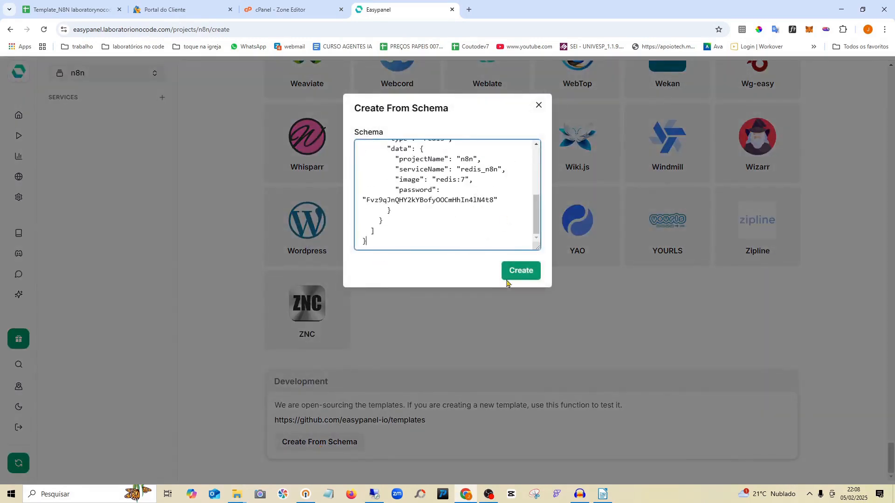
pyautogui.click(520, 270)
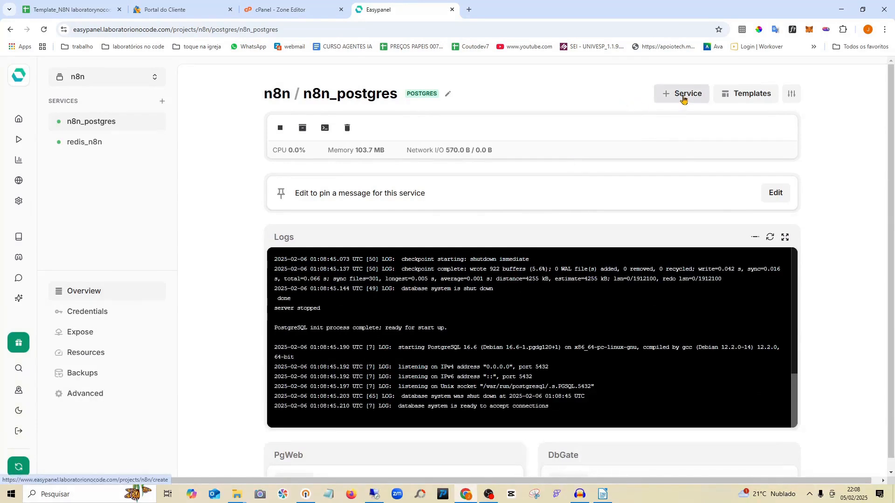
pyautogui.click(681, 94)
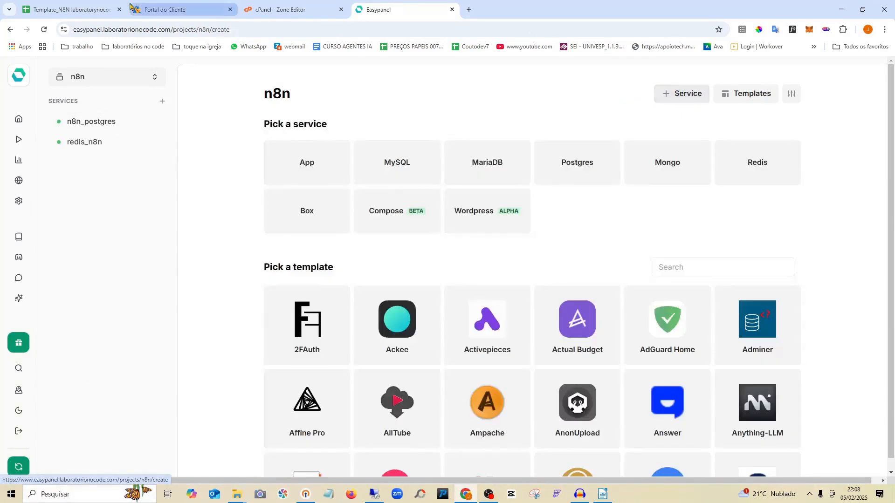
pyautogui.click(68, 9)
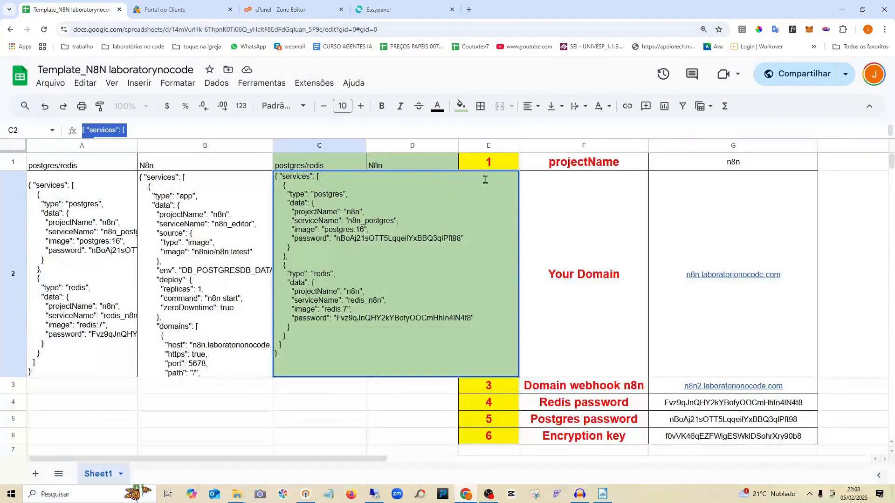
pyautogui.click(412, 274)
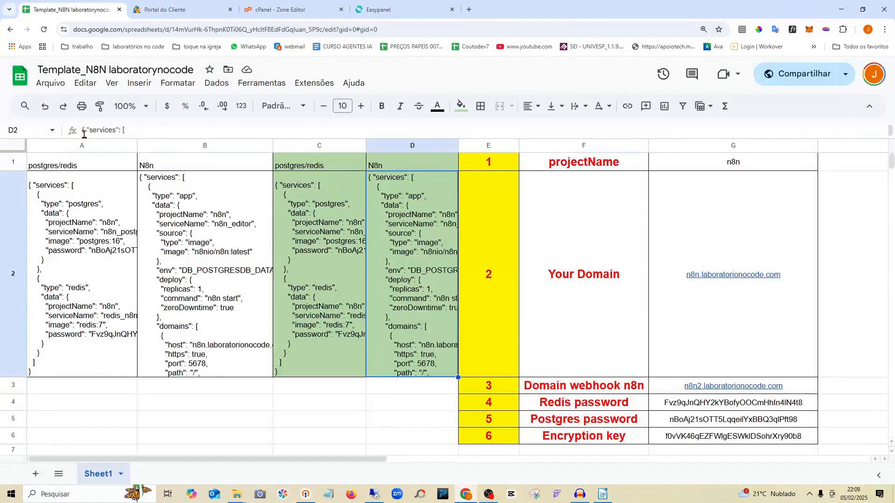
pyautogui.click(411, 274)
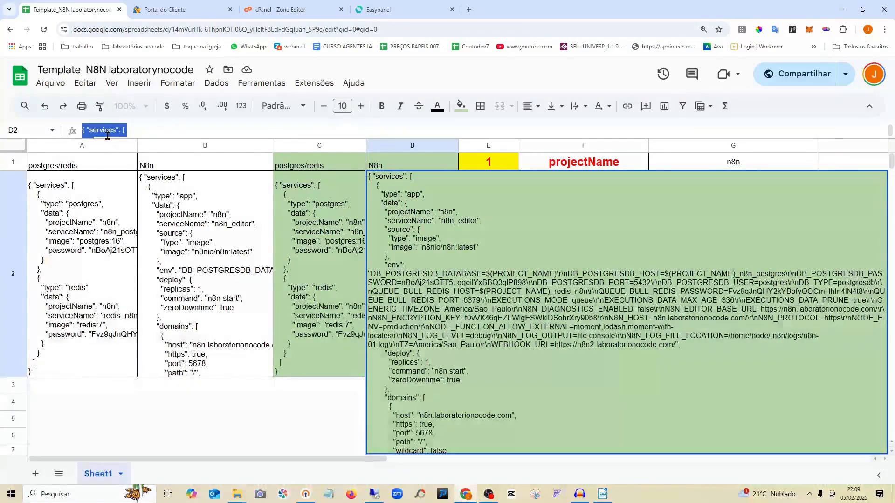
pyautogui.click(398, 9)
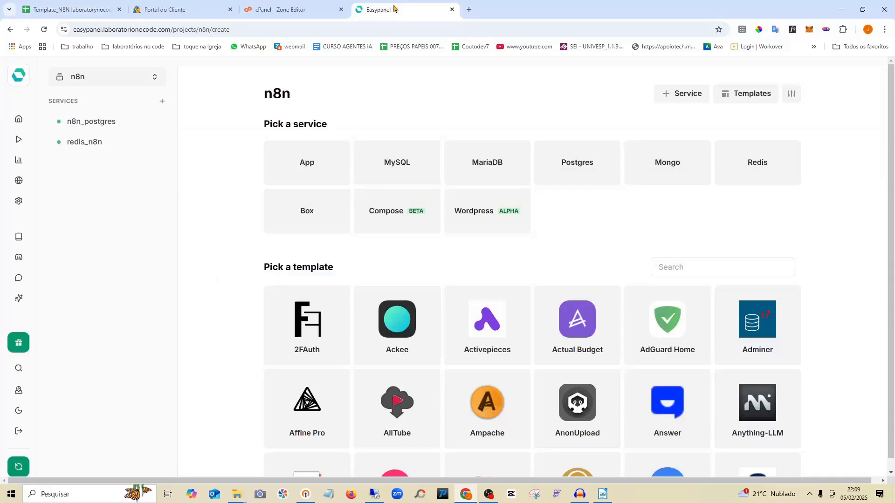
# Create the n8n editor, webhook and worker services from the pasted N8n schema.
pyautogui.scroll(-3)
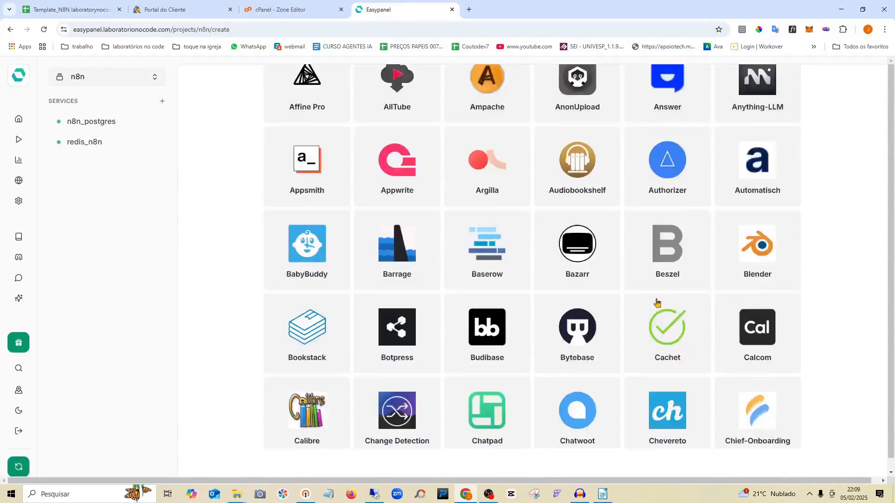
pyautogui.scroll(-3)
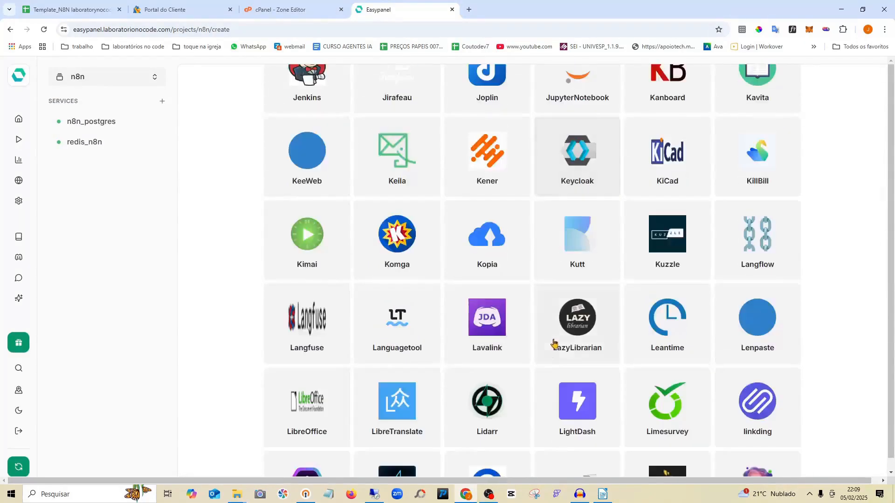
pyautogui.scroll(-3)
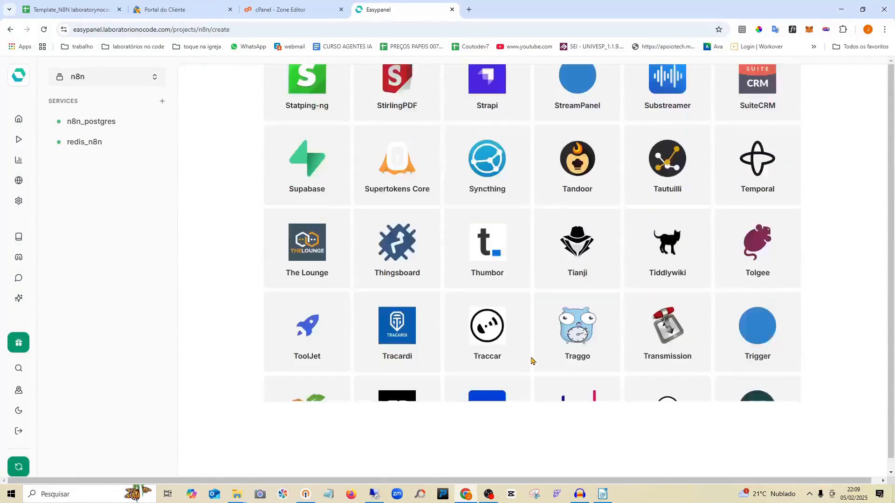
pyautogui.scroll(-3)
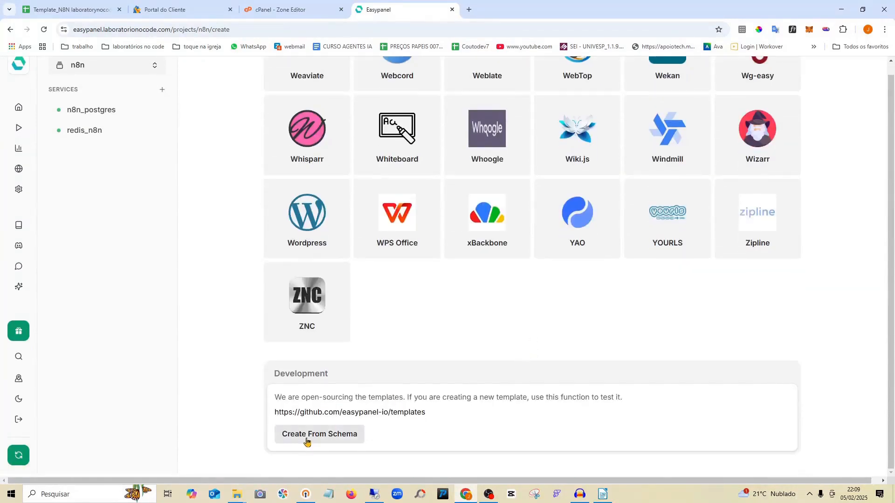
pyautogui.click(318, 438)
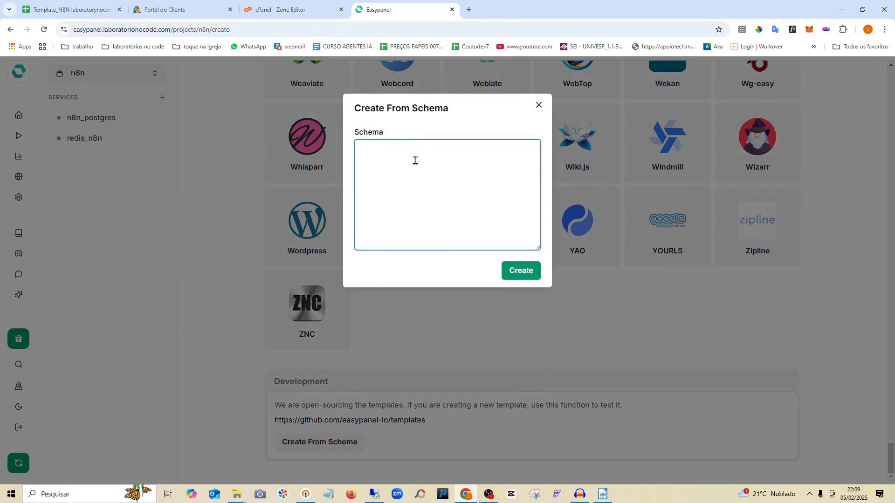
pyautogui.write('{"type": "volume", "name": "data", "mountPath": "/home/node/.n8n"}')
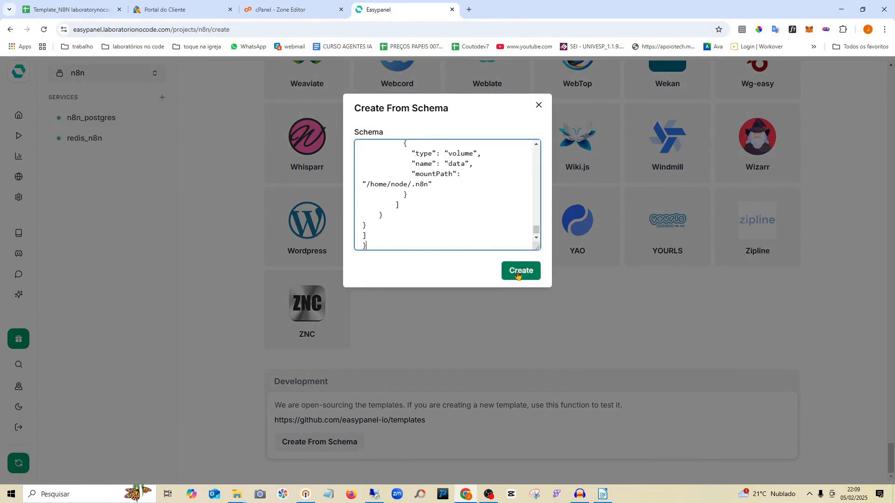
pyautogui.click(519, 270)
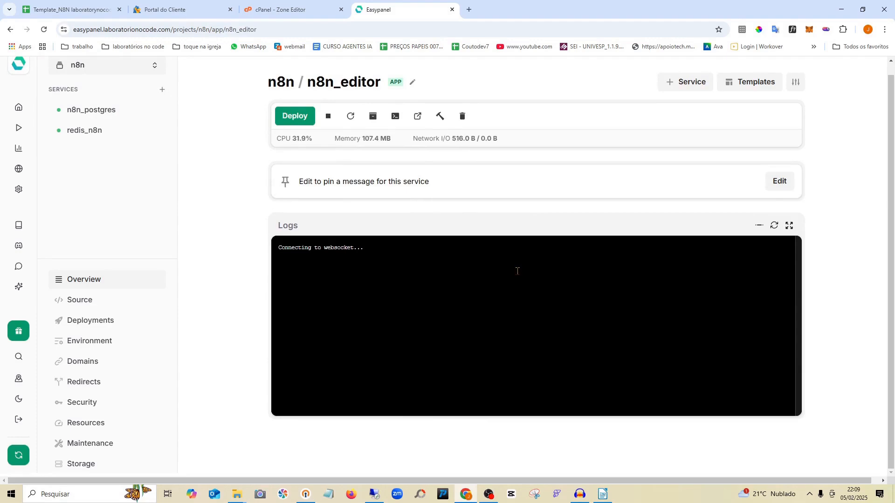
pyautogui.moveTo(612, 212)
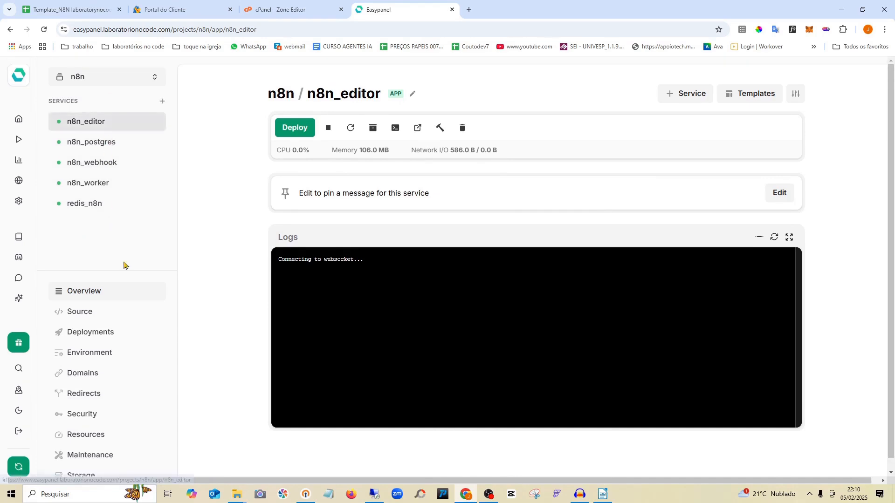
pyautogui.moveTo(154, 166)
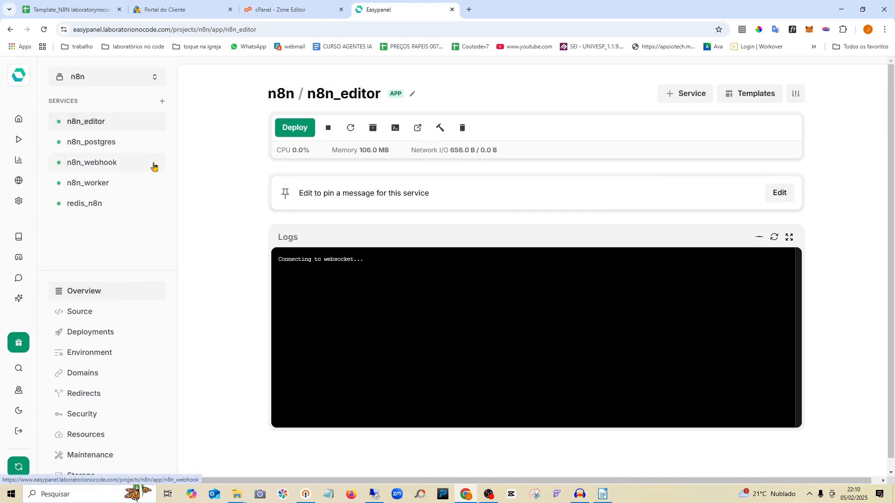
pyautogui.moveTo(763, 256)
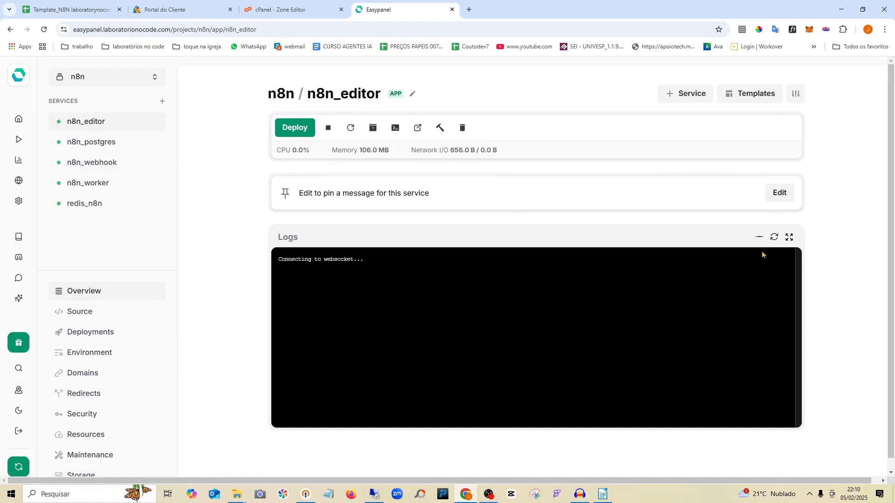
pyautogui.moveTo(106, 142)
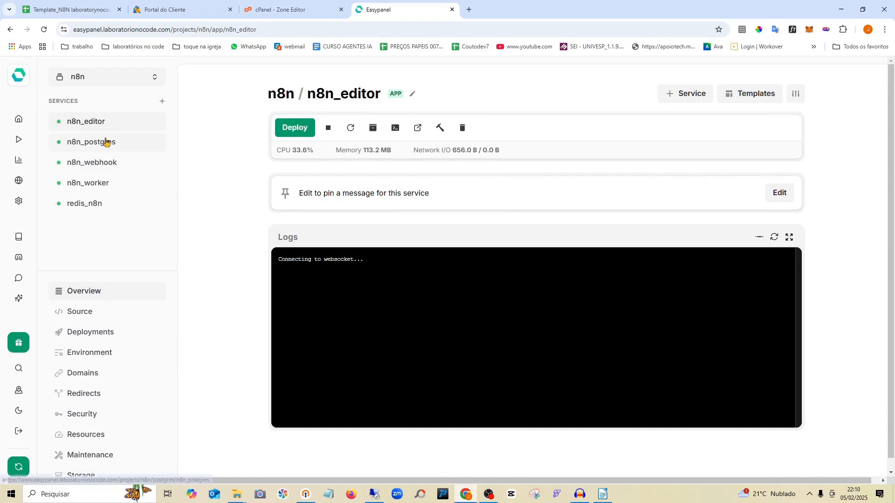
pyautogui.moveTo(112, 185)
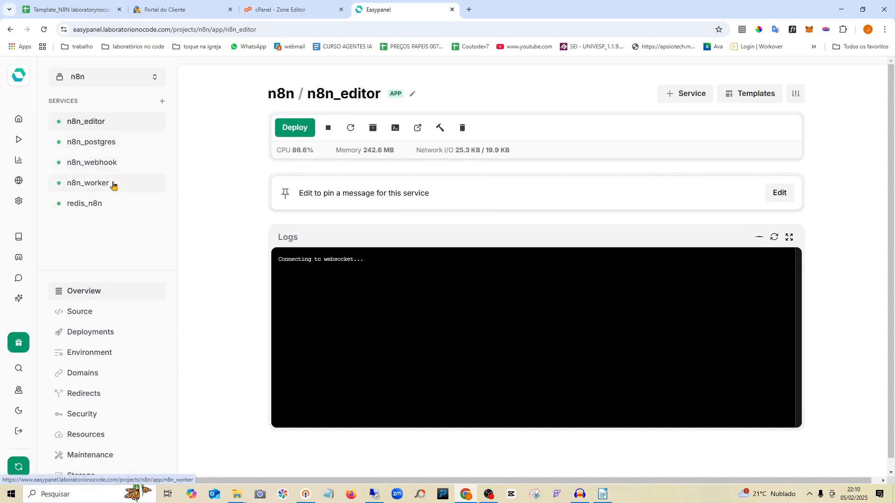
pyautogui.moveTo(92, 162)
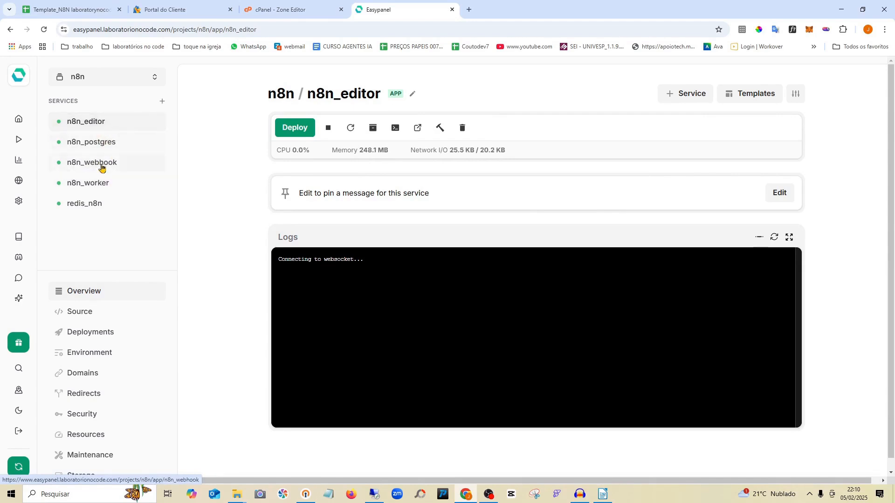
# View the n8n_editor service's Domains page showing n8n.laboratorionocode.com on port 5678.
pyautogui.click(86, 121)
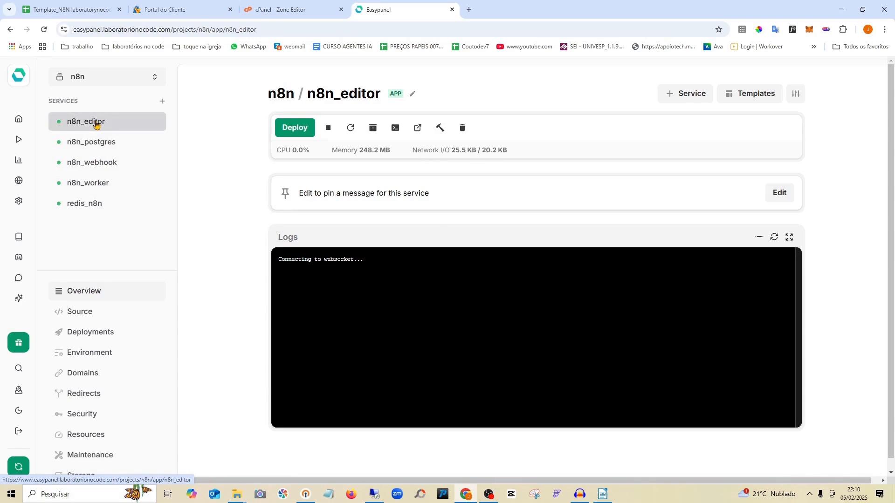
pyautogui.moveTo(109, 363)
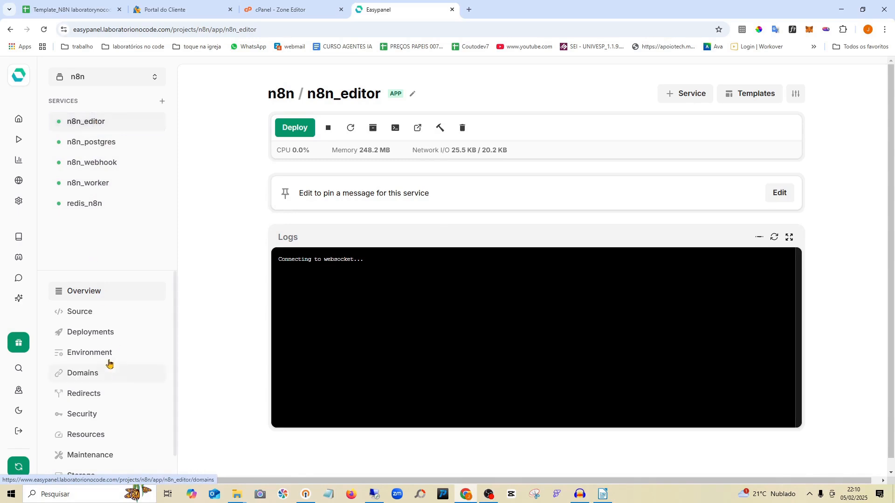
pyautogui.click(82, 373)
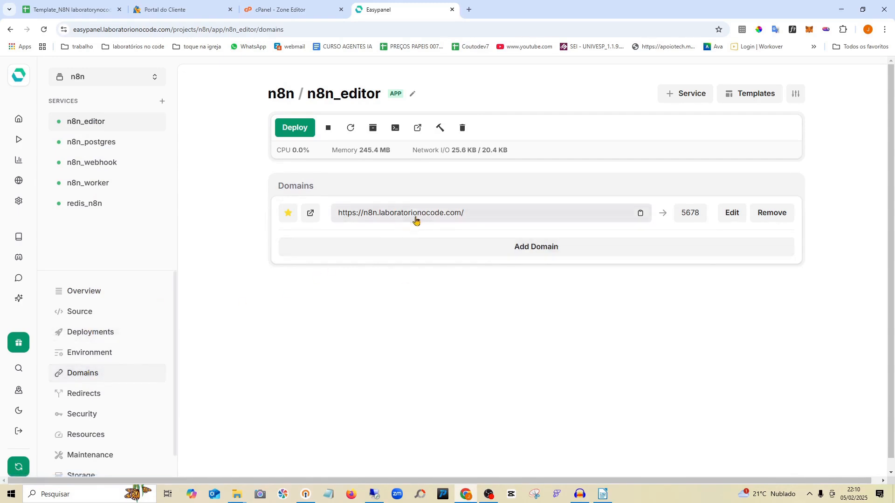
pyautogui.moveTo(376, 218)
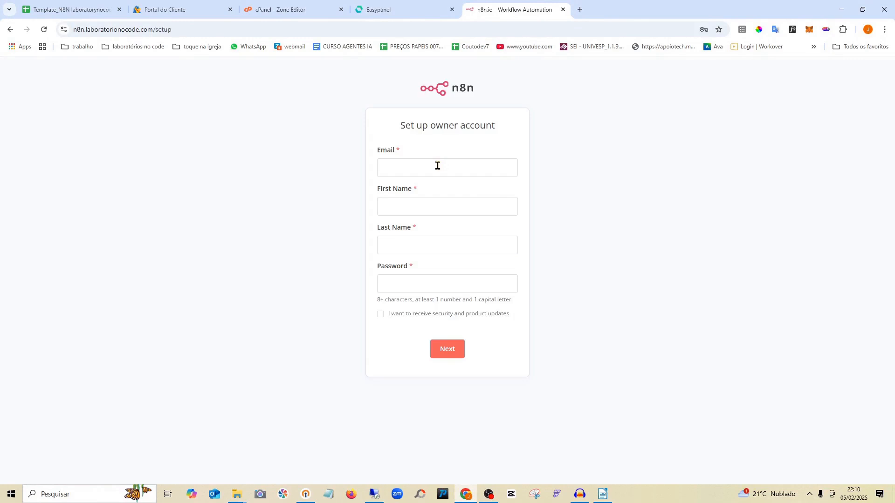
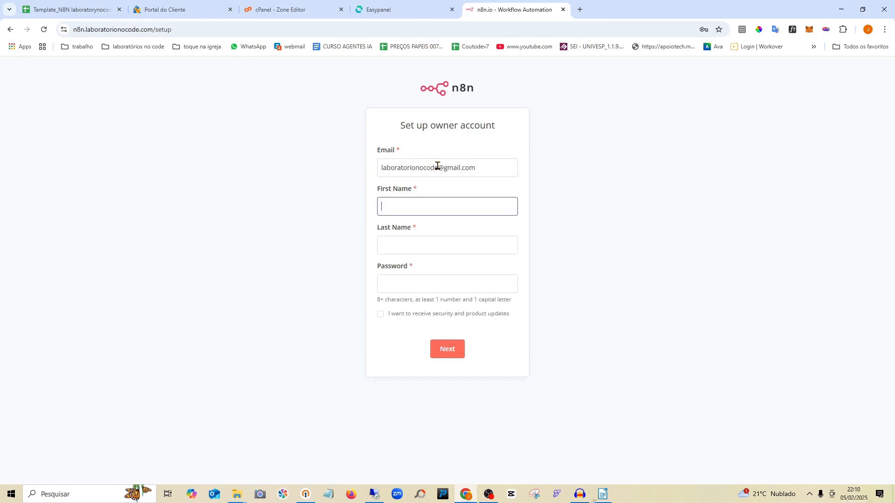
# Fill in the owner's email (lab...nocode@gmail) and first name João.
pyautogui.write('João')
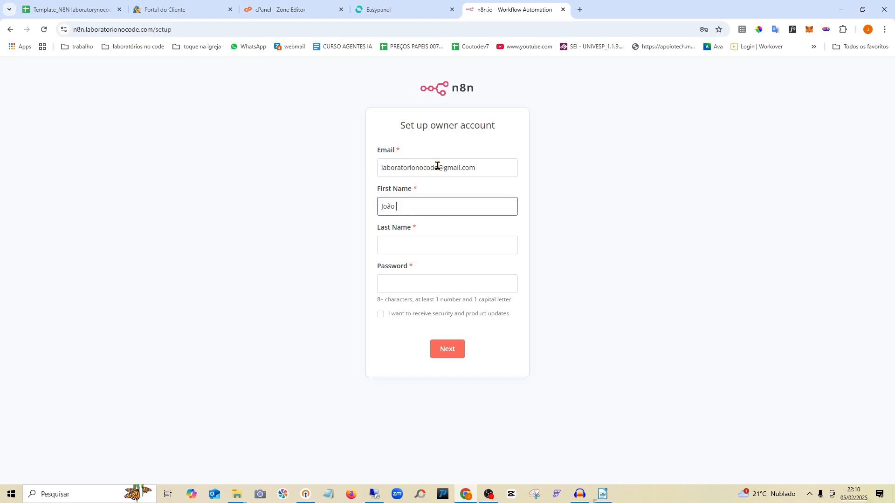
# Enter last name Paulo and the password, then submit the owner account form.
pyautogui.click(446, 245)
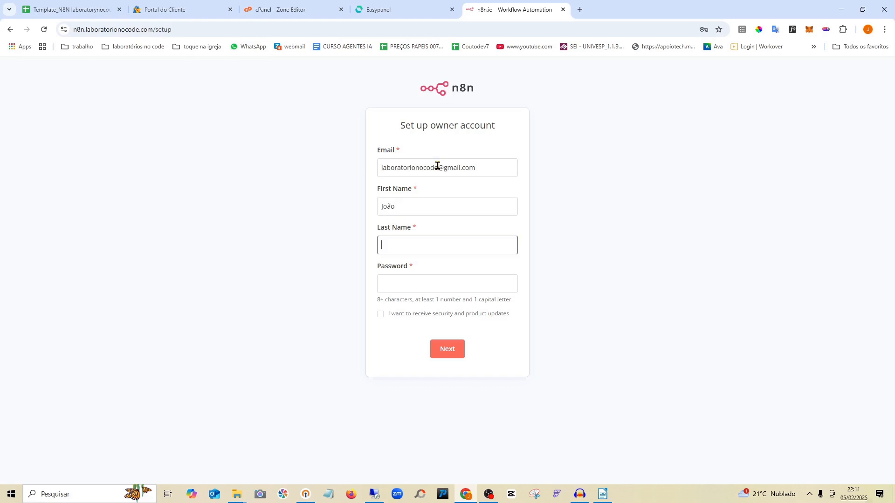
pyautogui.write('Paulo')
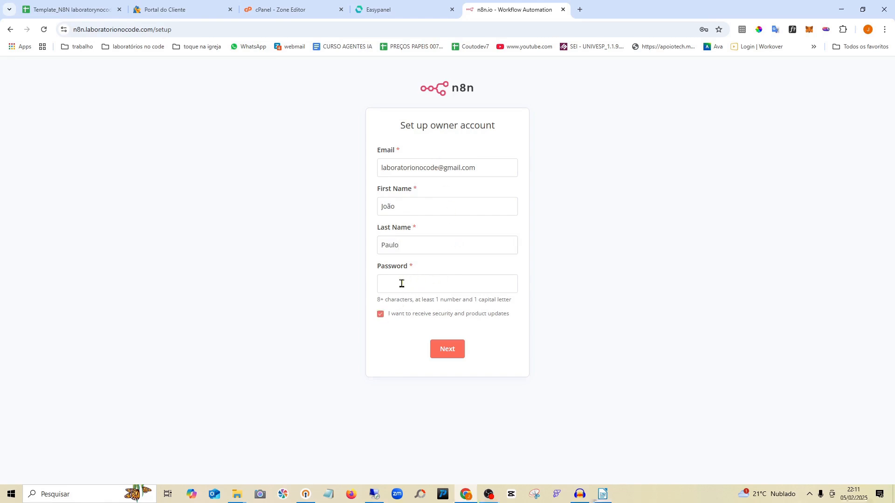
pyautogui.write('••')
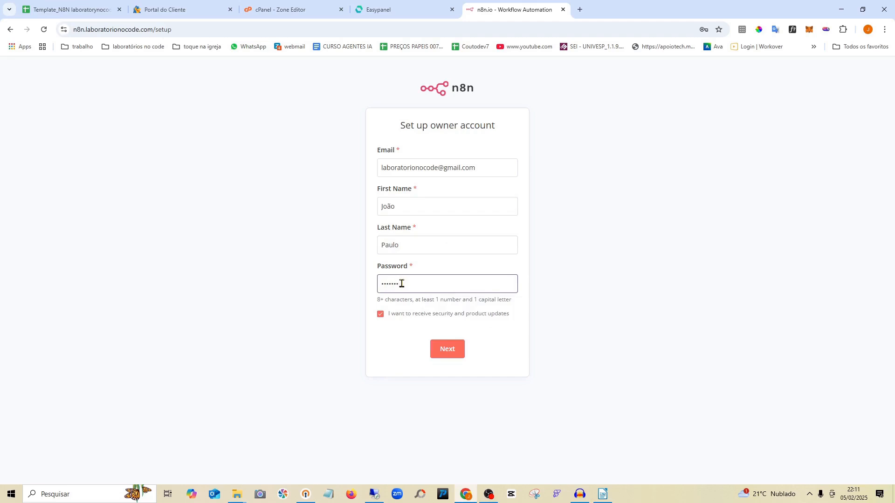
pyautogui.press('backspace')
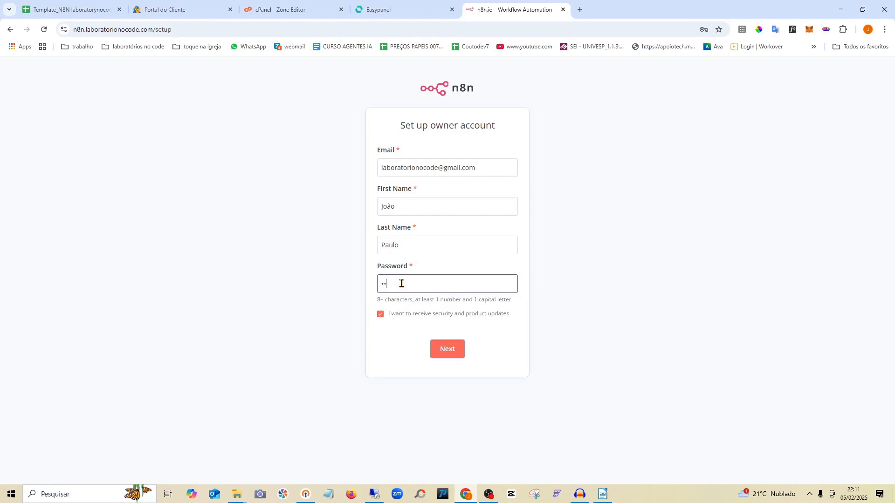
pyautogui.write('password')
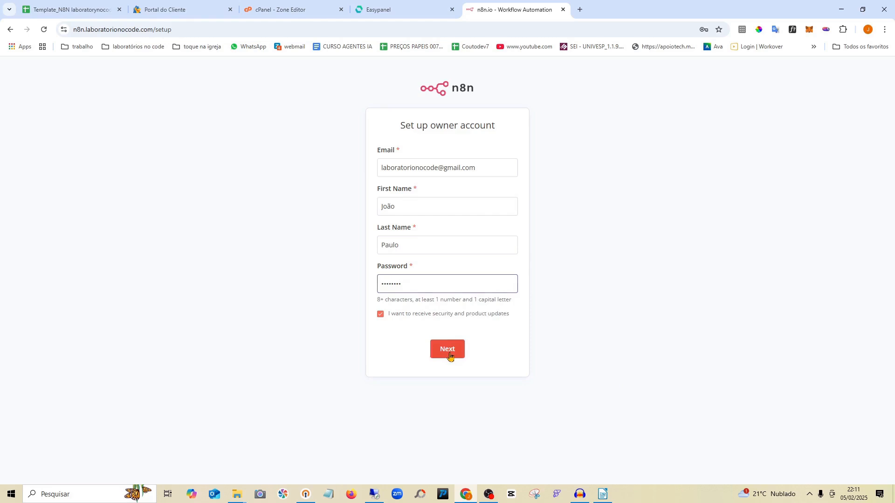
pyautogui.click(446, 348)
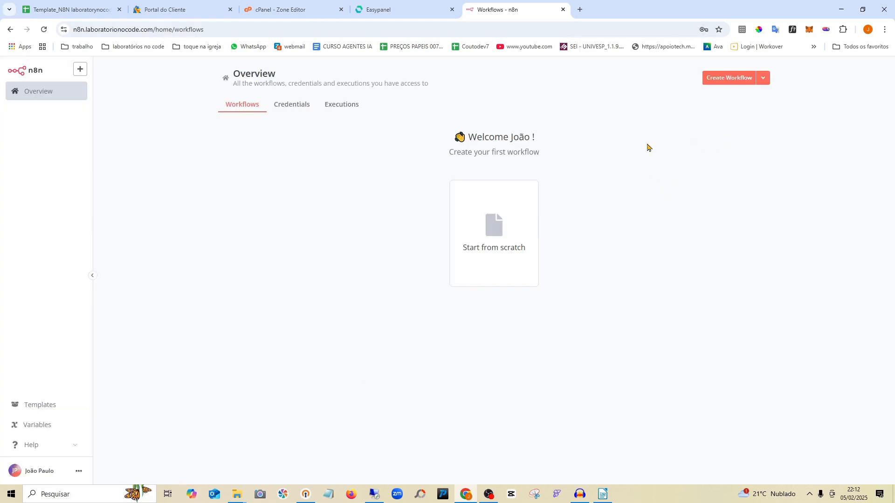
pyautogui.moveTo(652, 269)
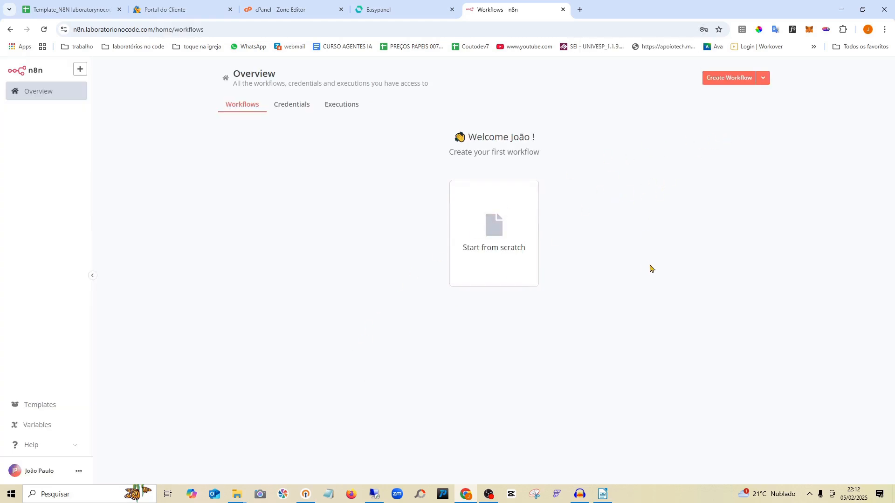
pyautogui.moveTo(121, 190)
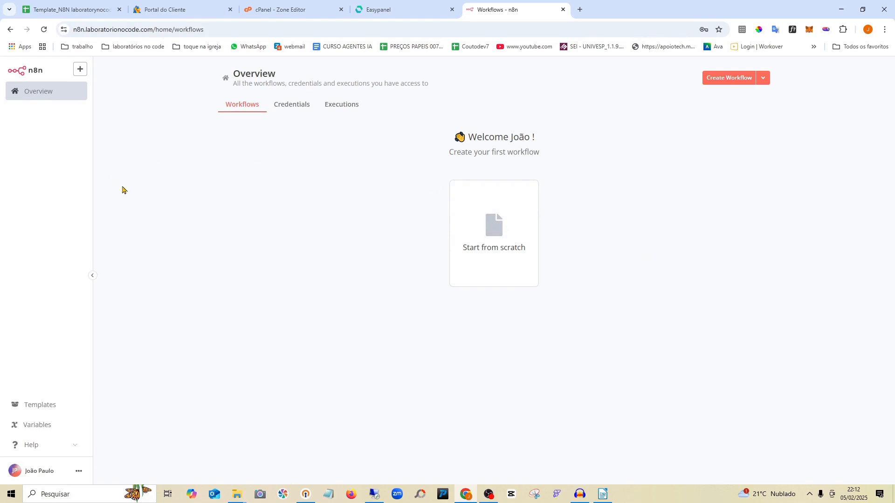
pyautogui.moveTo(397, 258)
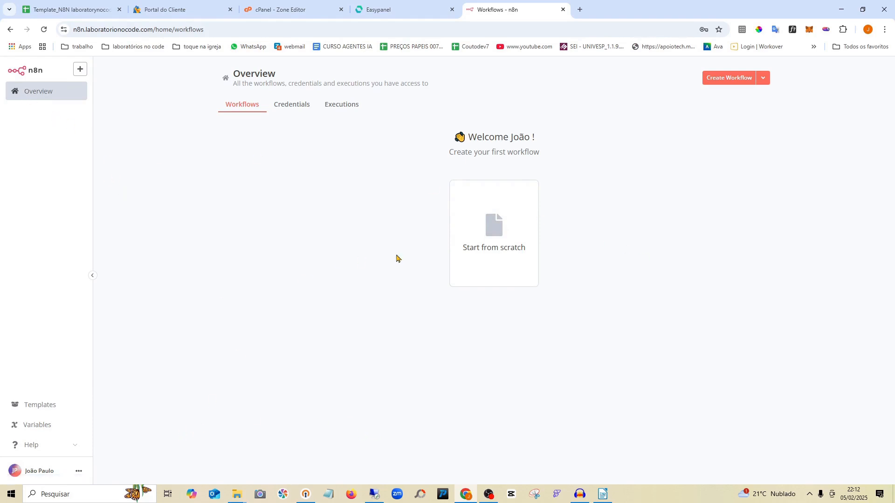
pyautogui.moveTo(493, 228)
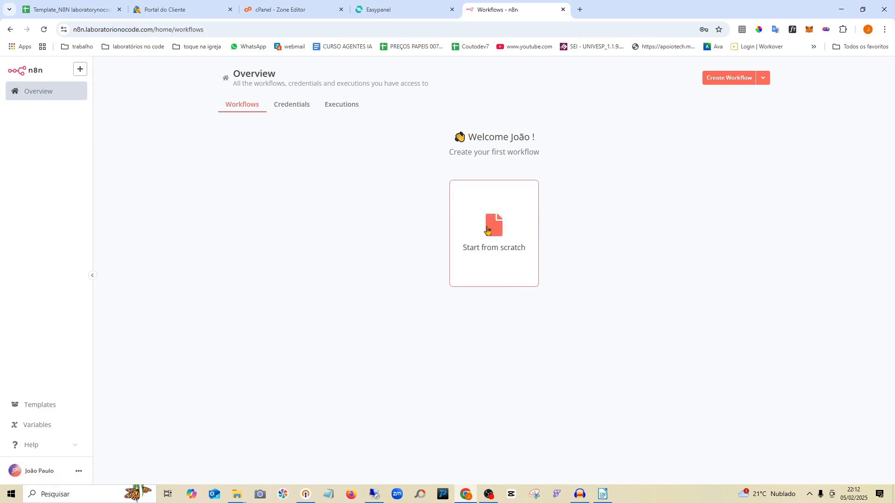
# Start a blank workflow from scratch and add its first step to show trigger choices.
pyautogui.click(493, 233)
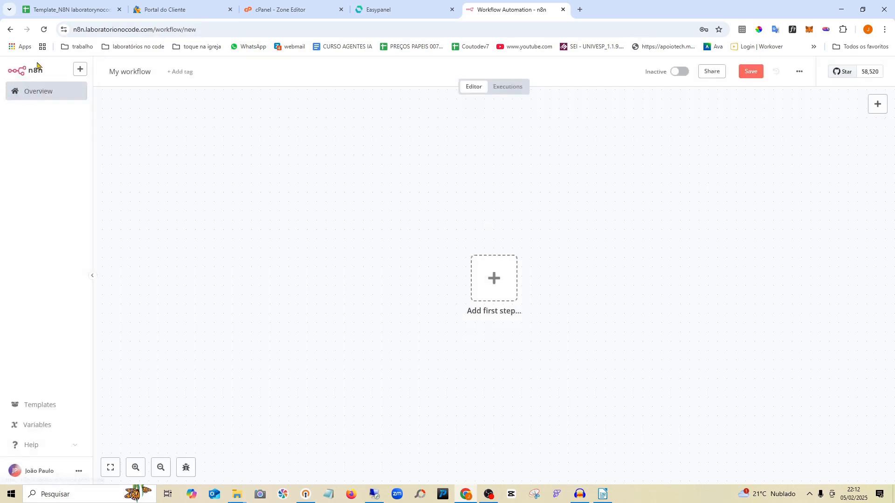
pyautogui.moveTo(560, 240)
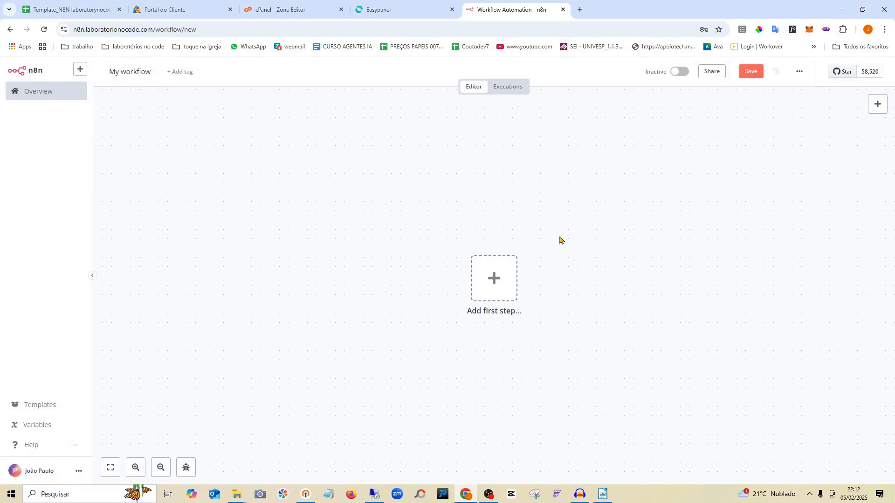
pyautogui.moveTo(494, 285)
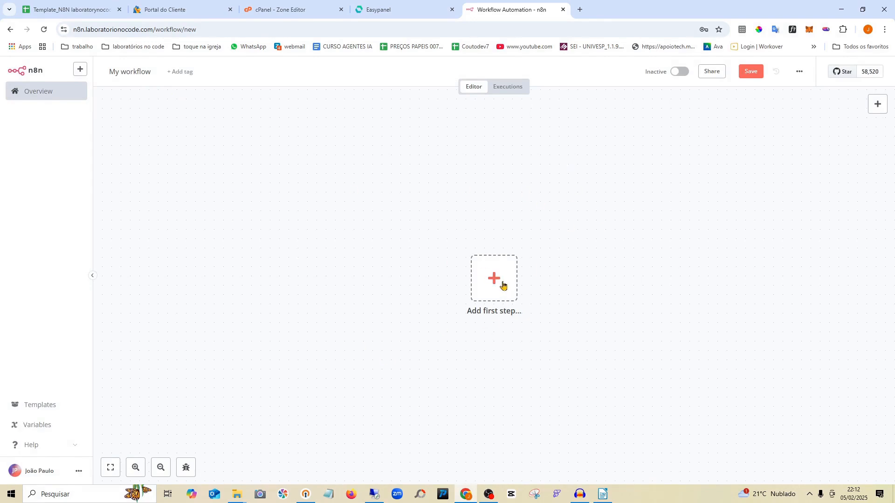
pyautogui.click(493, 279)
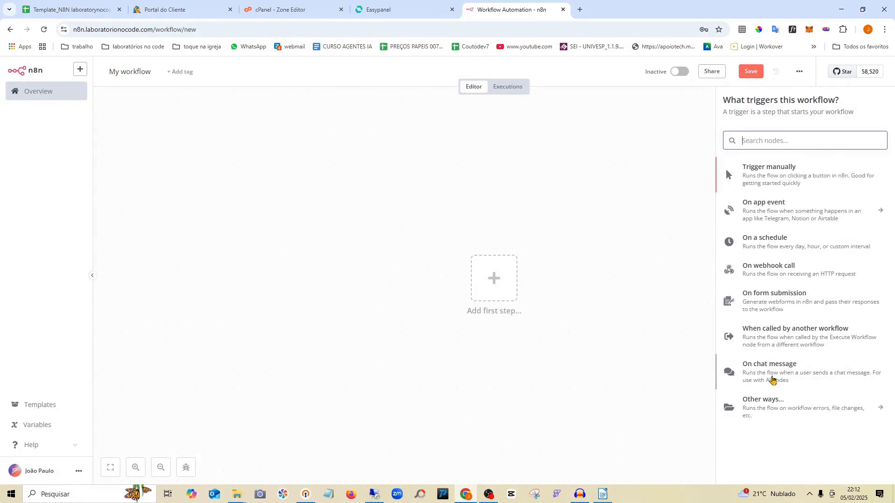
pyautogui.moveTo(759, 276)
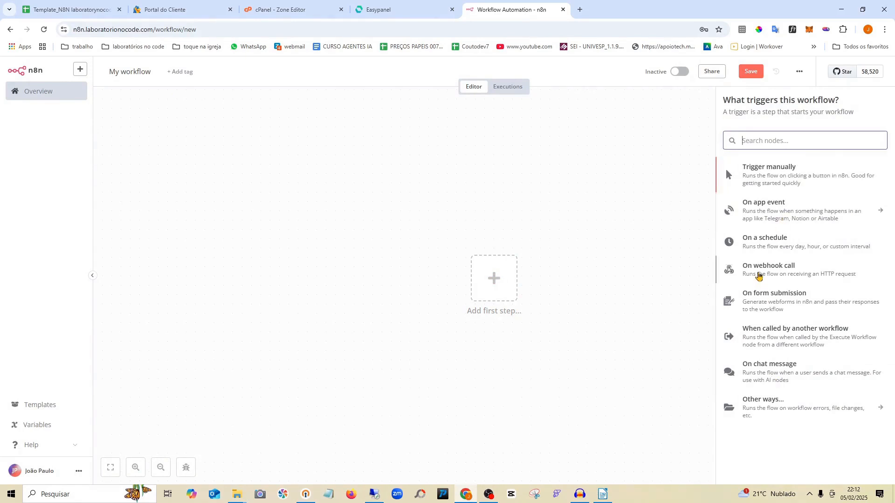
# Add an 'On webhook call' GET trigger to the workflow and copy its test URL.
pyautogui.click(768, 266)
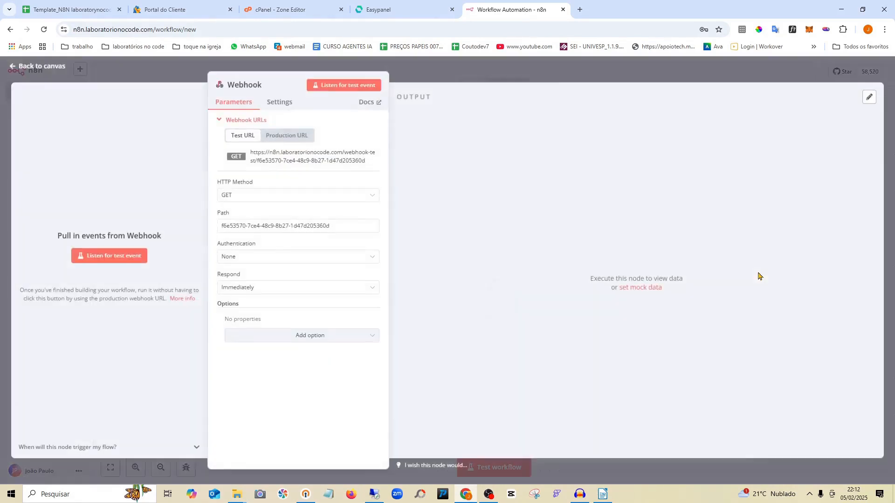
pyautogui.moveTo(282, 199)
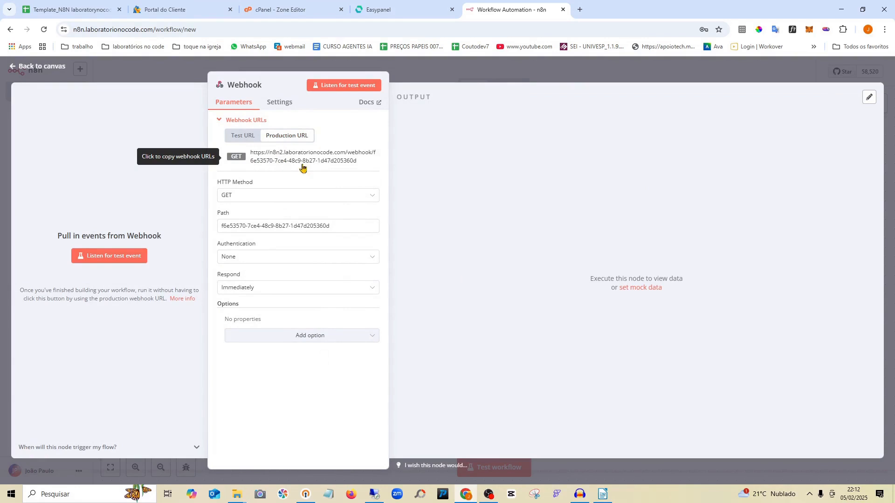
pyautogui.moveTo(293, 173)
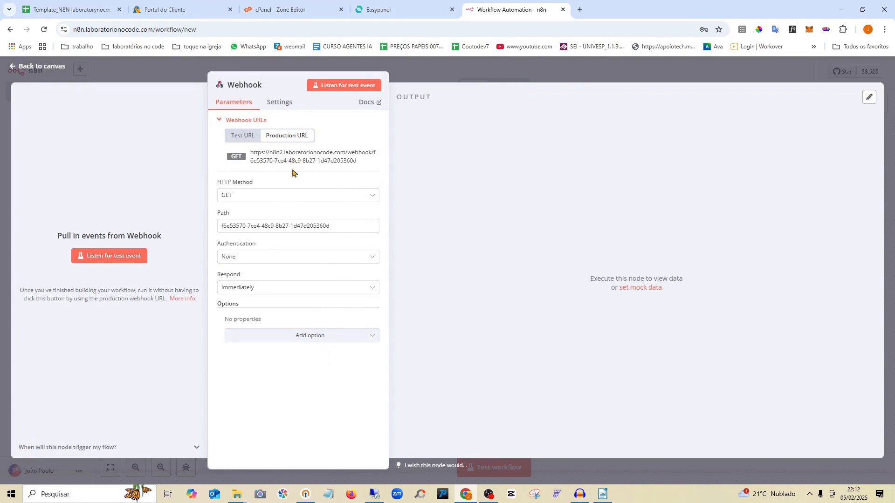
pyautogui.moveTo(274, 157)
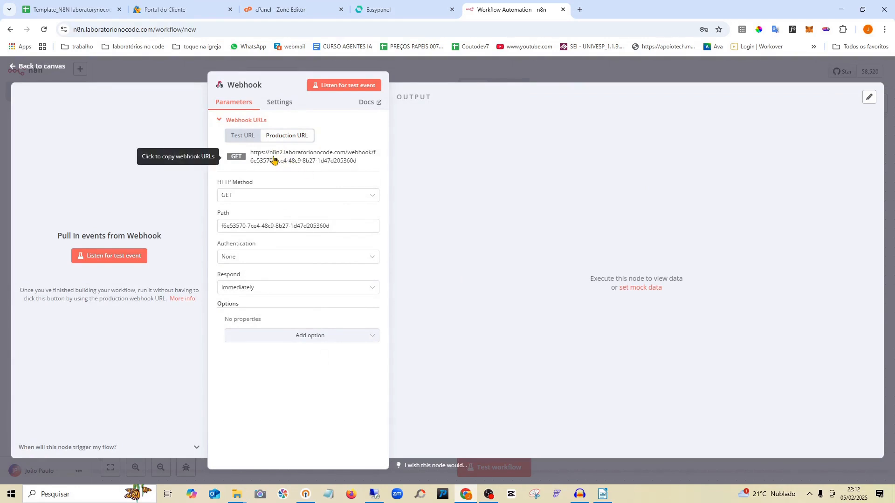
pyautogui.moveTo(385, 174)
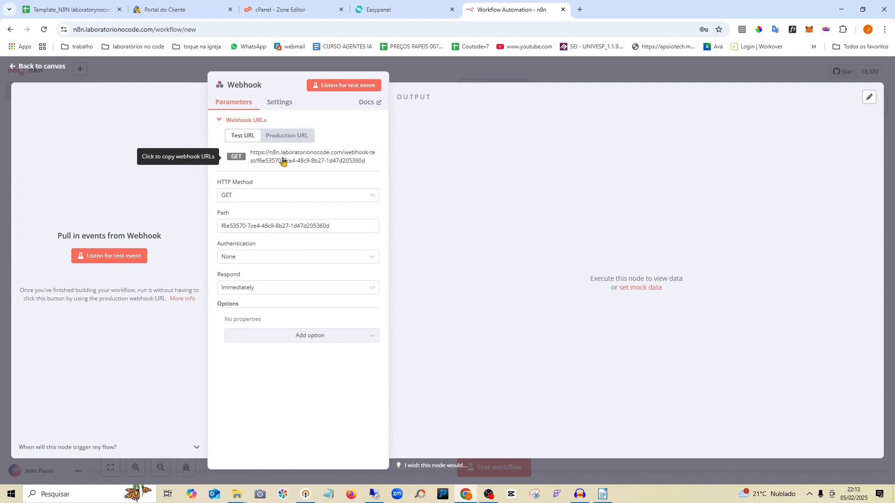
pyautogui.click(36, 66)
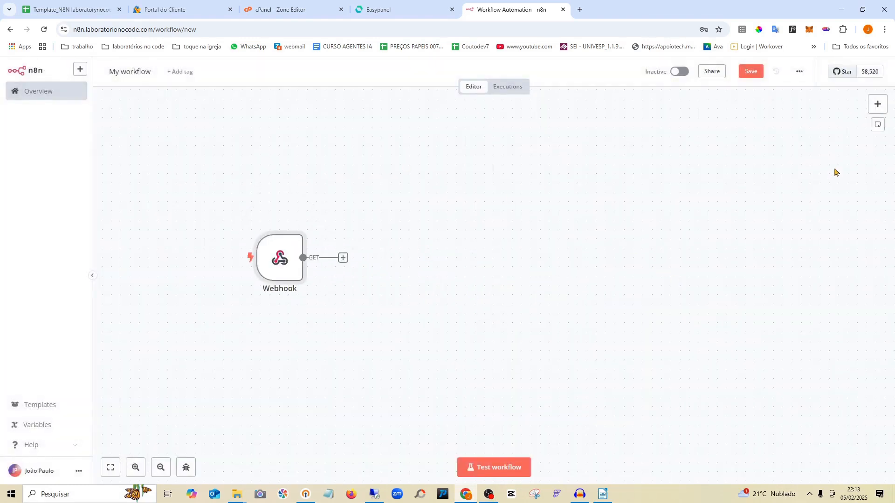
pyautogui.moveTo(617, 154)
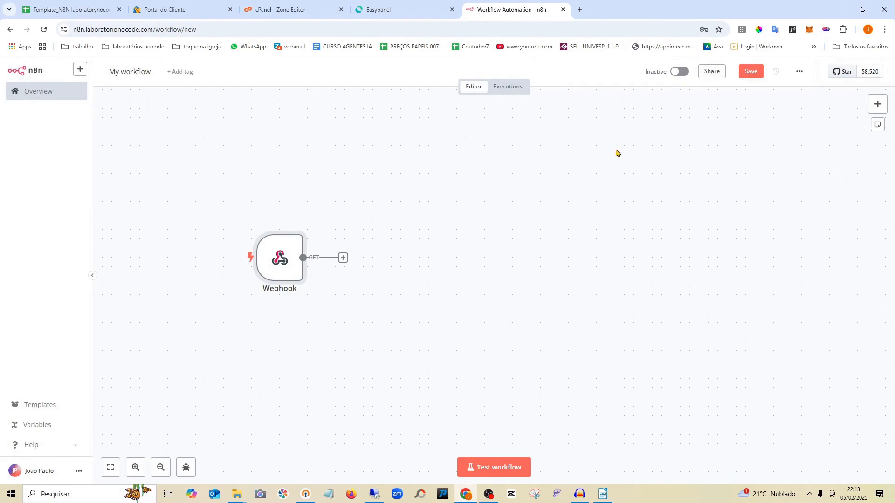
pyautogui.moveTo(108, 37)
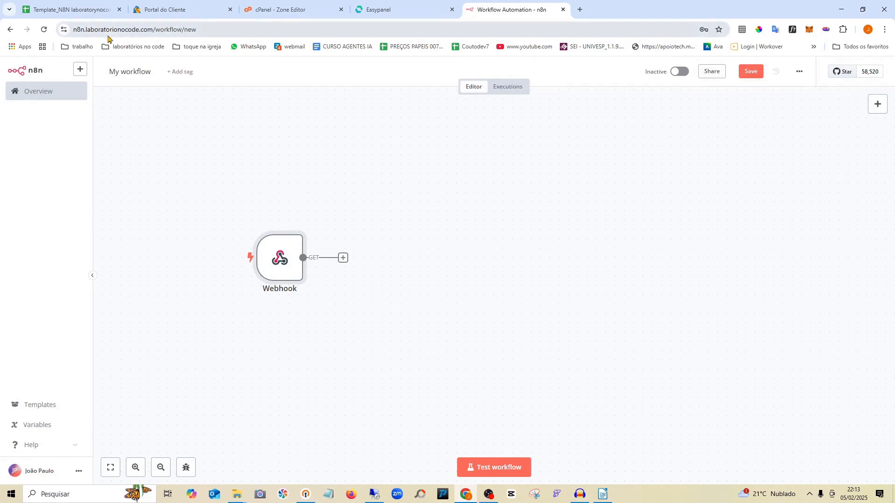